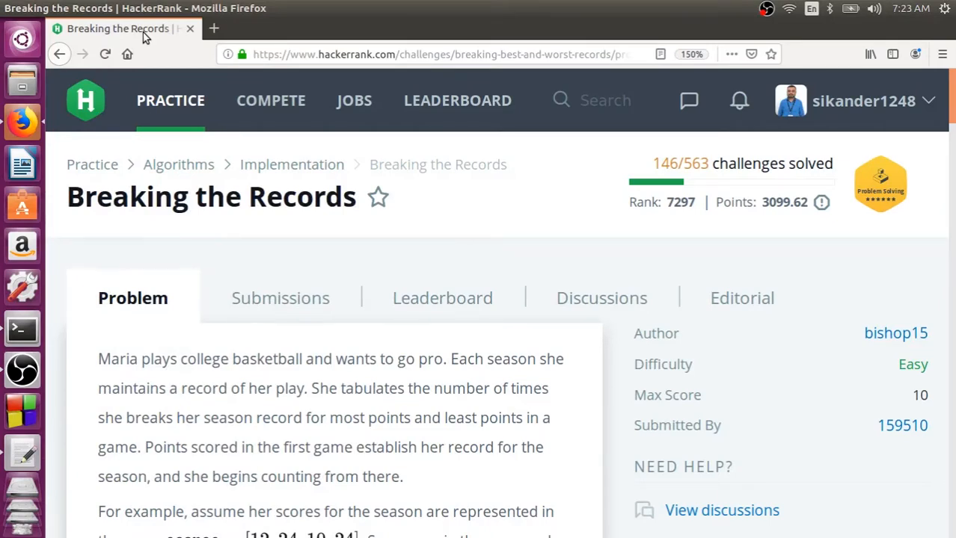
mouse_move(79, 207)
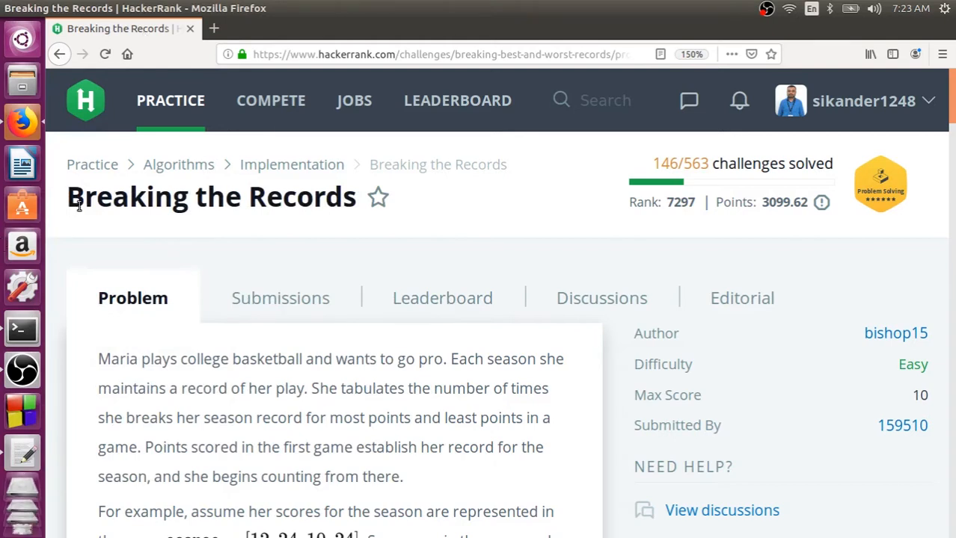
Step: Read through the problem statement, highlighting the sentences about tabulating records and first-game points
triple_click(211, 196)
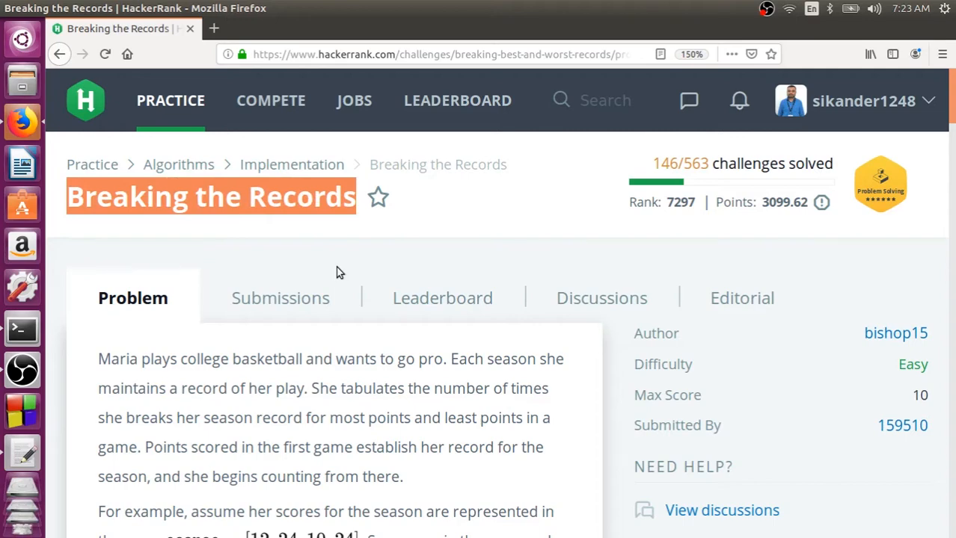
scroll(down, 3)
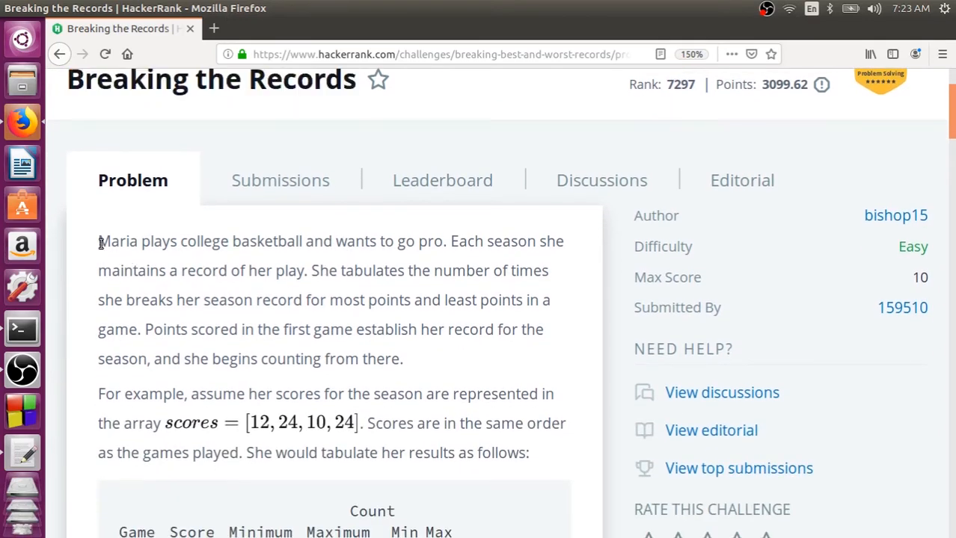
drag(99, 241, 292, 241)
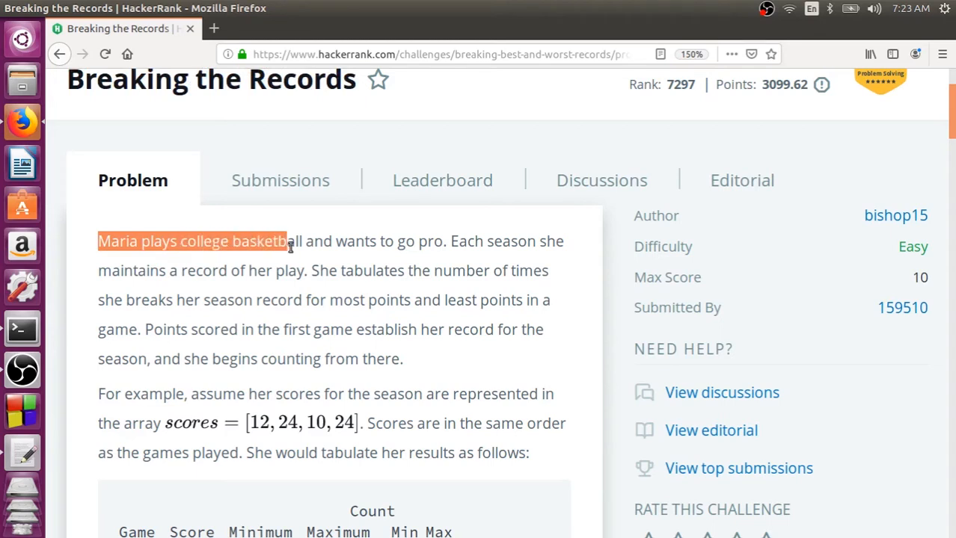
drag(287, 240, 340, 241)
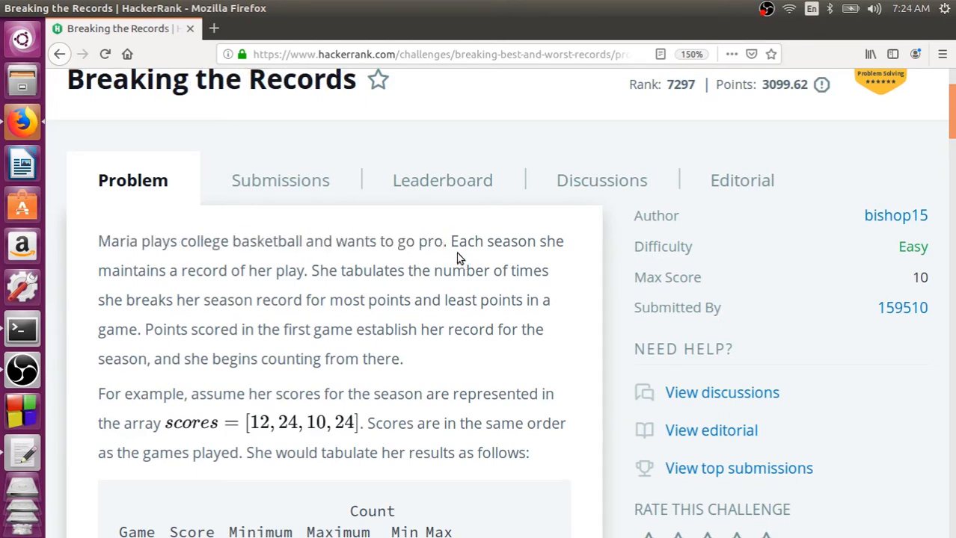
drag(449, 241, 476, 271)
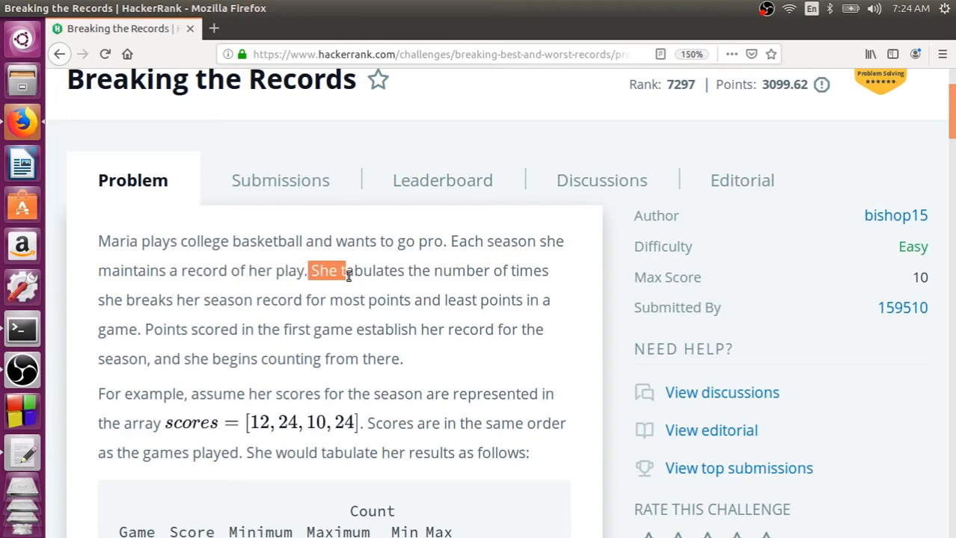
drag(347, 270, 270, 299)
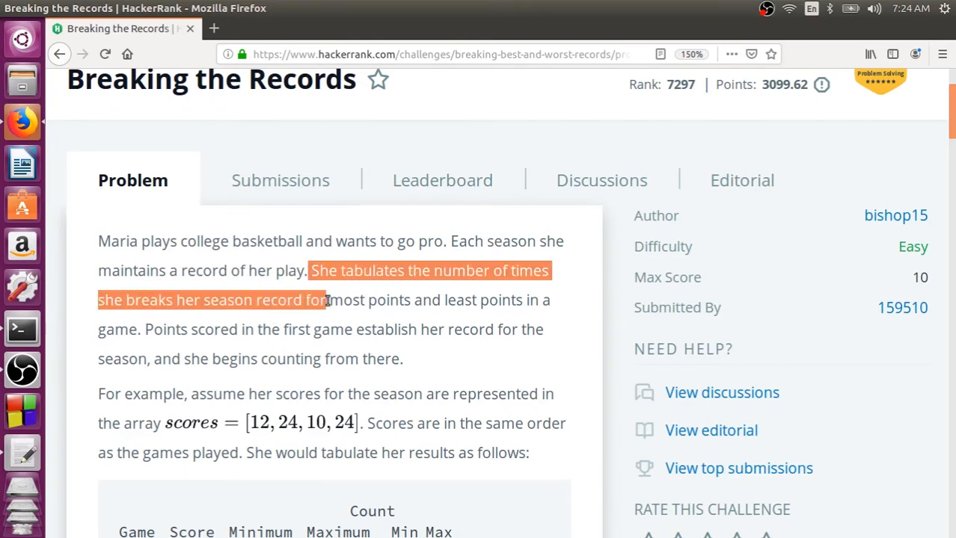
drag(326, 299, 454, 299)
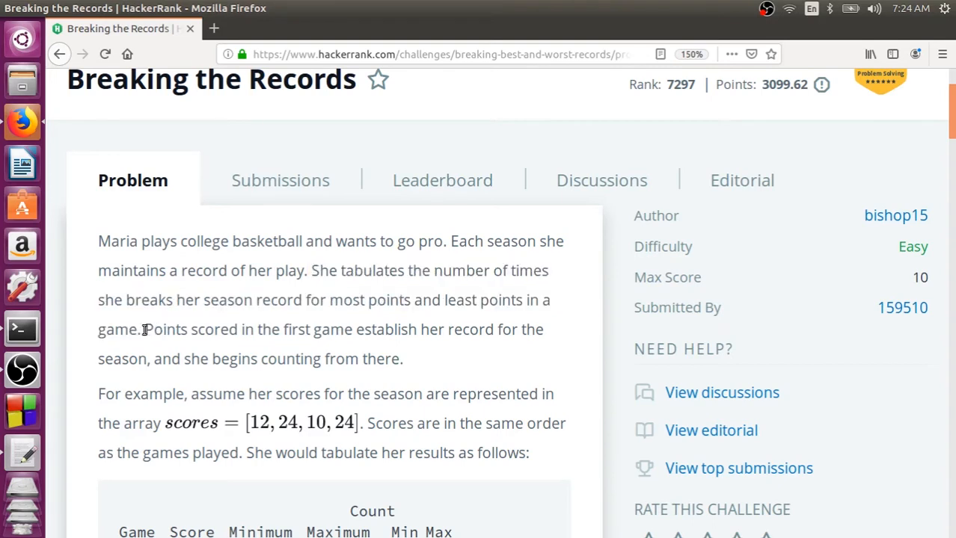
drag(144, 329, 353, 329)
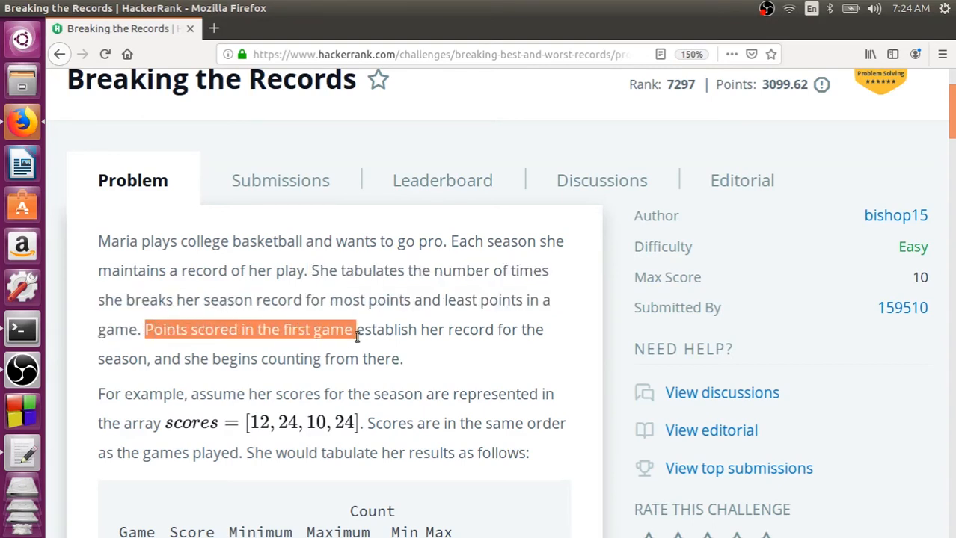
drag(352, 329, 404, 358)
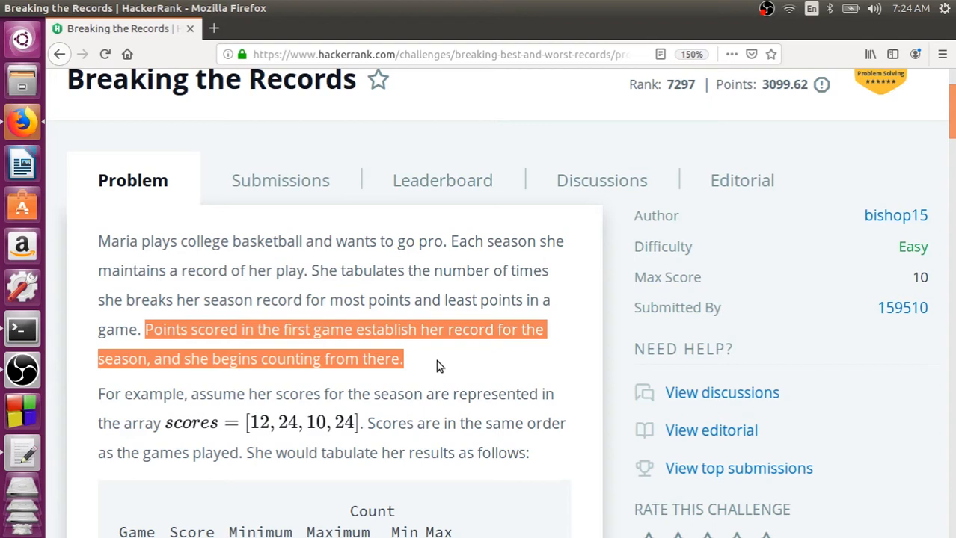
click(437, 358)
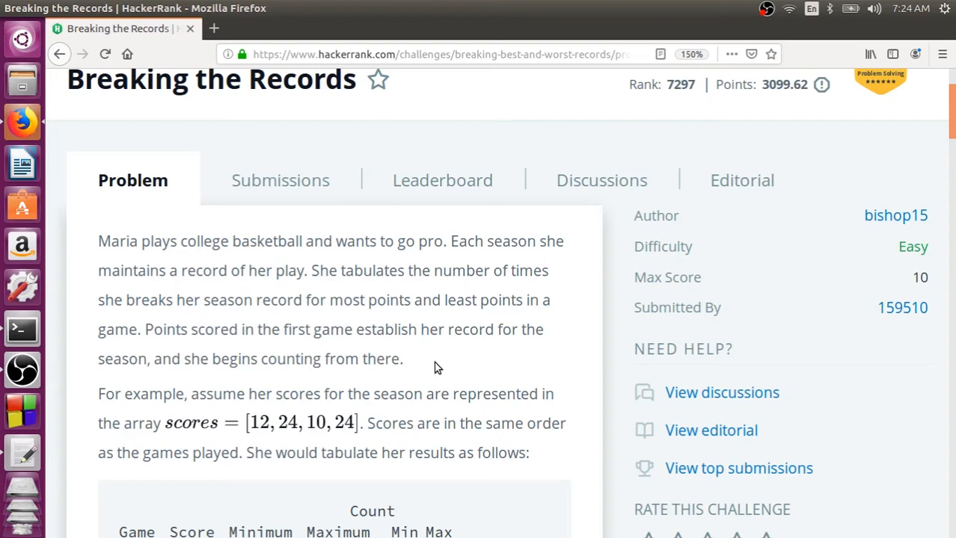
Step: Review the 'Points scored' first-game sentence and the last game's record-break counts in the example
scroll(down, 3)
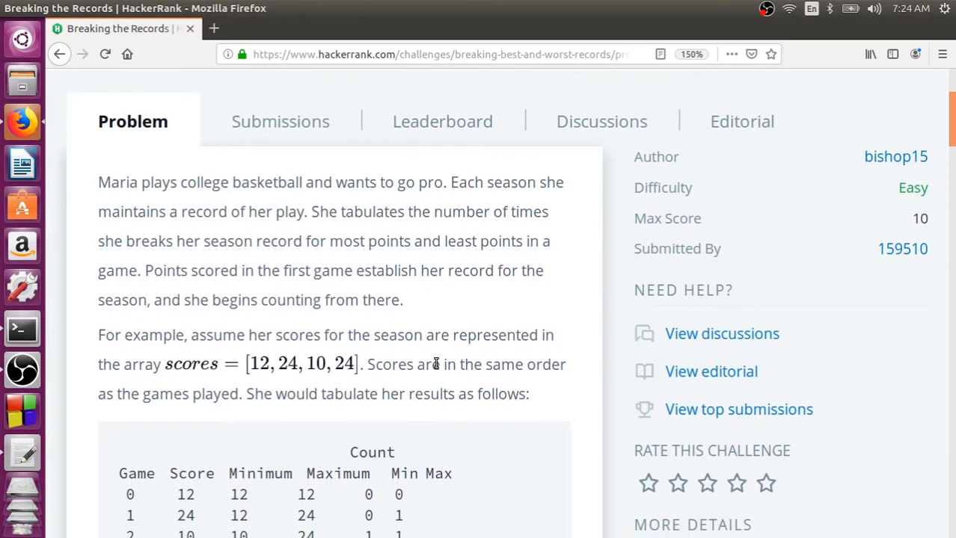
scroll(down, 3)
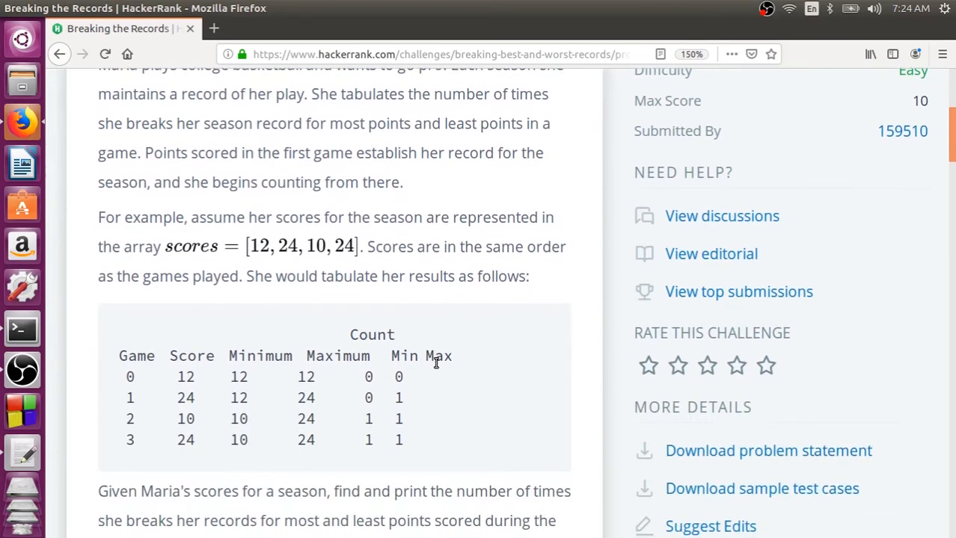
scroll(down, 3)
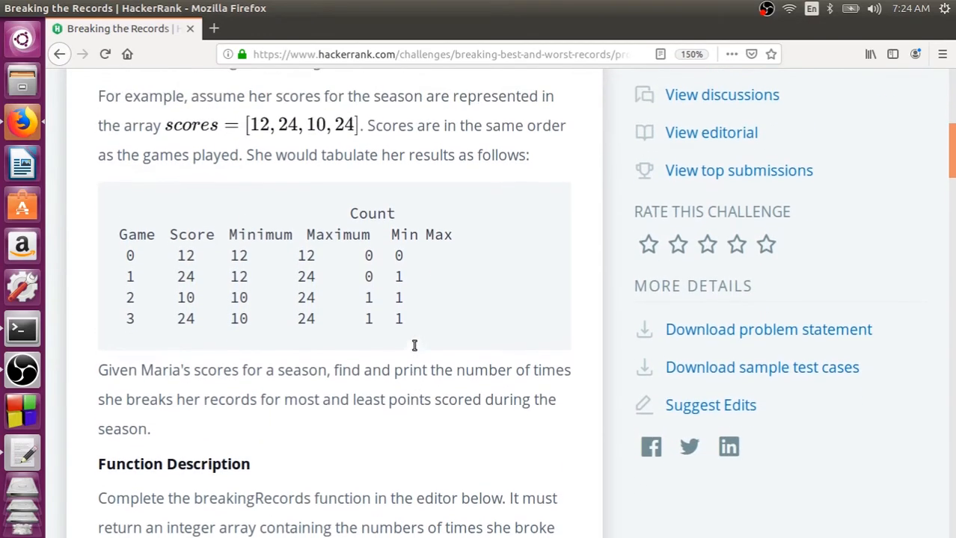
scroll(up, 3)
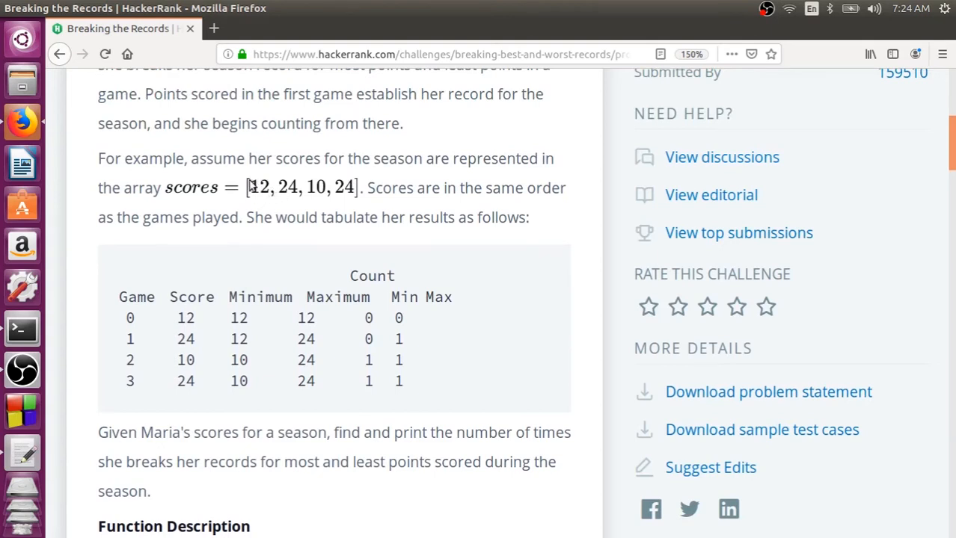
mouse_move(257, 207)
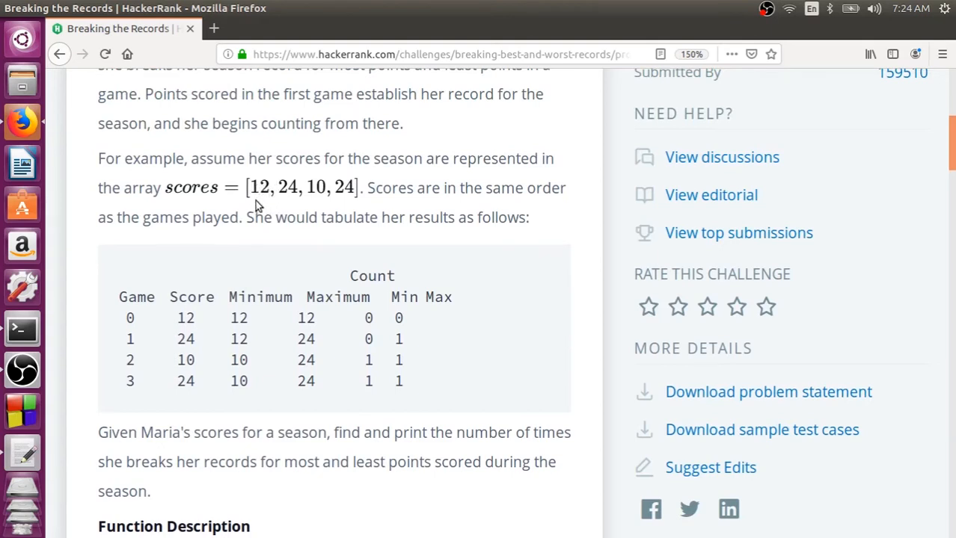
mouse_move(272, 194)
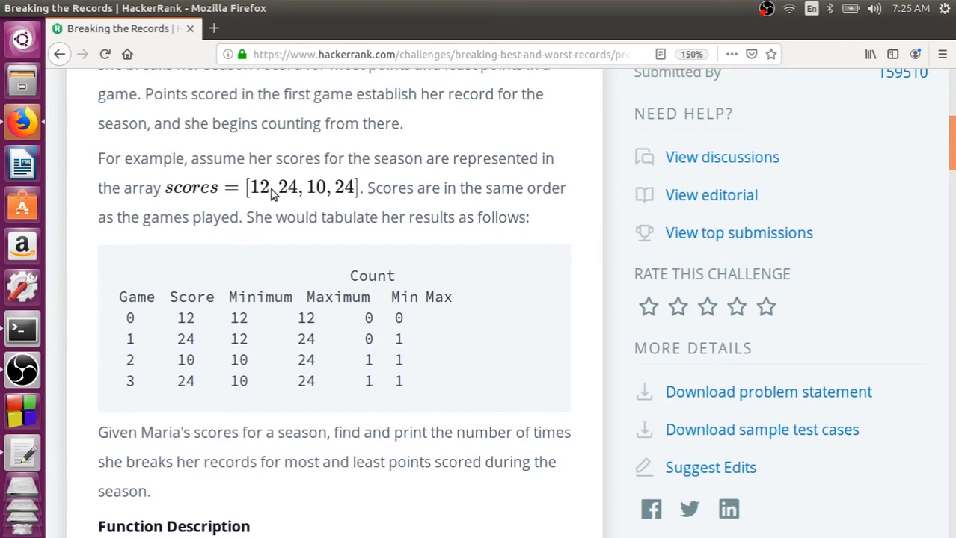
double_click(165, 93)
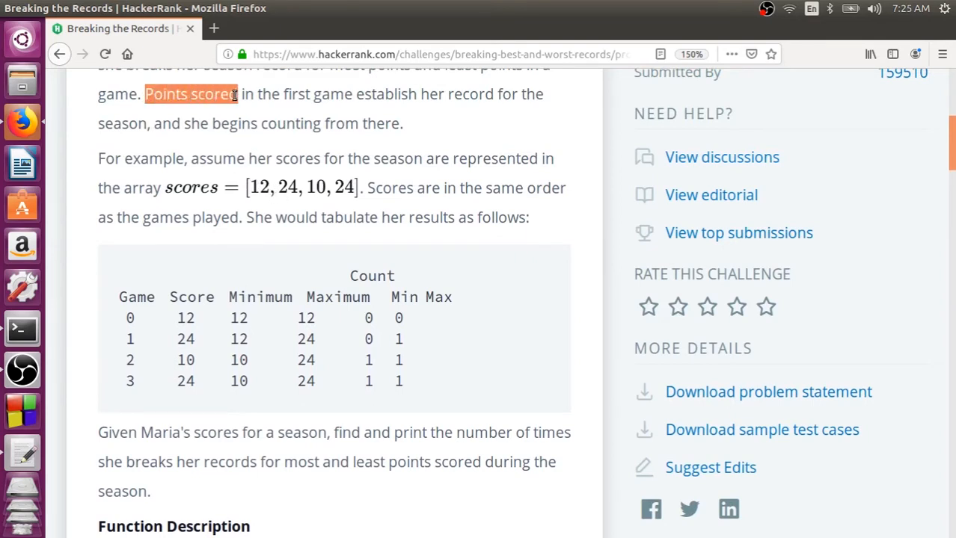
drag(239, 92, 418, 93)
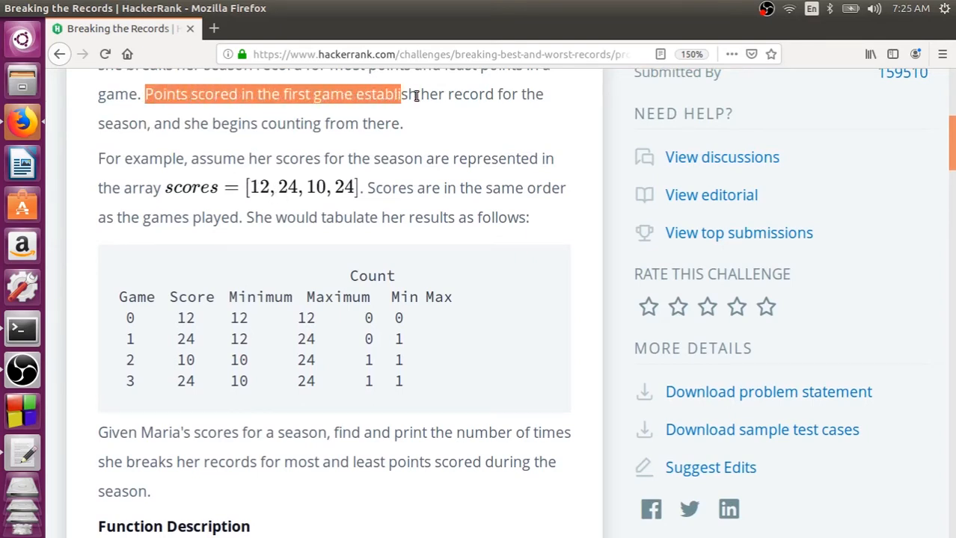
drag(400, 93, 138, 123)
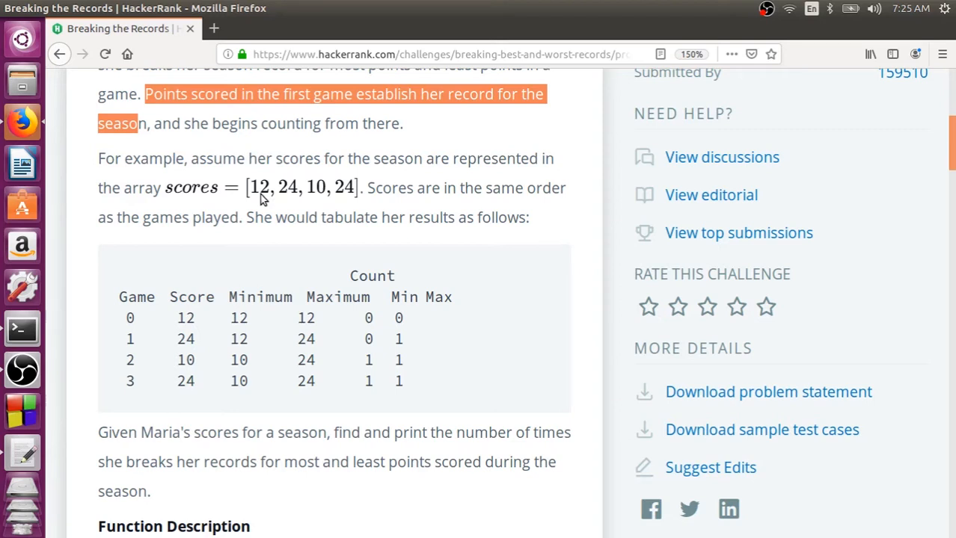
mouse_move(296, 203)
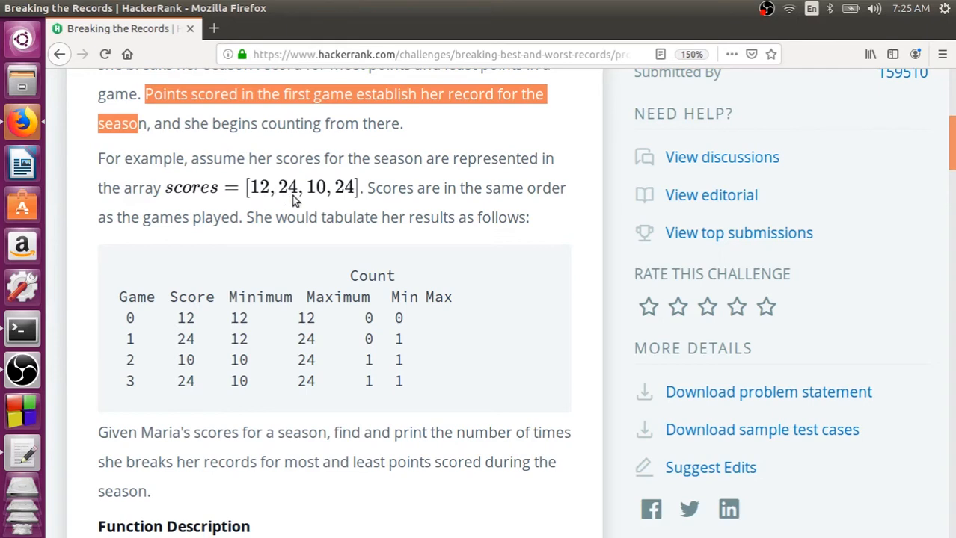
mouse_move(269, 207)
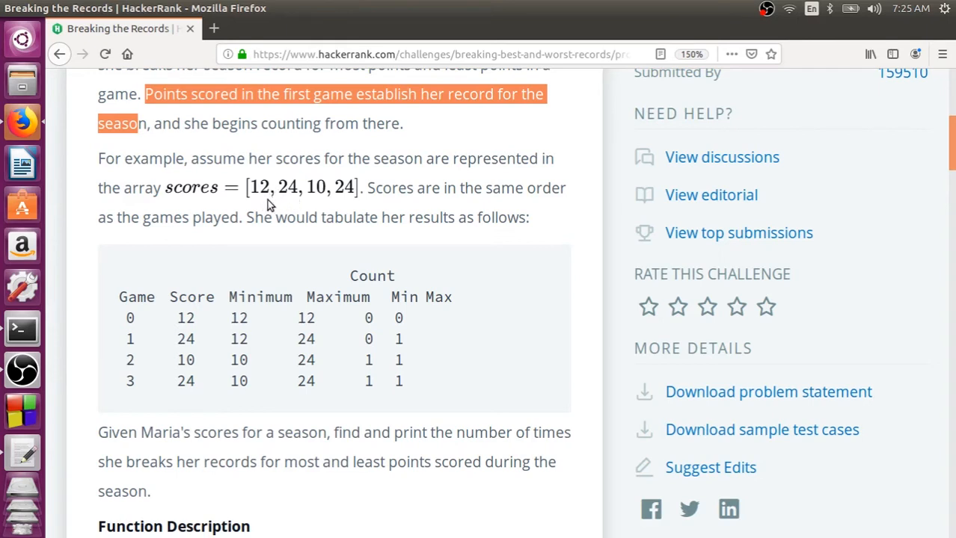
mouse_move(290, 202)
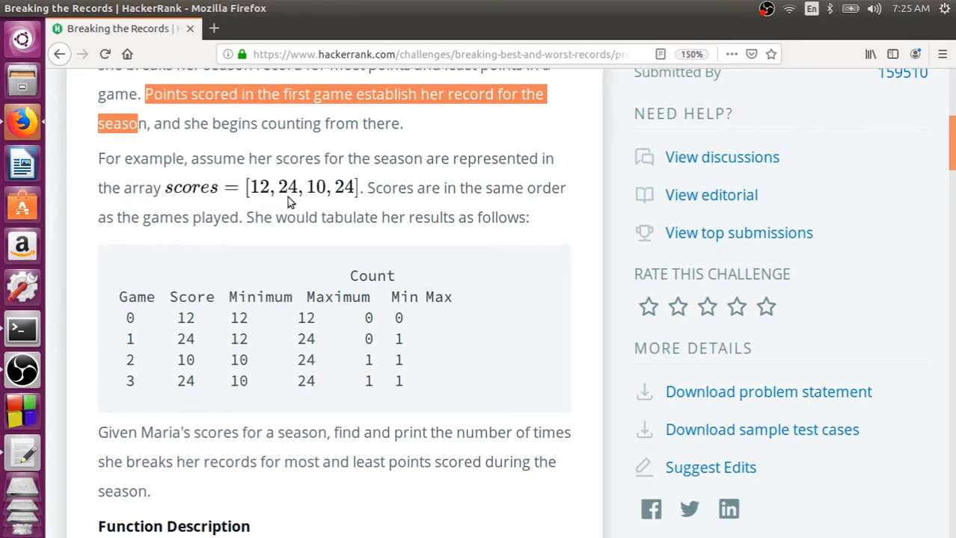
mouse_move(276, 203)
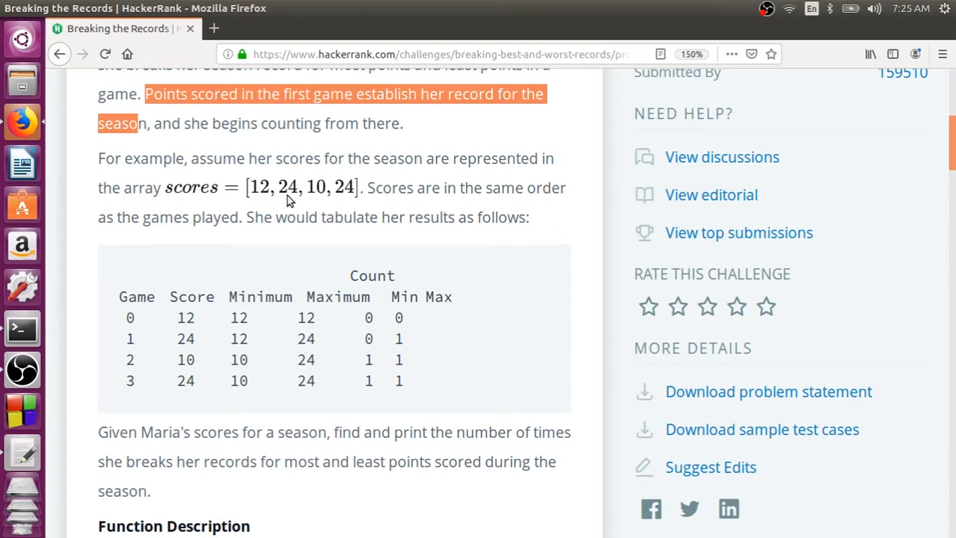
mouse_move(204, 341)
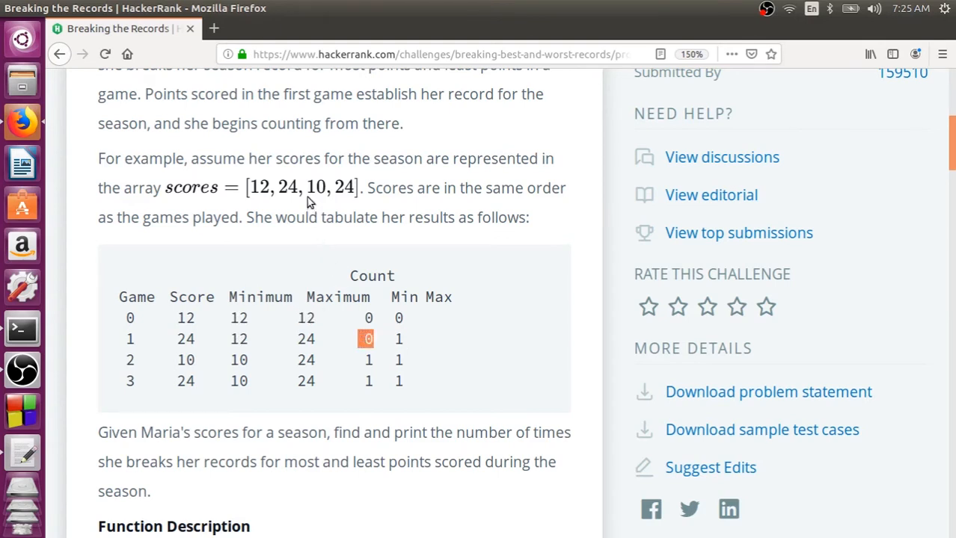
mouse_move(227, 415)
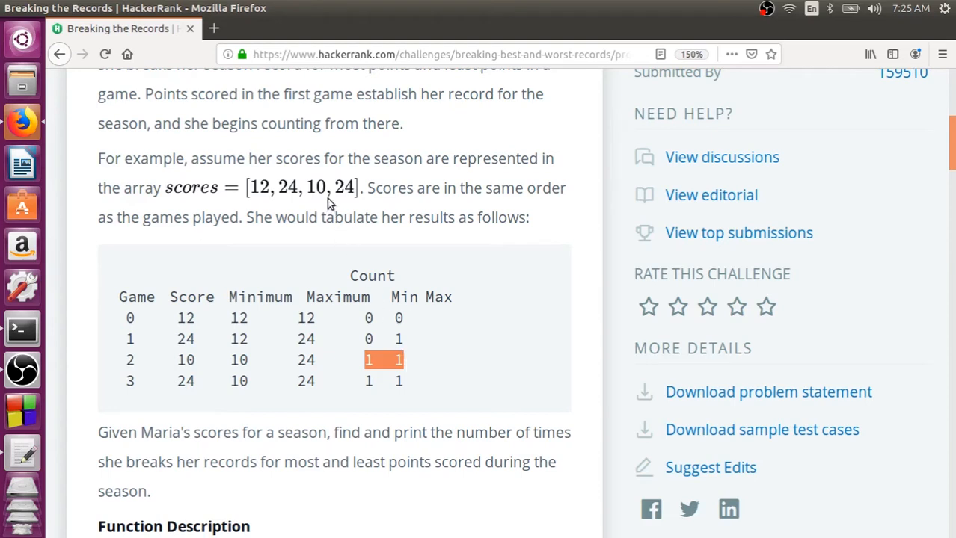
mouse_move(343, 198)
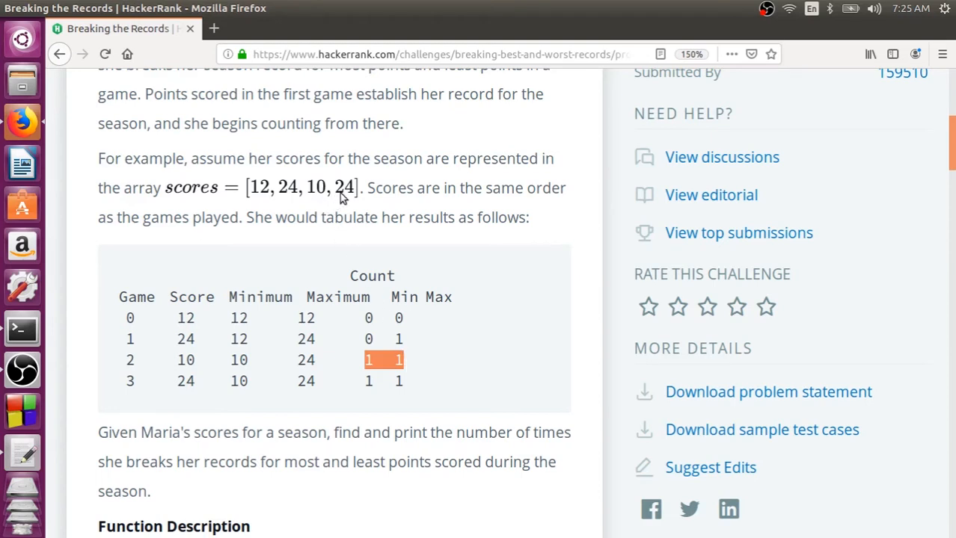
mouse_move(347, 200)
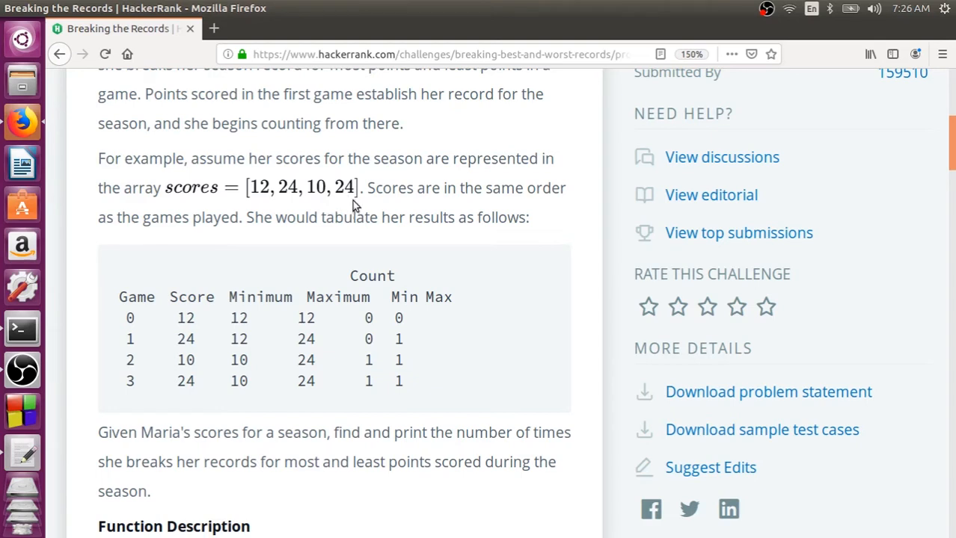
mouse_move(319, 202)
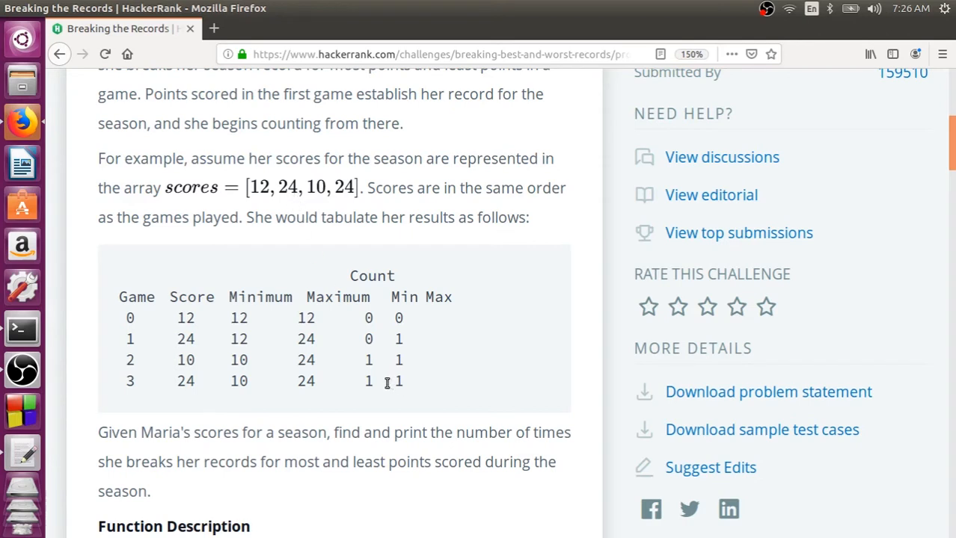
double_click(368, 382)
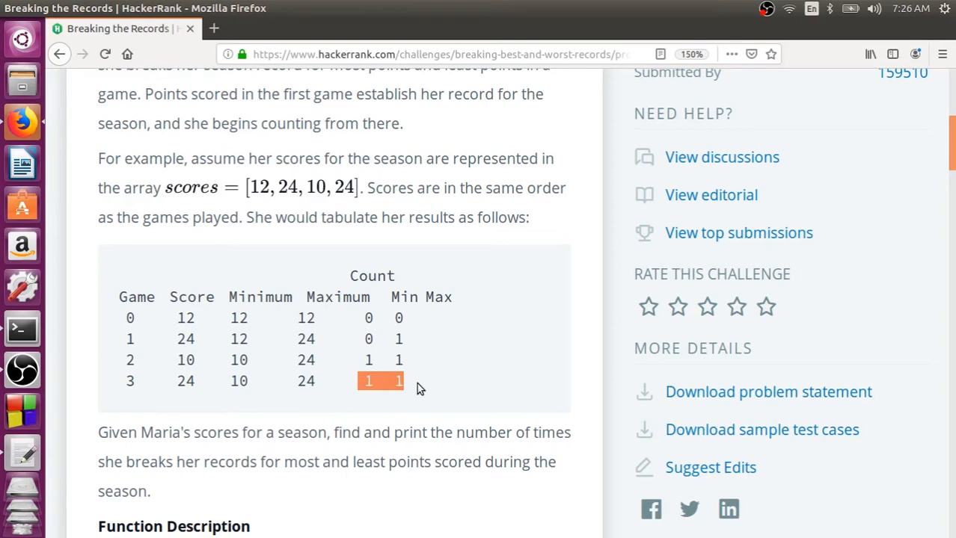
Step: Scroll down to Sample Input 0, Sample Output 0 (2 4) and the Explanation 0 diagram
scroll(down, 3)
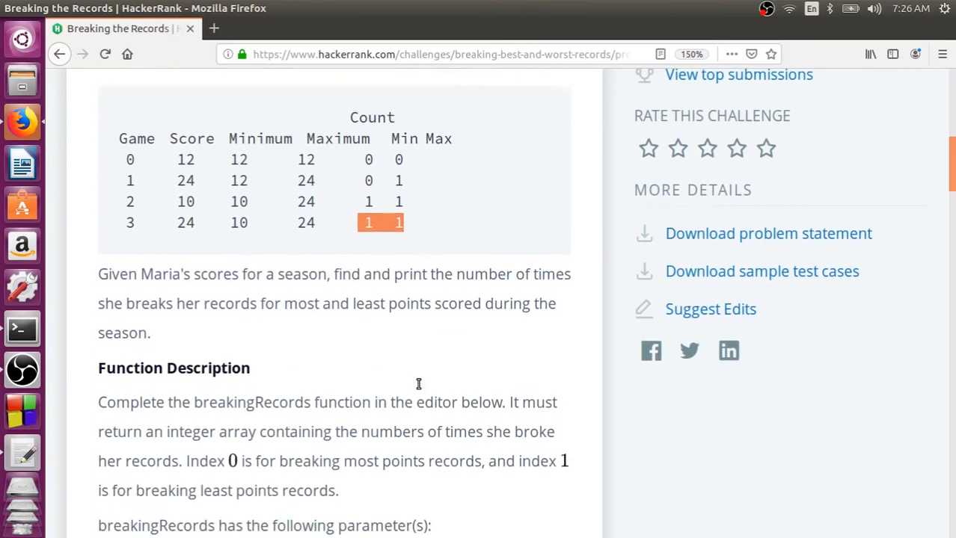
scroll(down, 3)
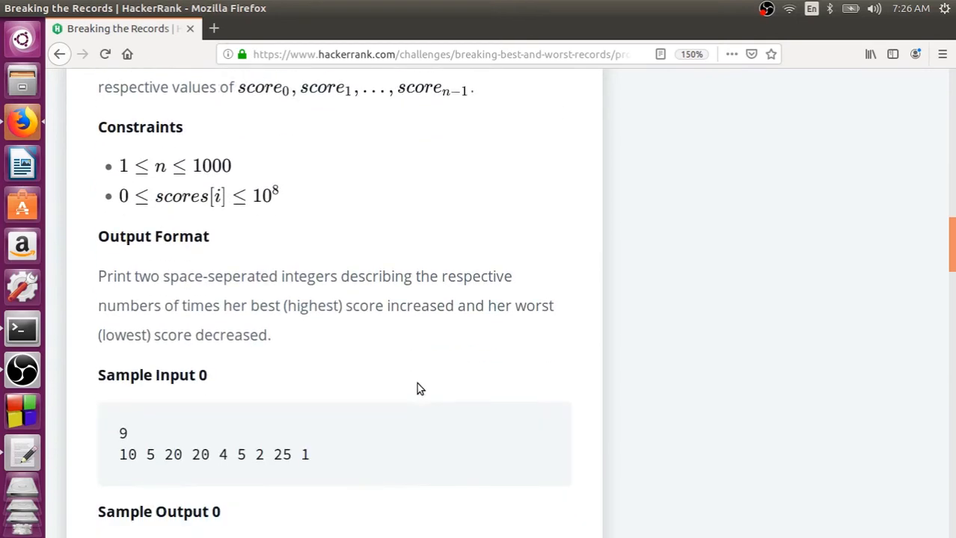
scroll(down, 3)
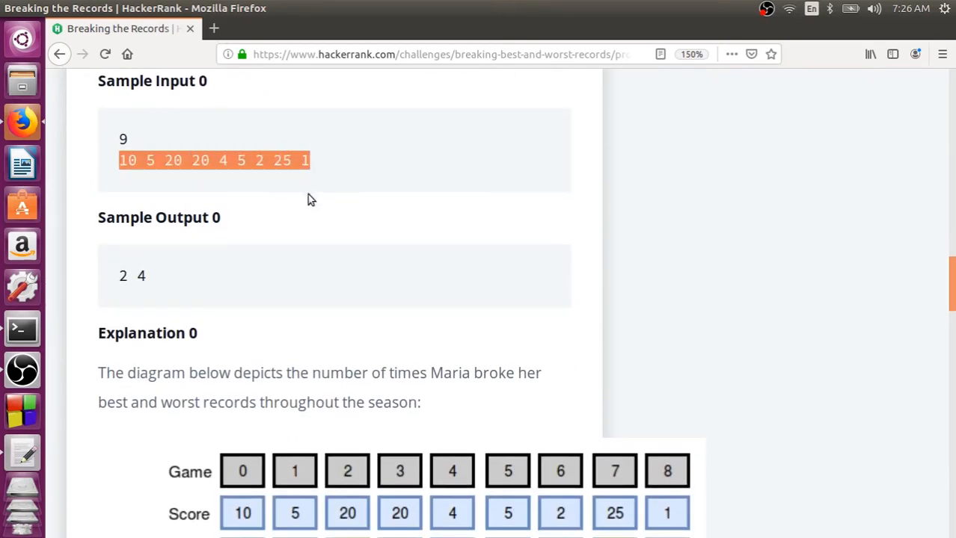
scroll(down, 3)
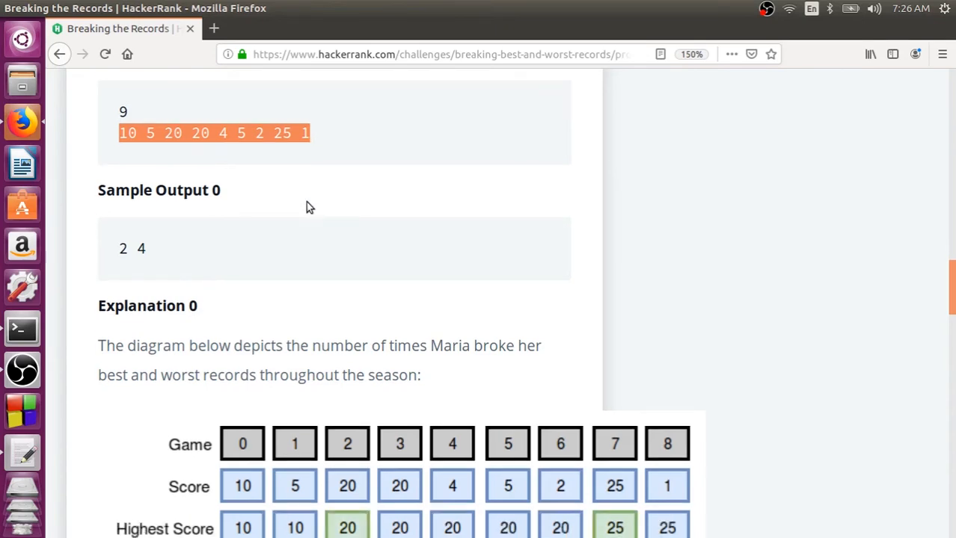
scroll(down, 3)
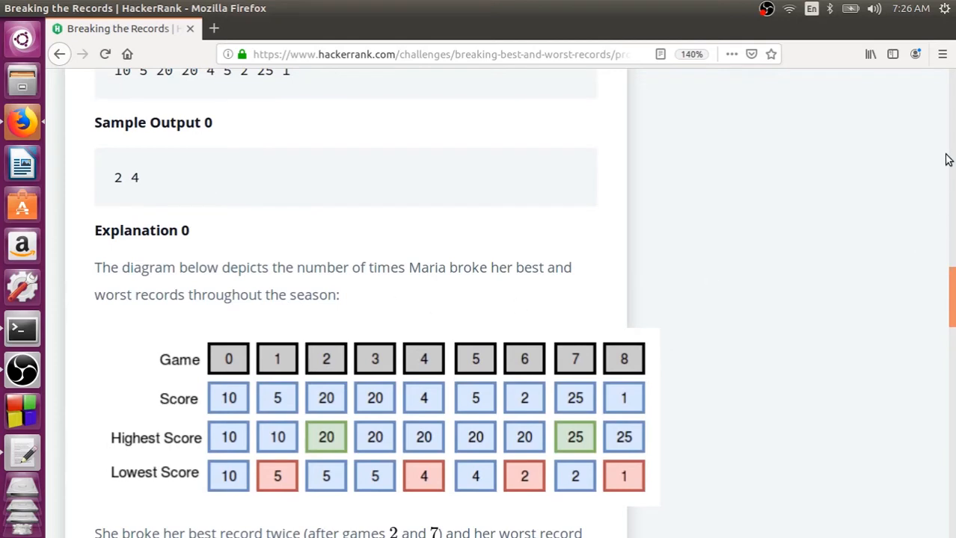
scroll(down, 3)
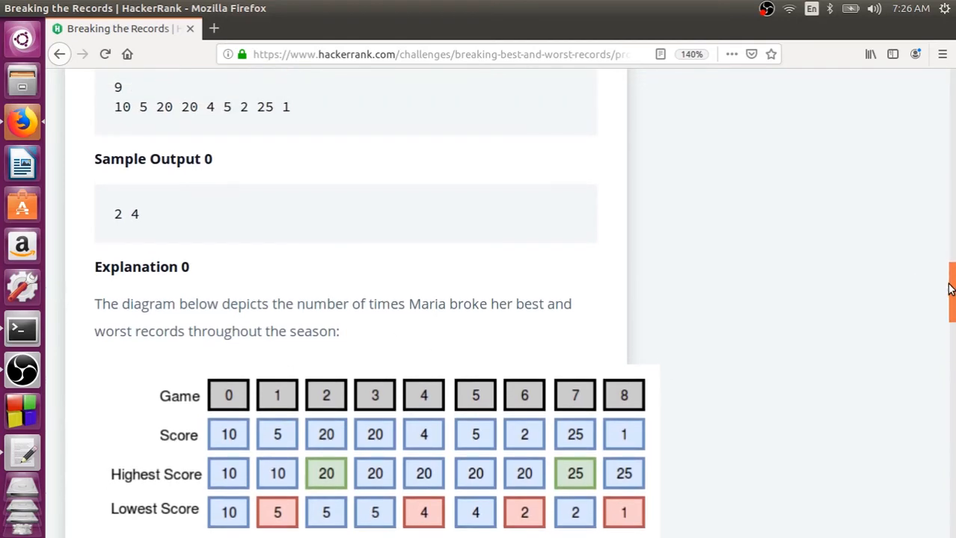
scroll(down, 3)
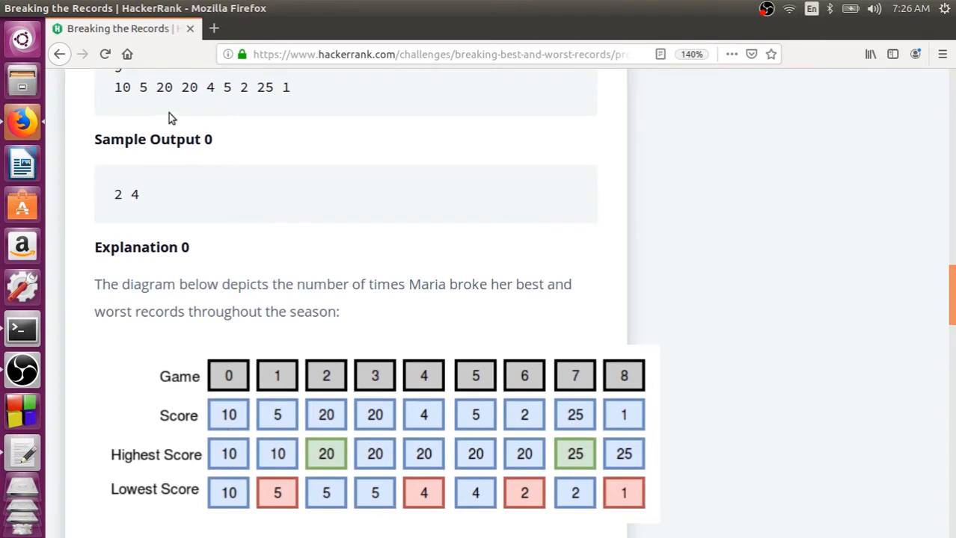
mouse_move(245, 464)
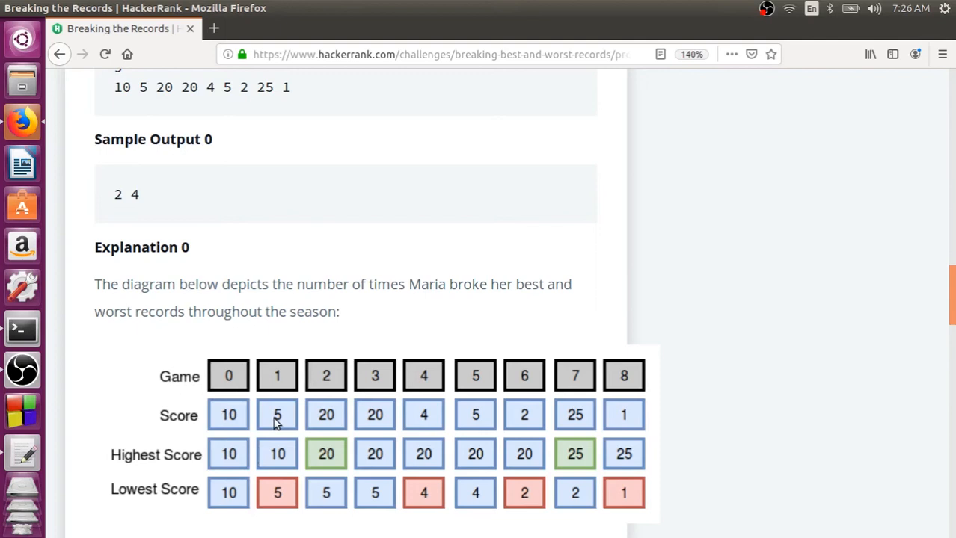
mouse_move(213, 210)
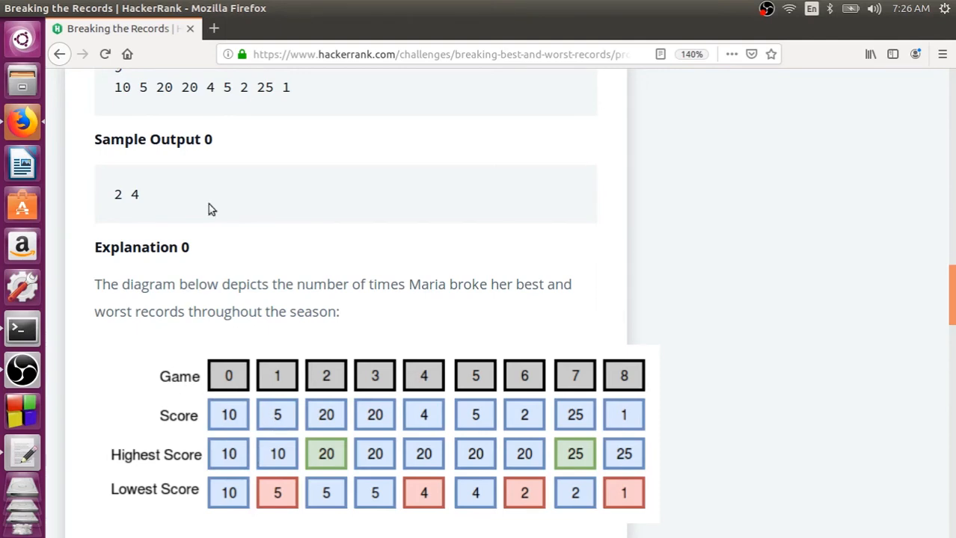
mouse_move(290, 464)
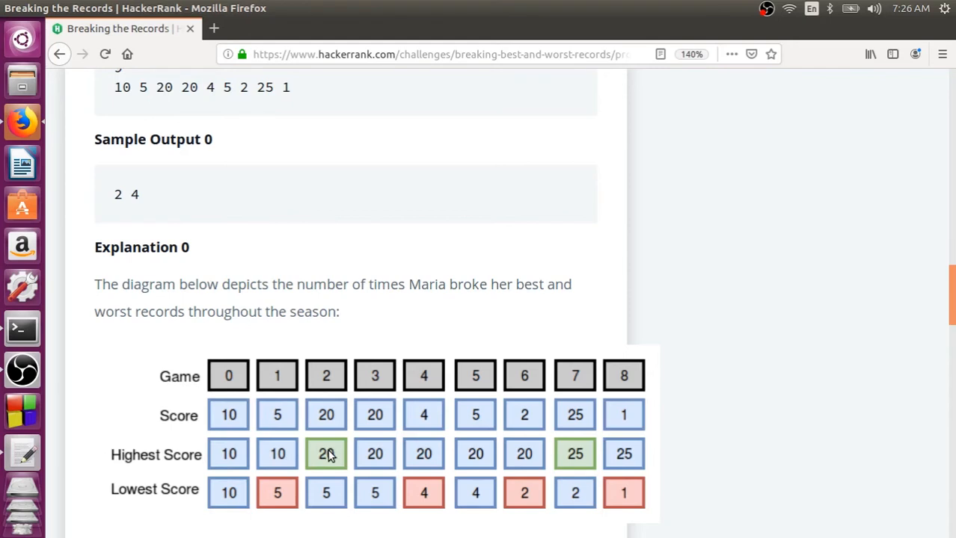
mouse_move(374, 460)
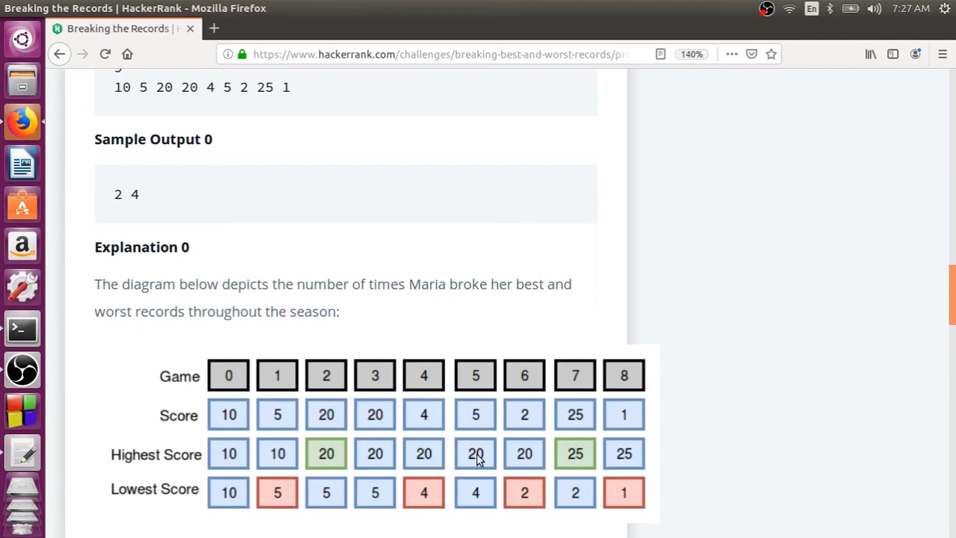
mouse_move(521, 437)
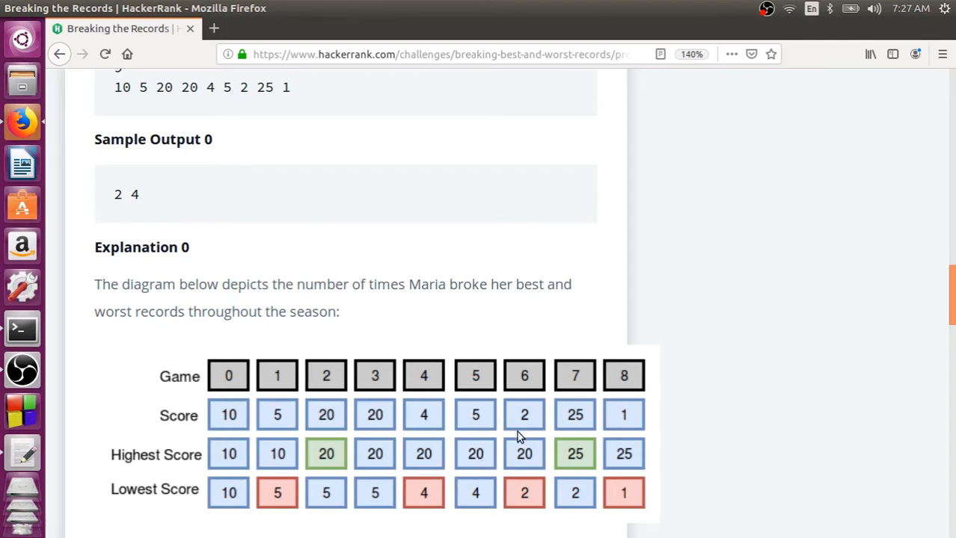
mouse_move(521, 475)
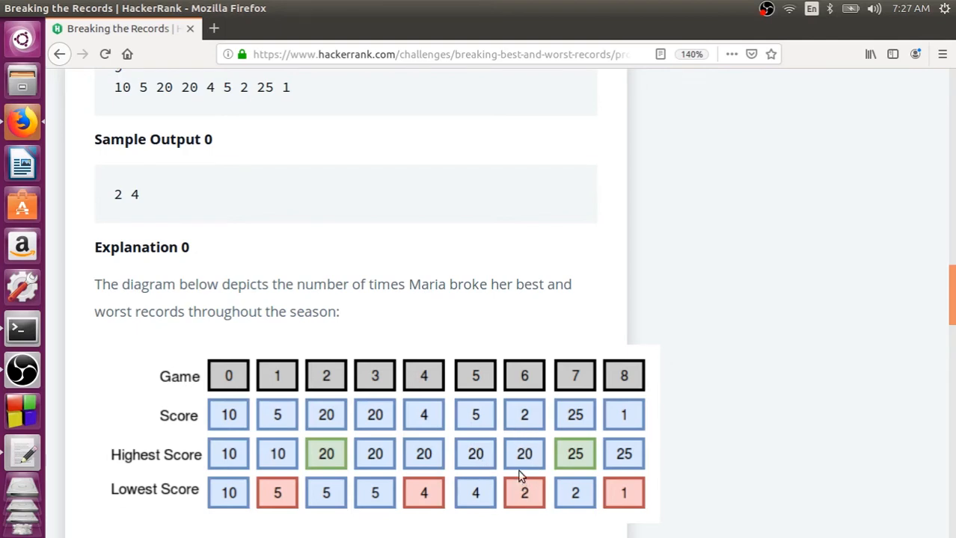
mouse_move(571, 469)
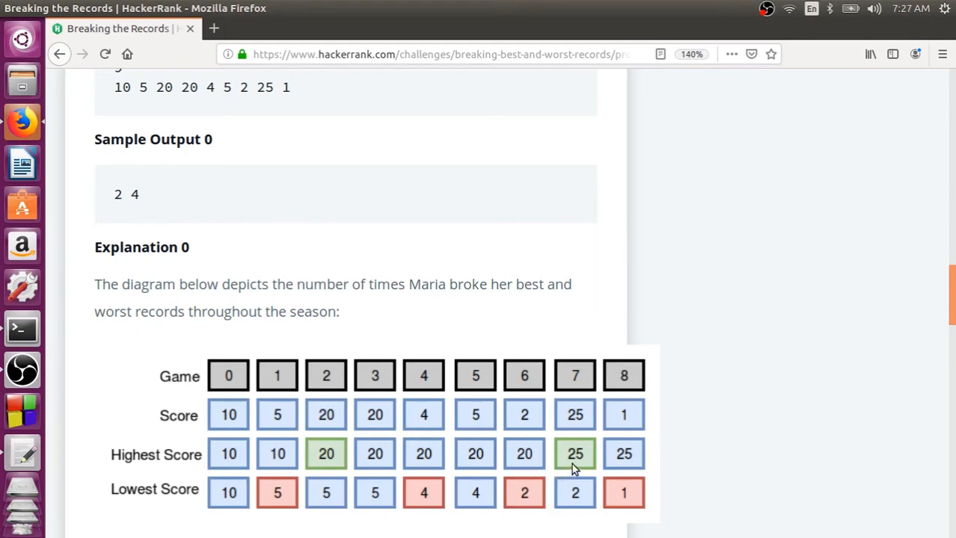
mouse_move(627, 500)
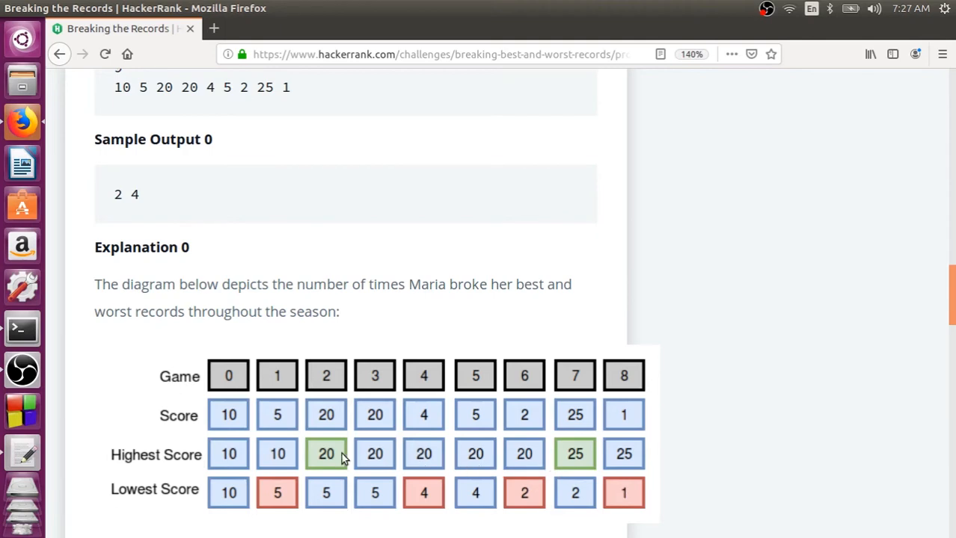
mouse_move(457, 448)
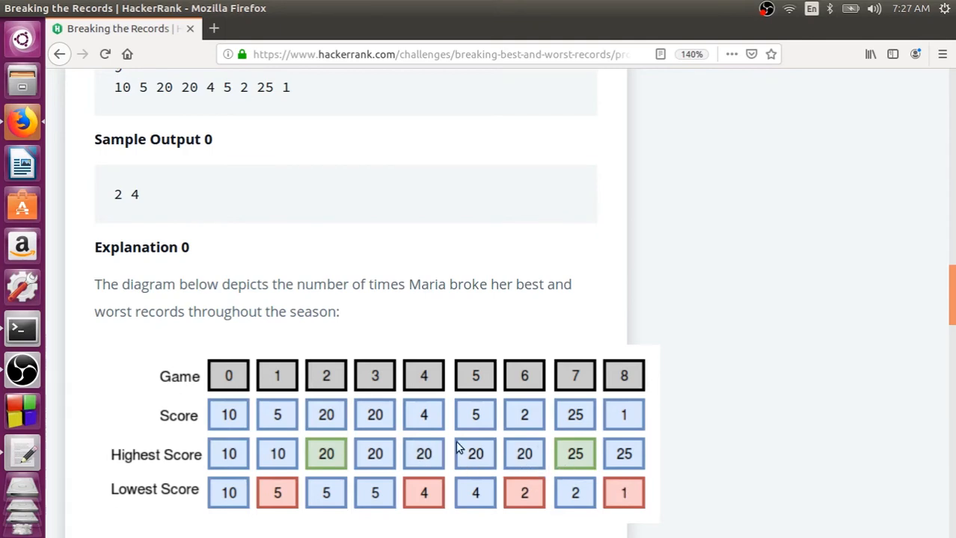
mouse_move(523, 500)
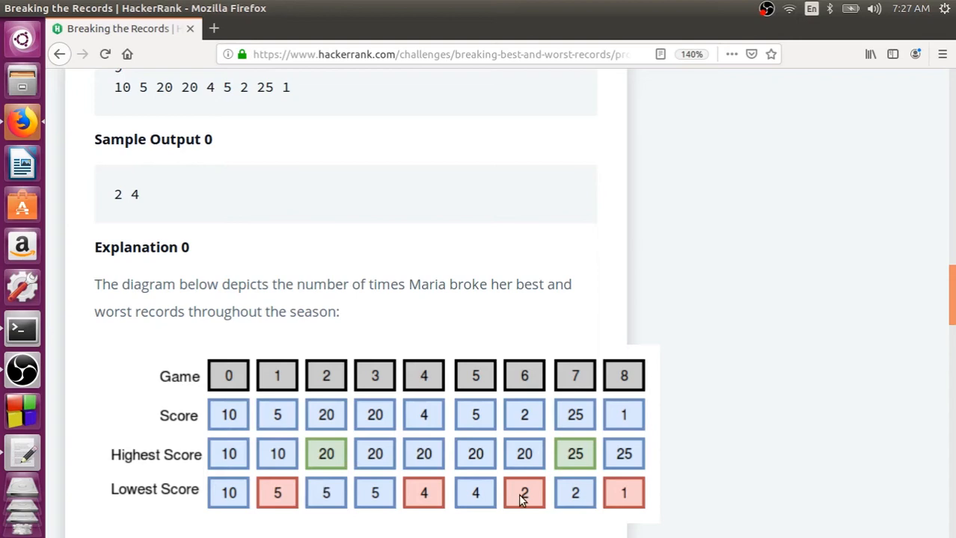
mouse_move(625, 497)
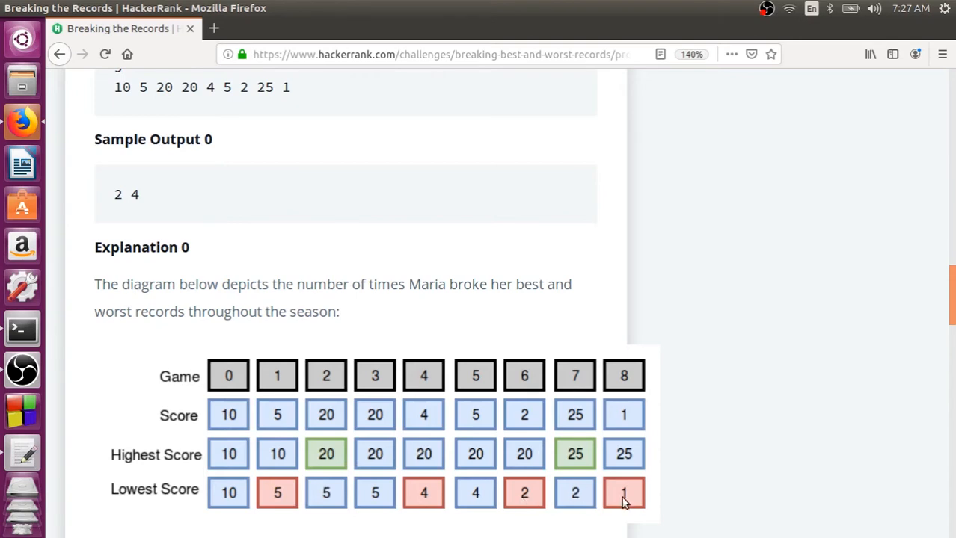
mouse_move(243, 425)
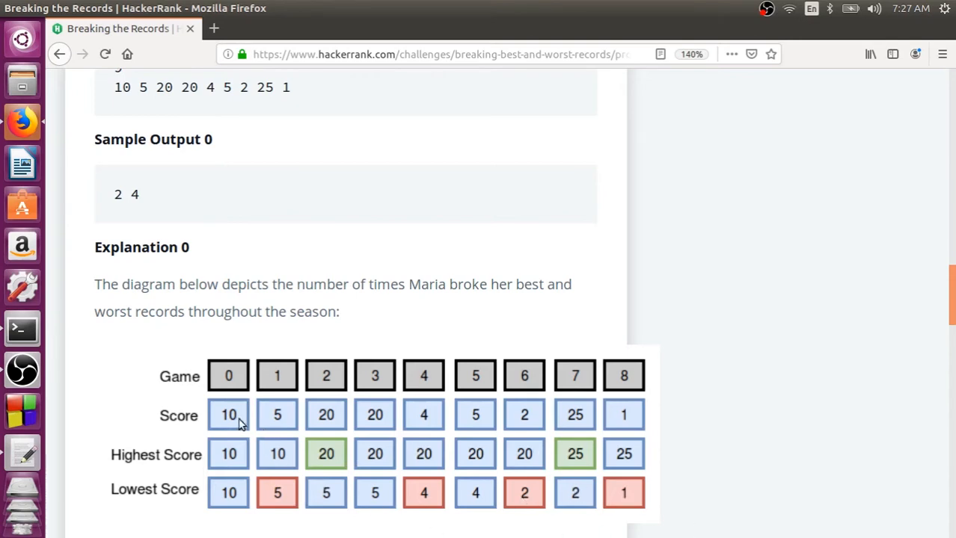
mouse_move(389, 421)
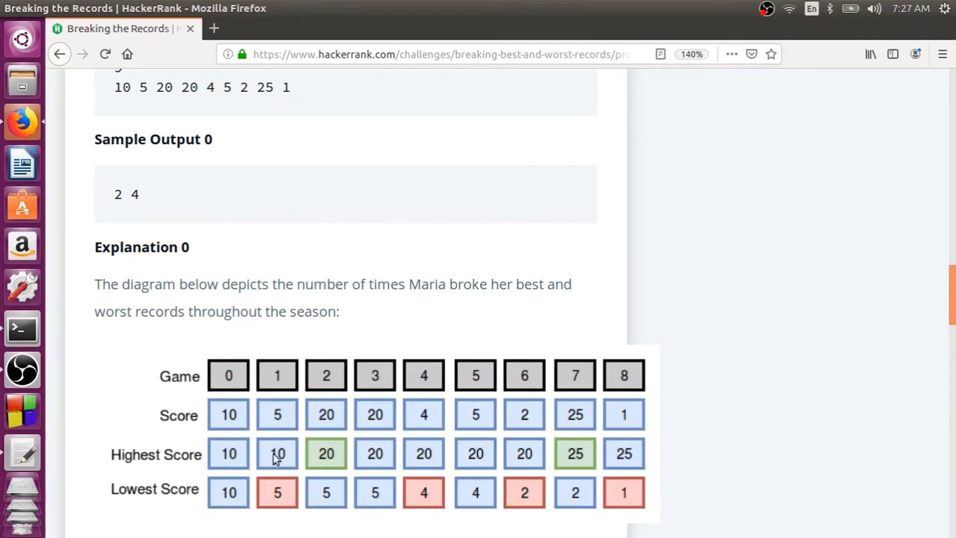
mouse_move(491, 462)
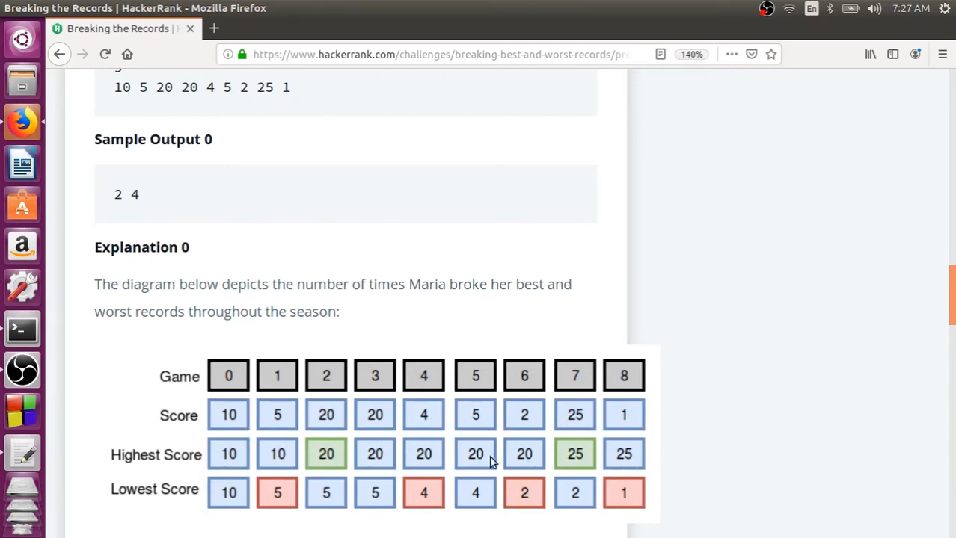
mouse_move(611, 493)
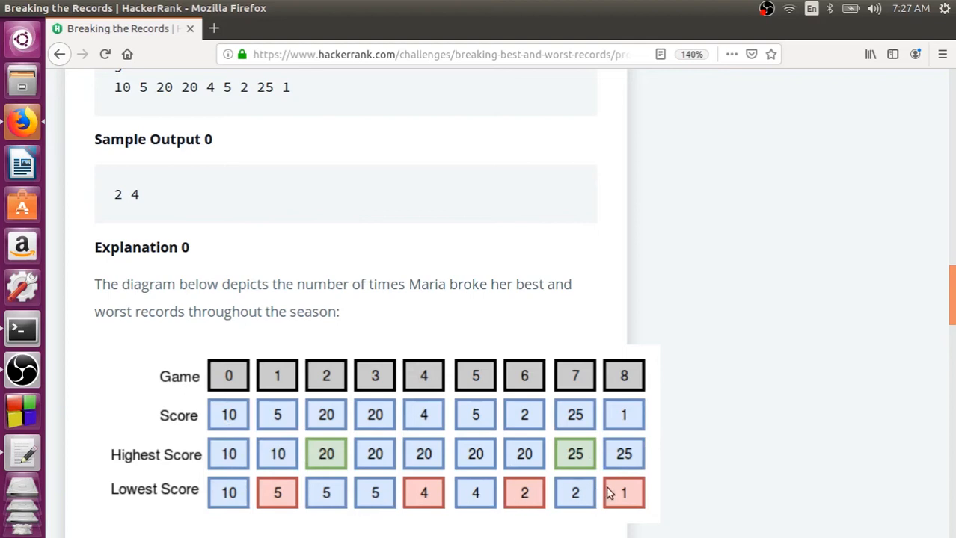
mouse_move(627, 503)
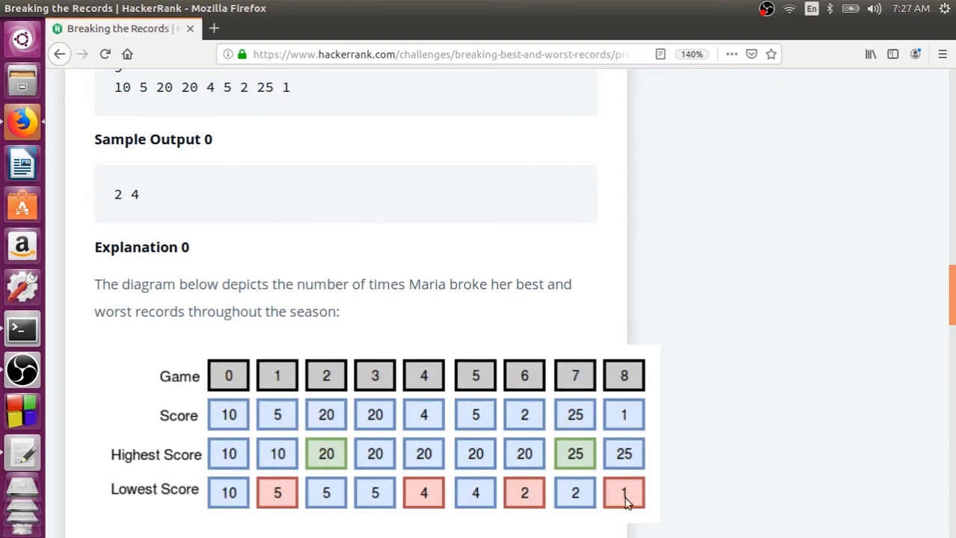
mouse_move(104, 455)
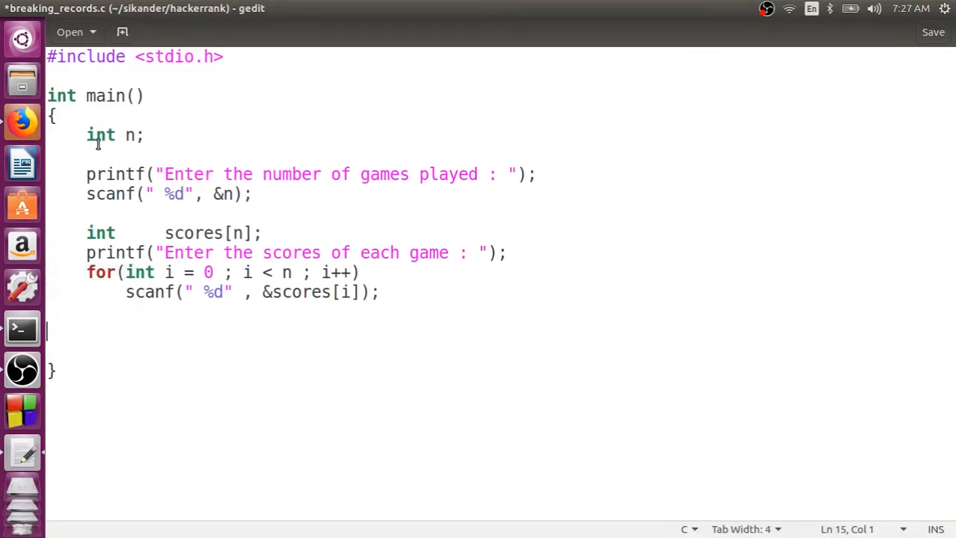
Step: Add a scores[0]; line after the input loop and position the cursor at its start
drag(85, 174, 255, 194)
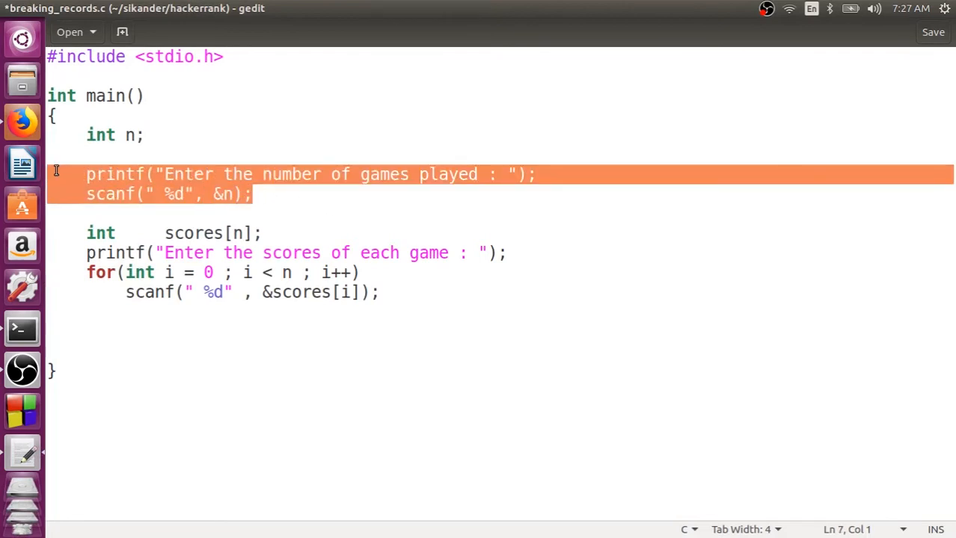
mouse_move(93, 242)
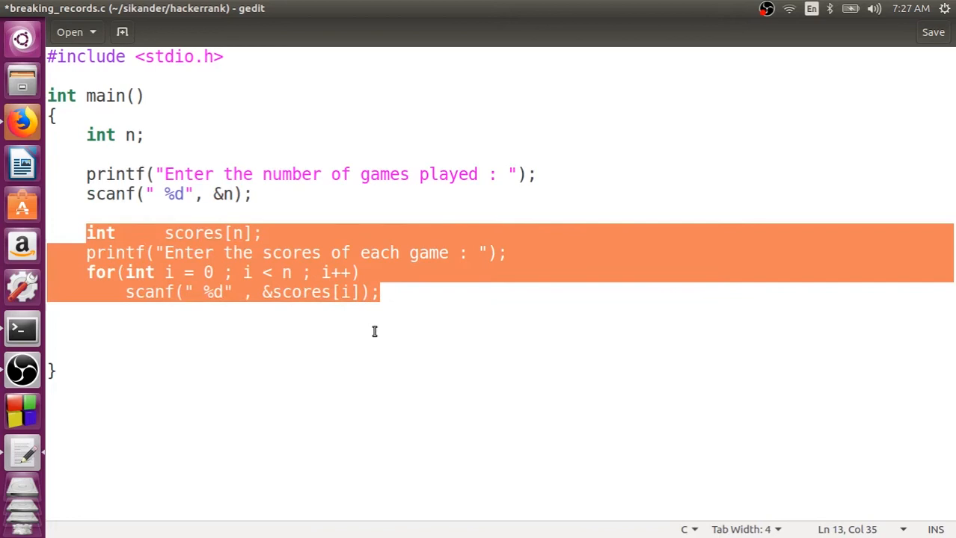
click(350, 317)
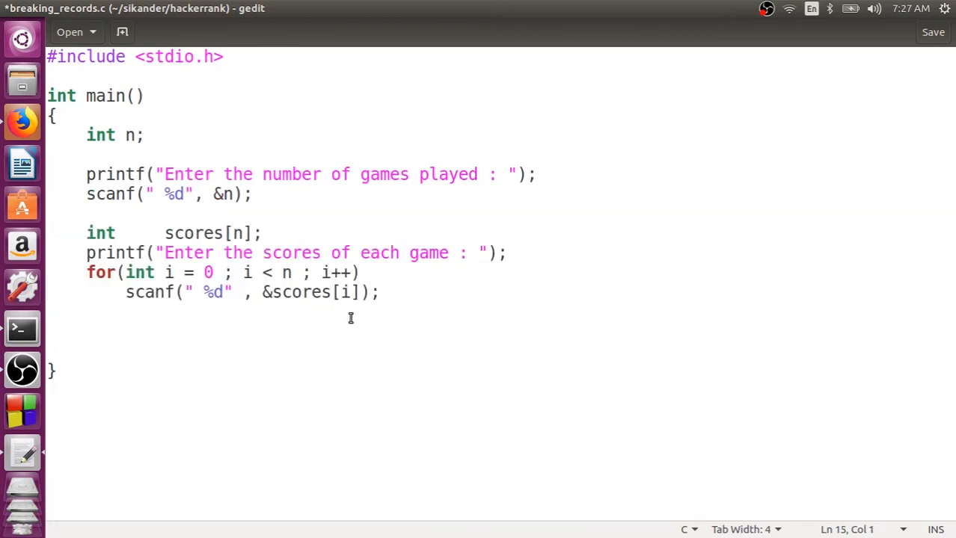
text(s)
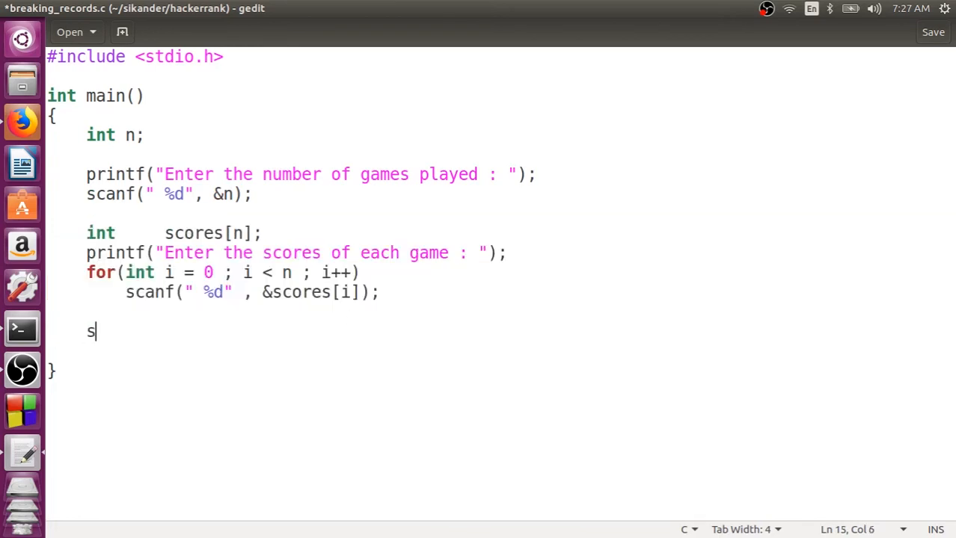
text(cores[)
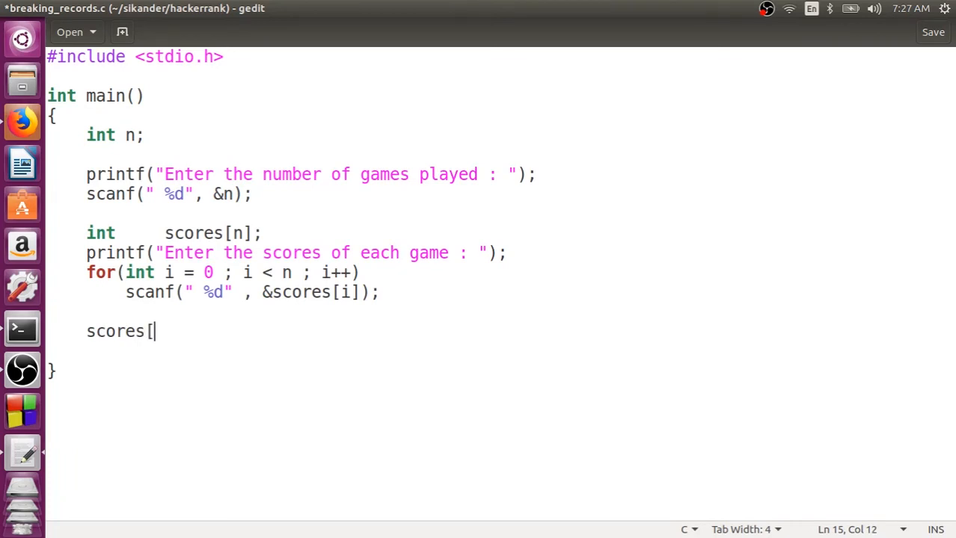
text(0];)
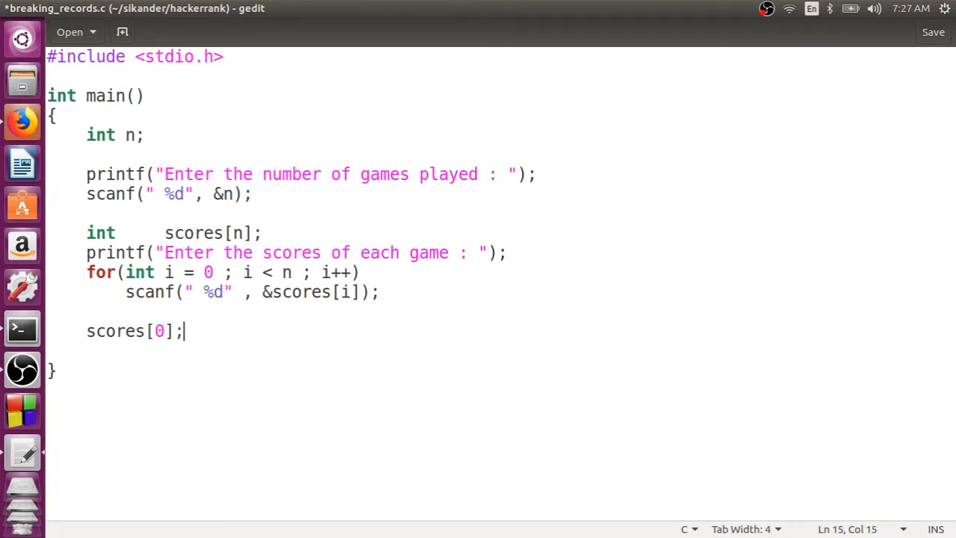
click(85, 332)
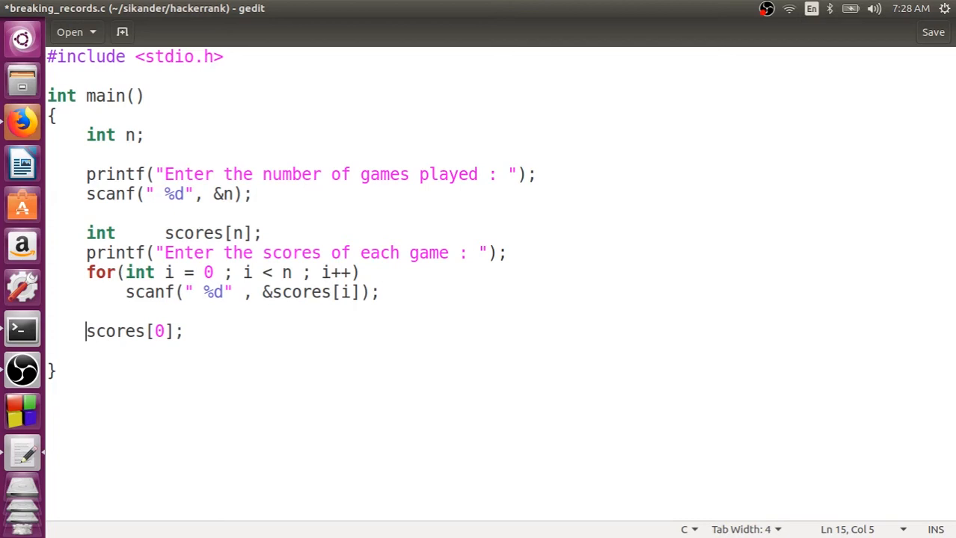
Step: Declare int highScore and int lowScores, both initialised to scores[0]
text(int)
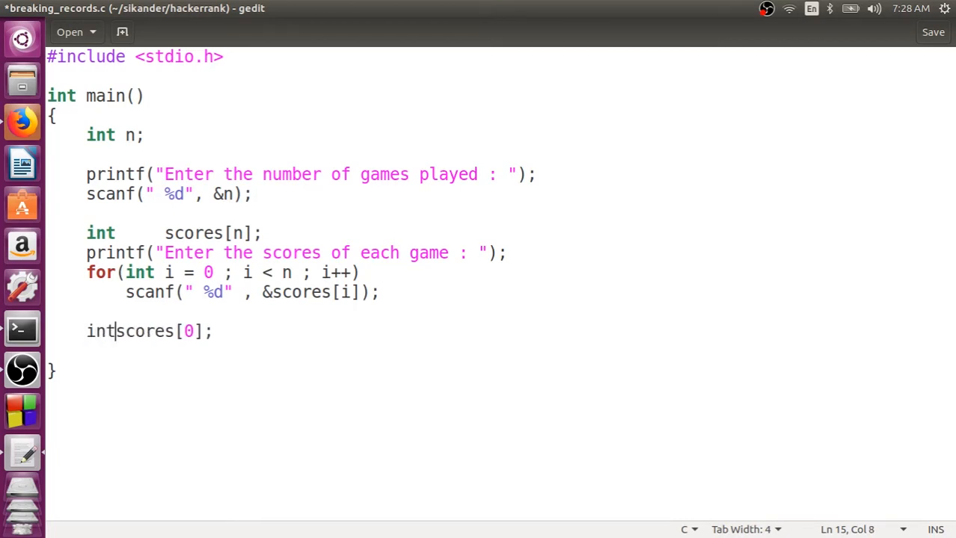
text(highScores =)
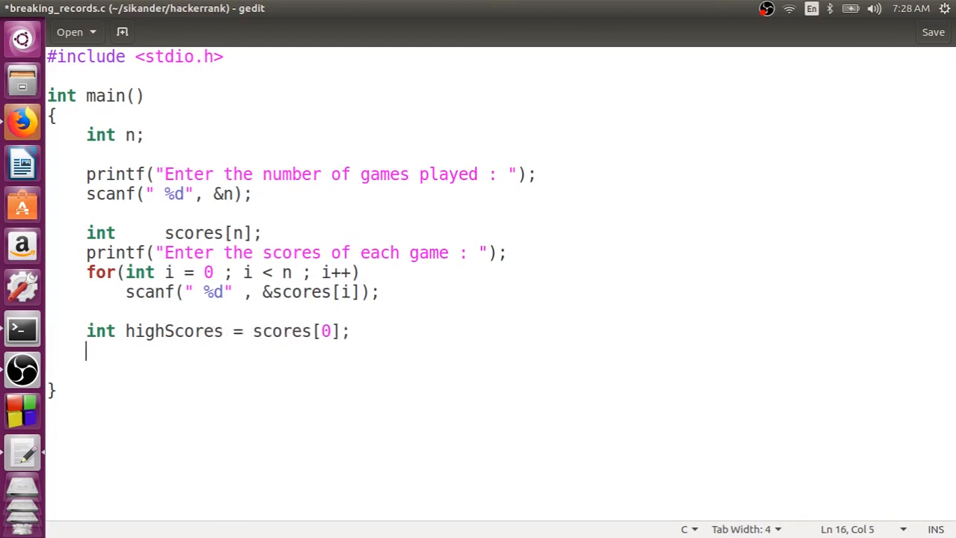
text(int low)
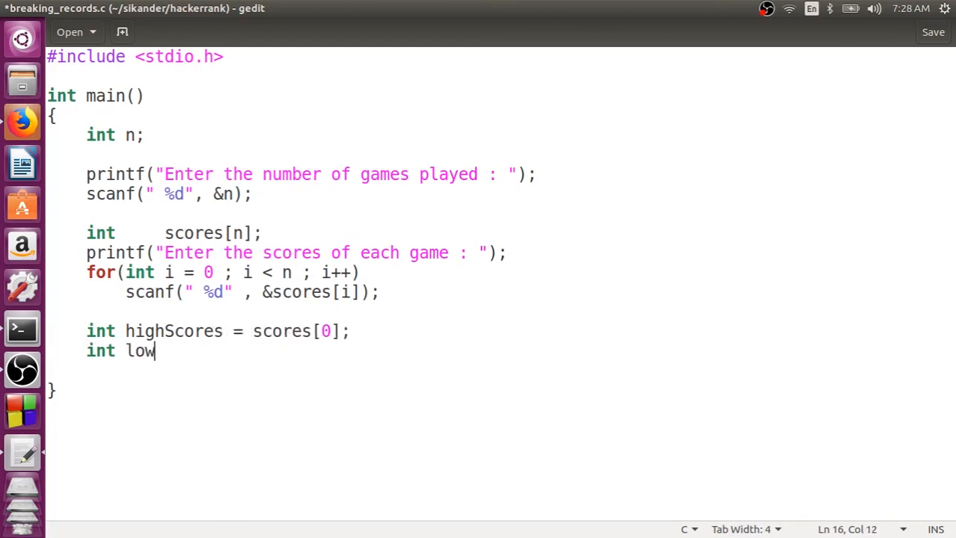
text(Scores)
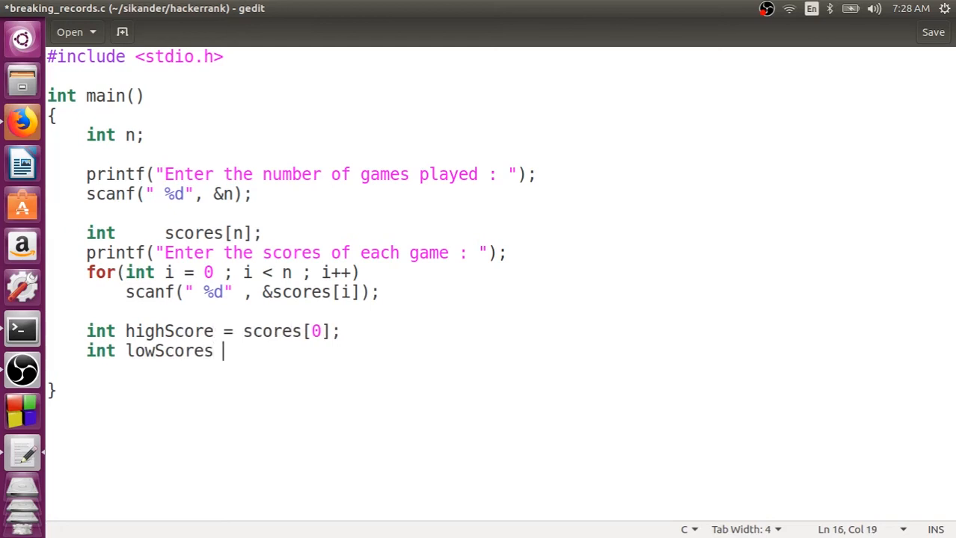
text(= scor)
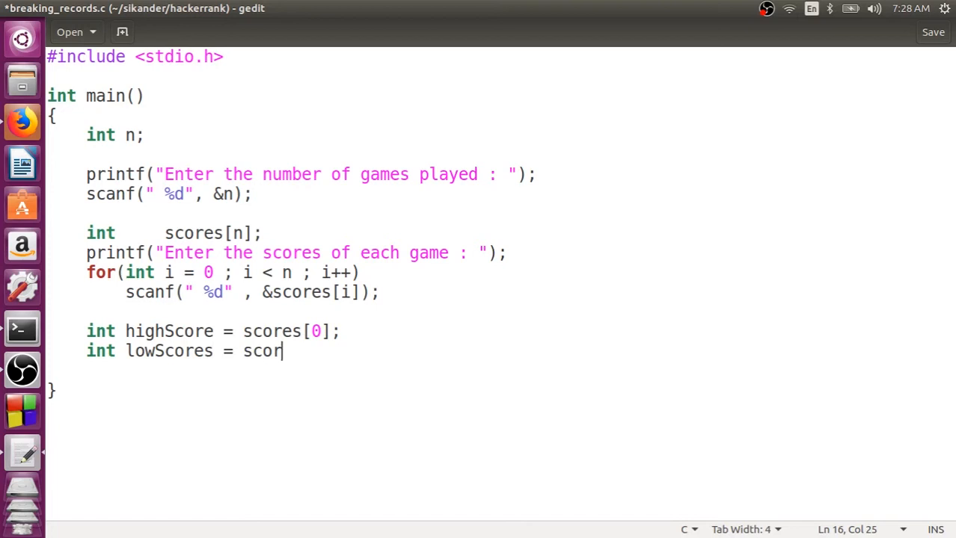
text(es[0];)
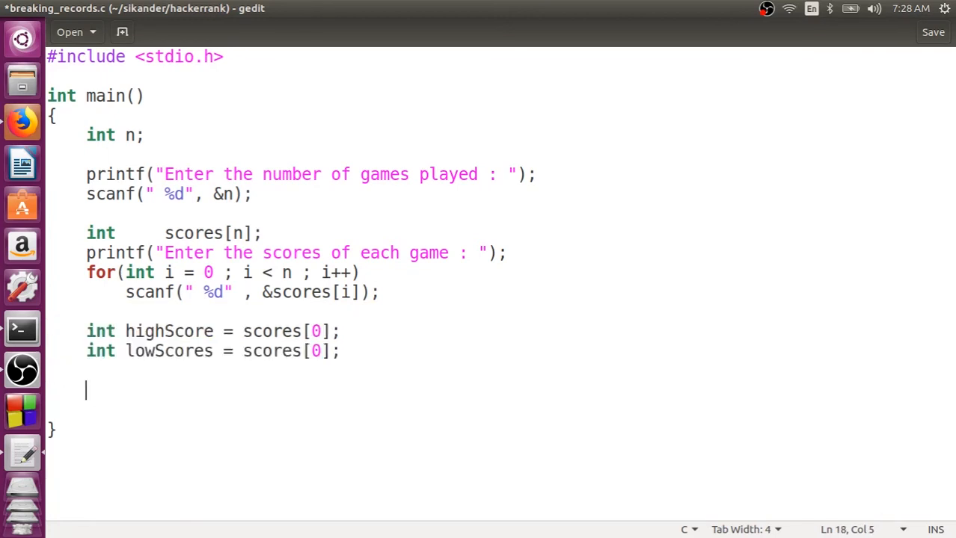
Step: Declare int lowRecordsBroken = 0 and int highRecordBroken = 0 as counters
text(int)
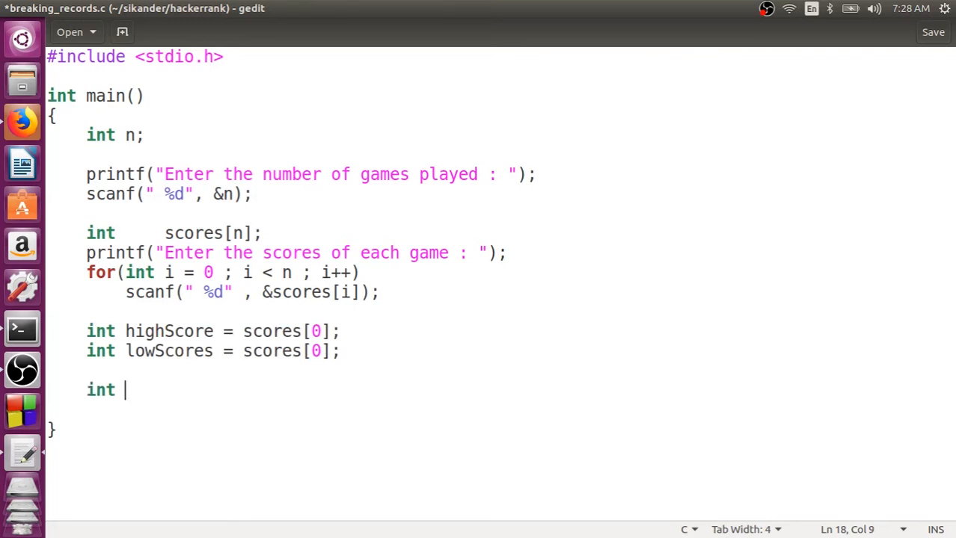
text(low)
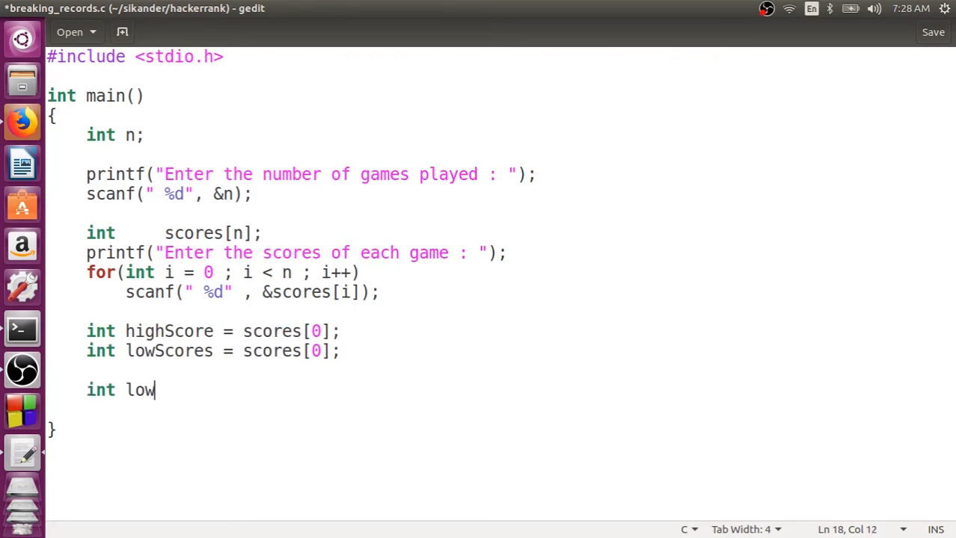
text(Records)
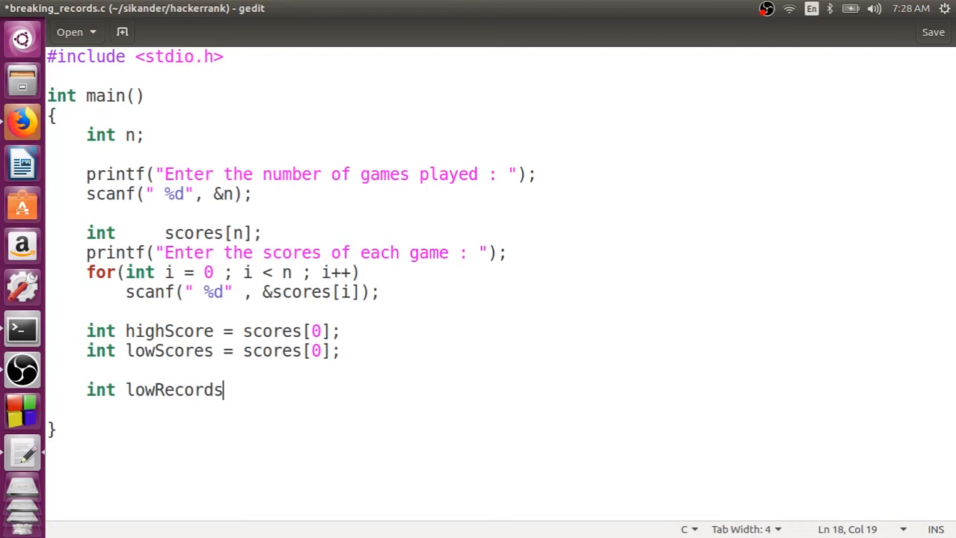
text(B)
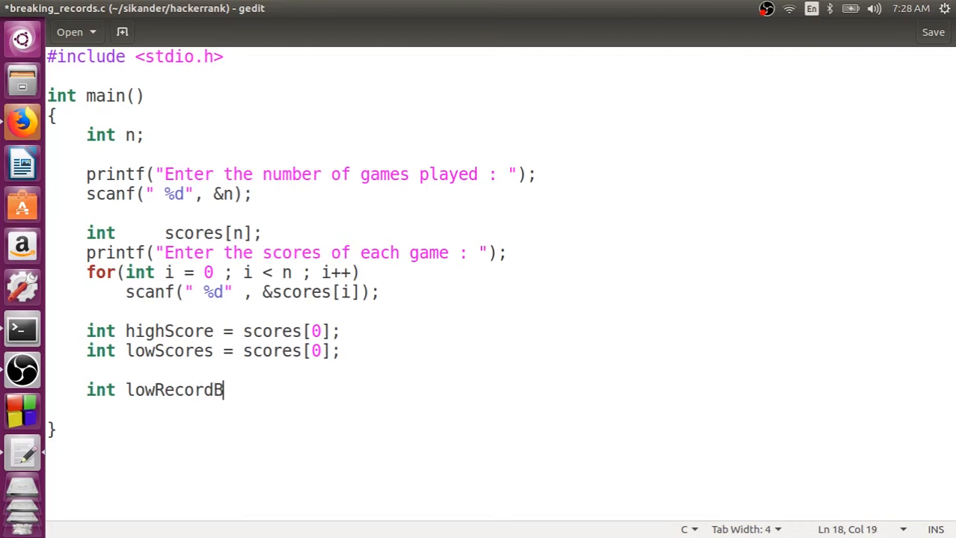
text(rok)
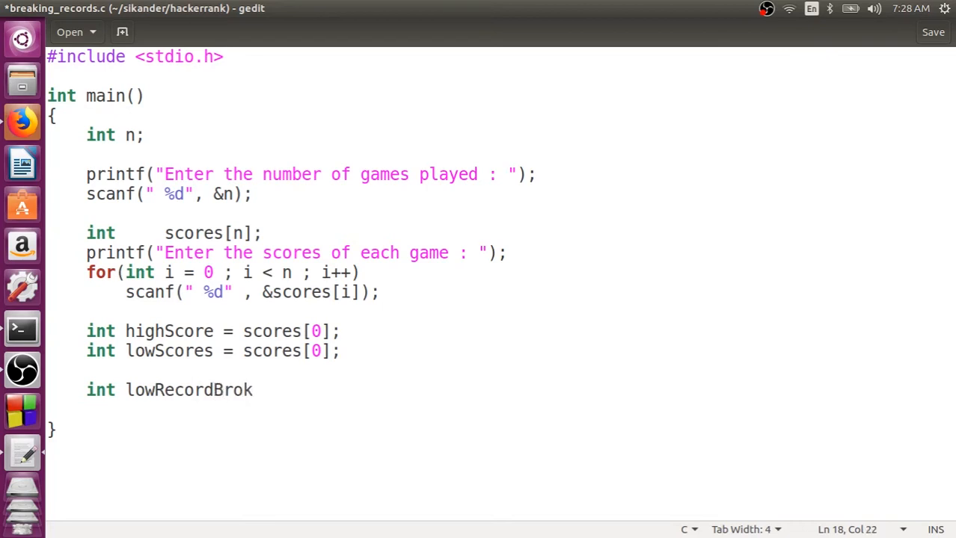
text(en)
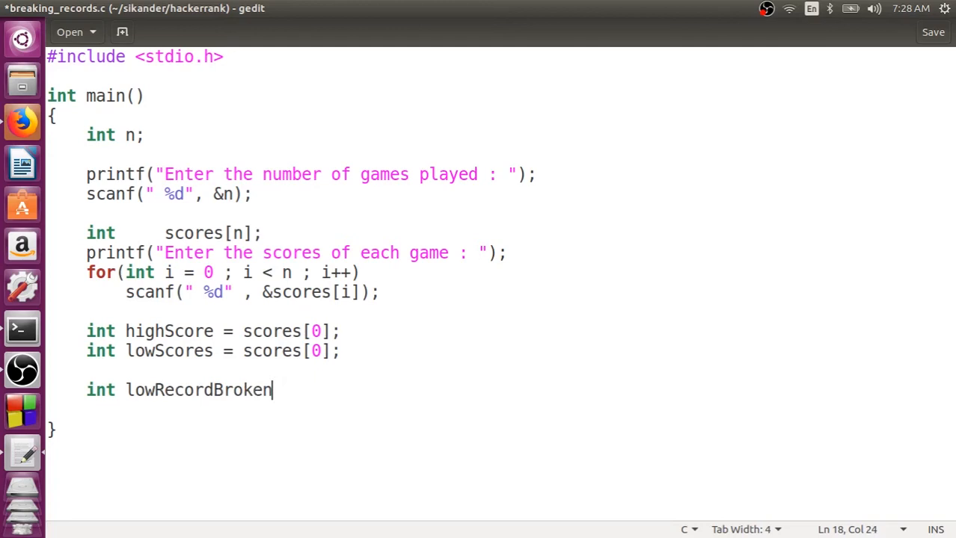
text(= 0;)
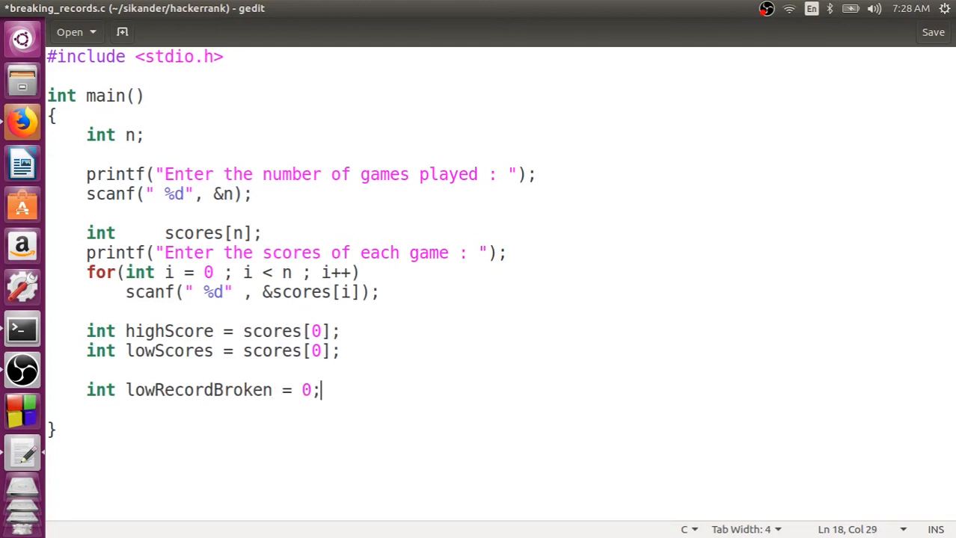
text(int high)
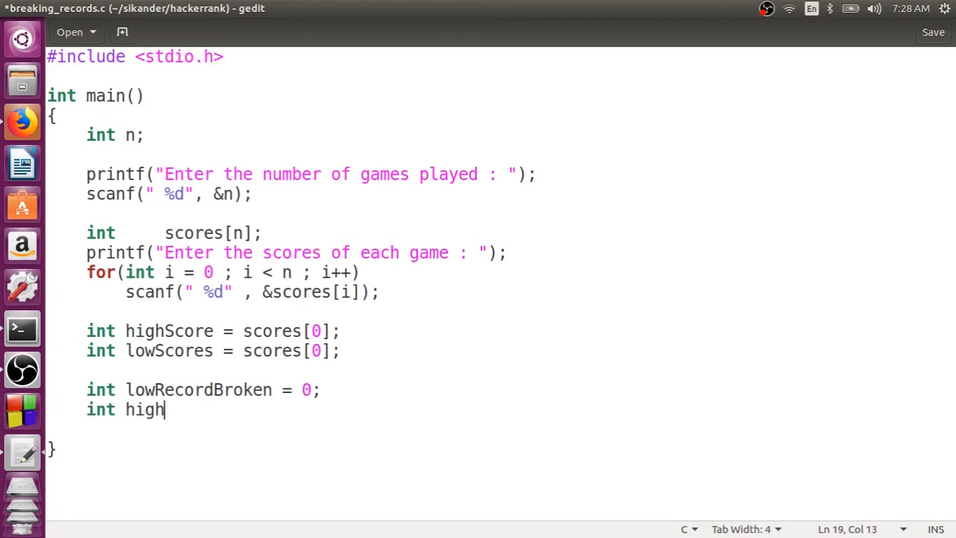
text(RecordBr)
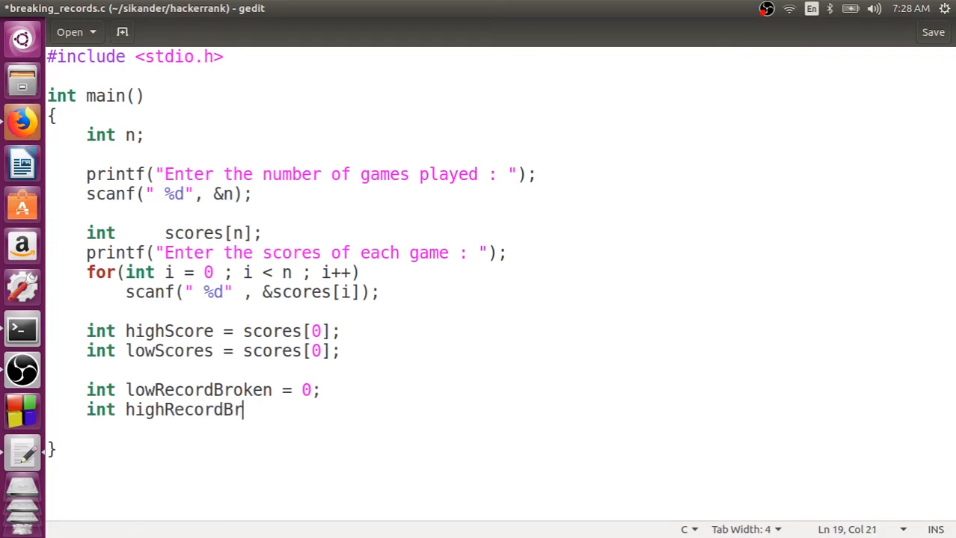
text(oken = 0;)
text(for)
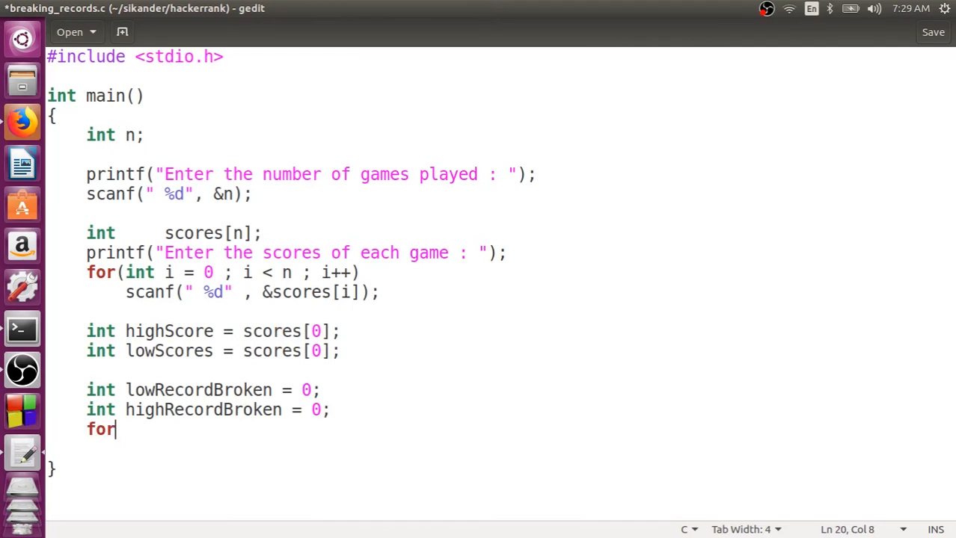
Step: Write for(int i = 1; i < n; i++) with an if(scores[i] < lowScore) brace block
text((int i = 1)
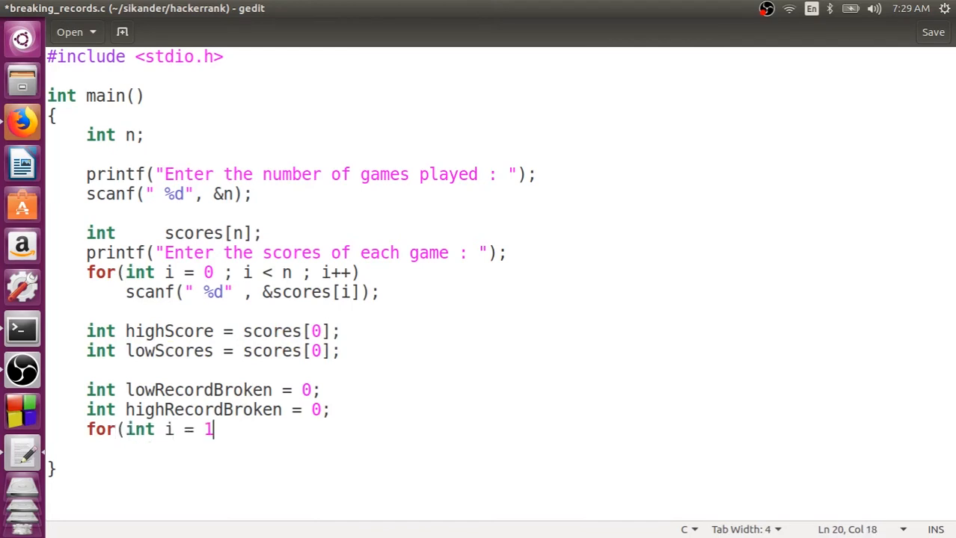
text(; i < n ;)
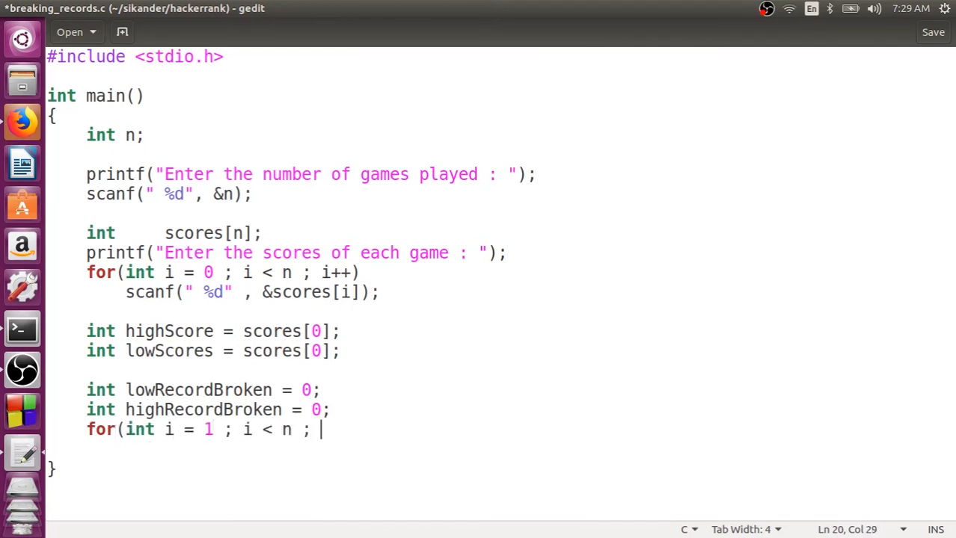
text(i++))
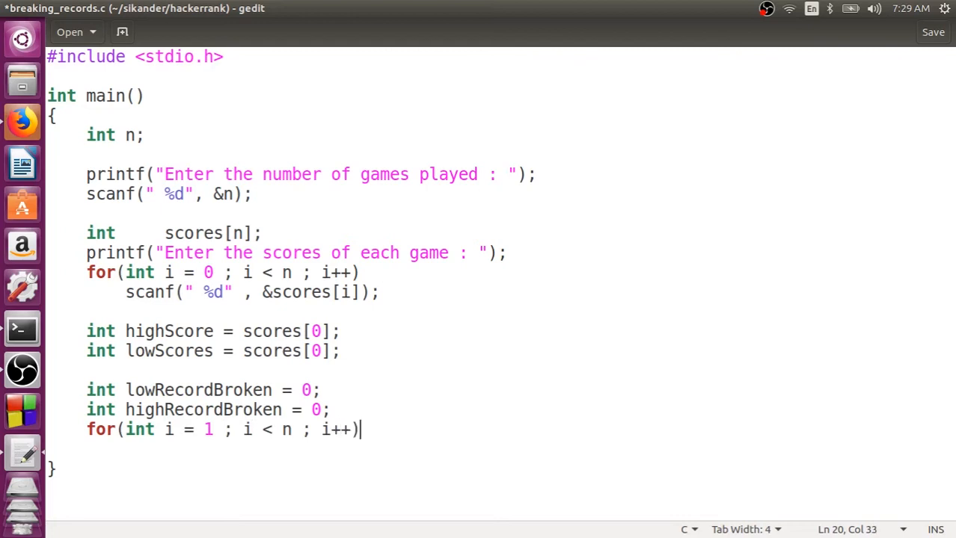
text(if()
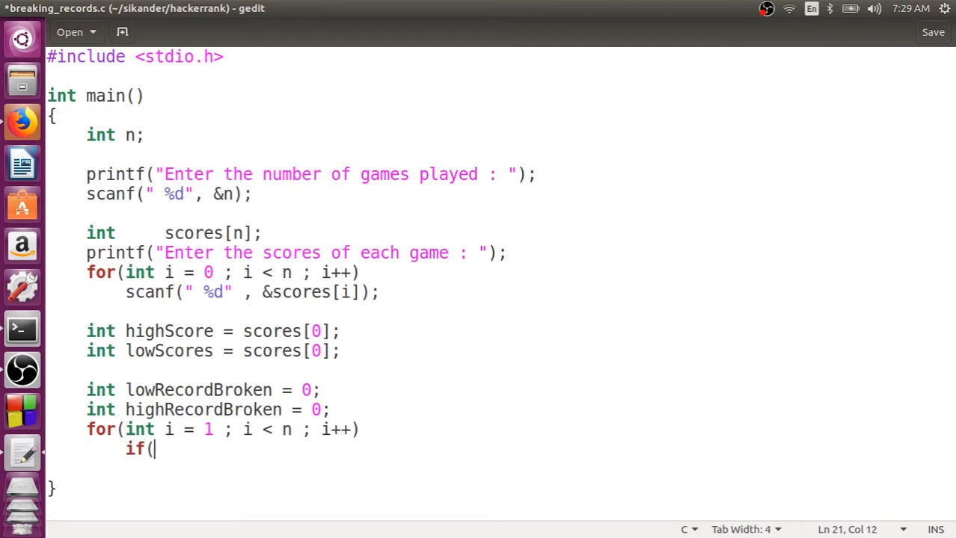
text(scores[)
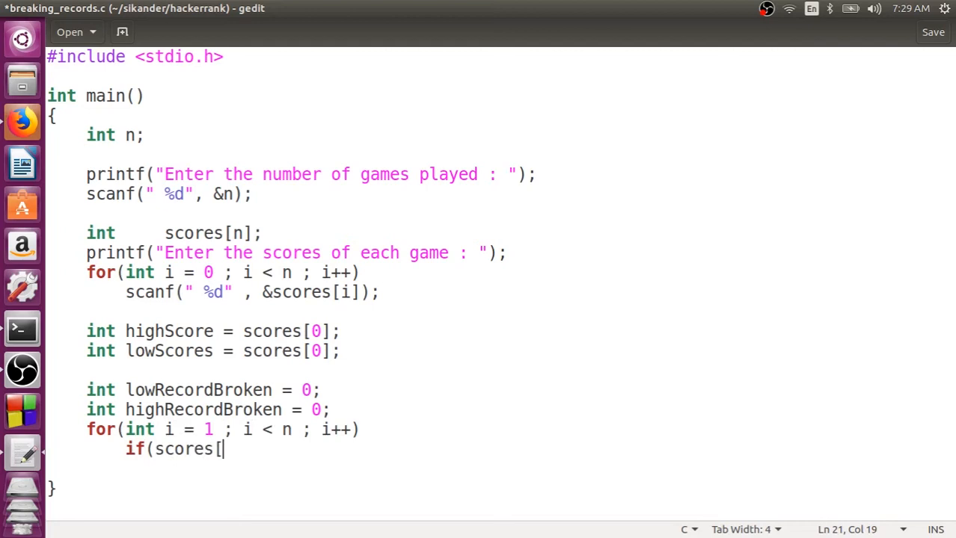
text(i])
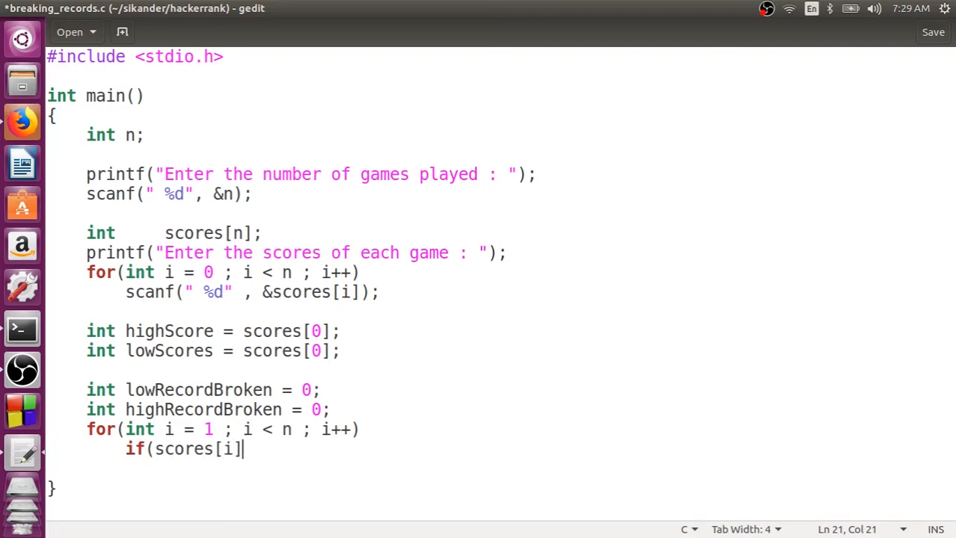
text(<)
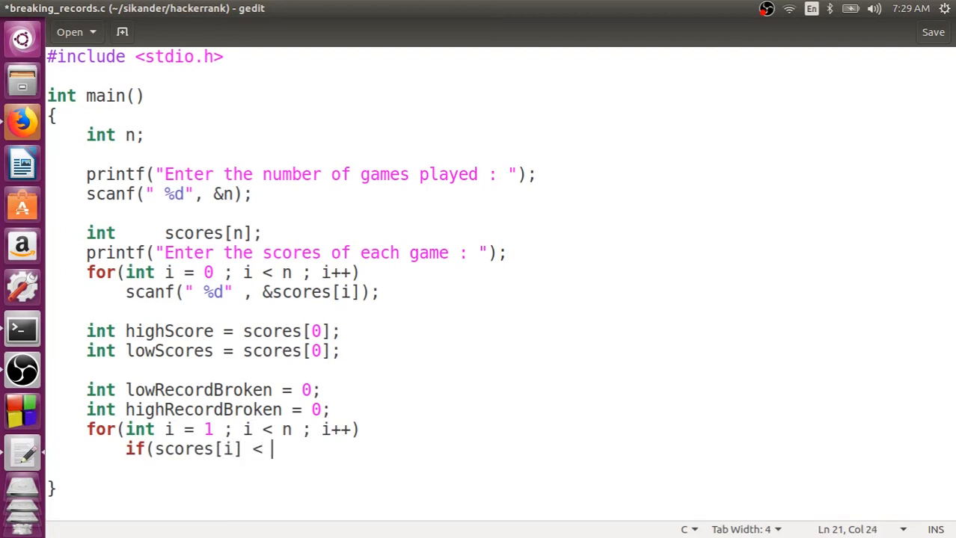
text(lowSc)
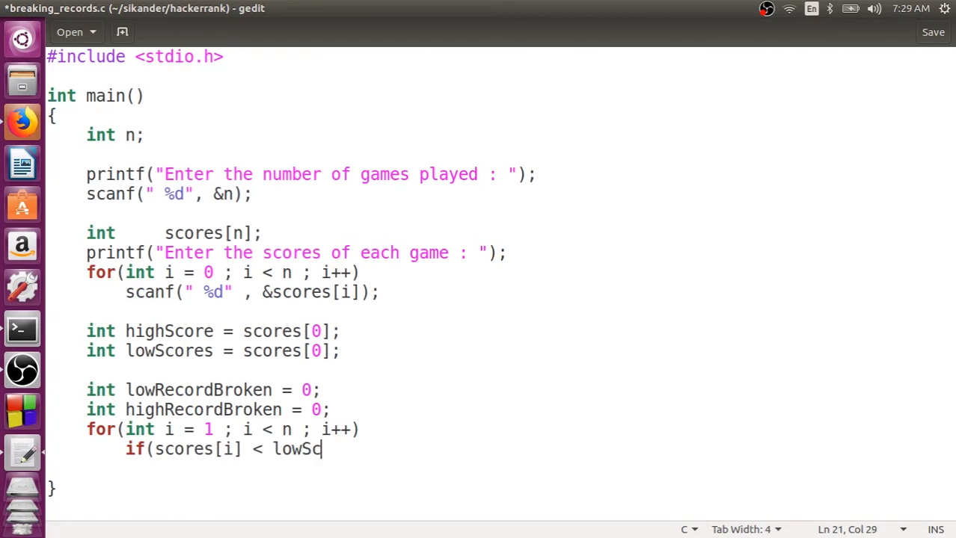
text(ore)
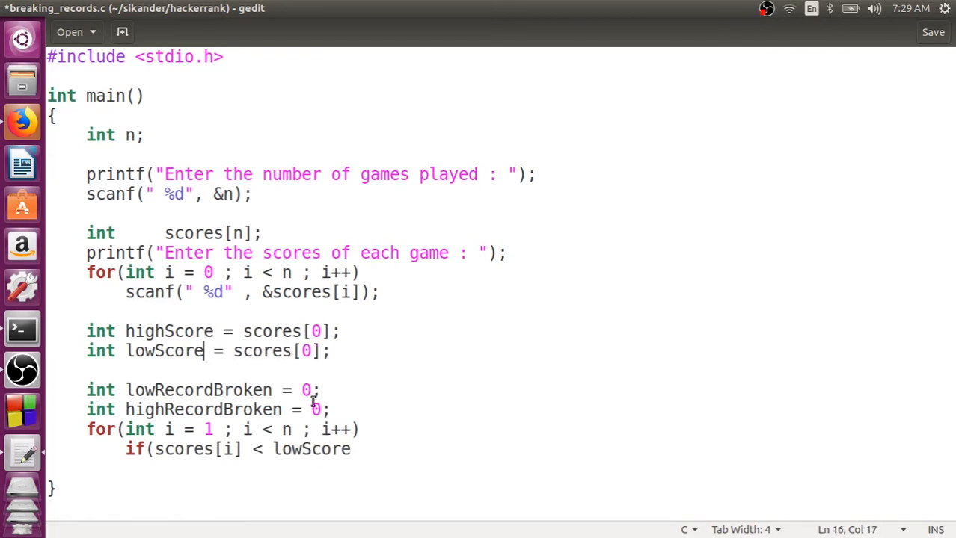
text())
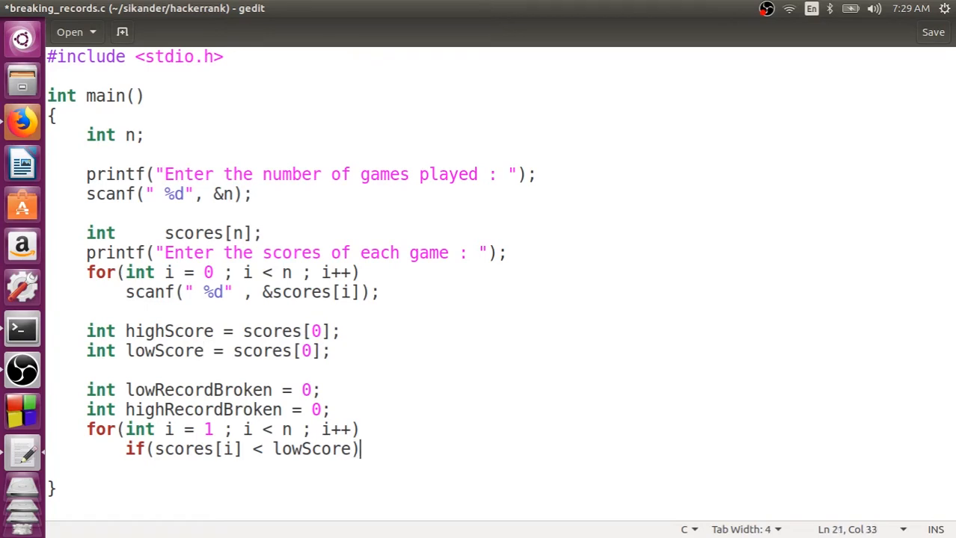
text({})
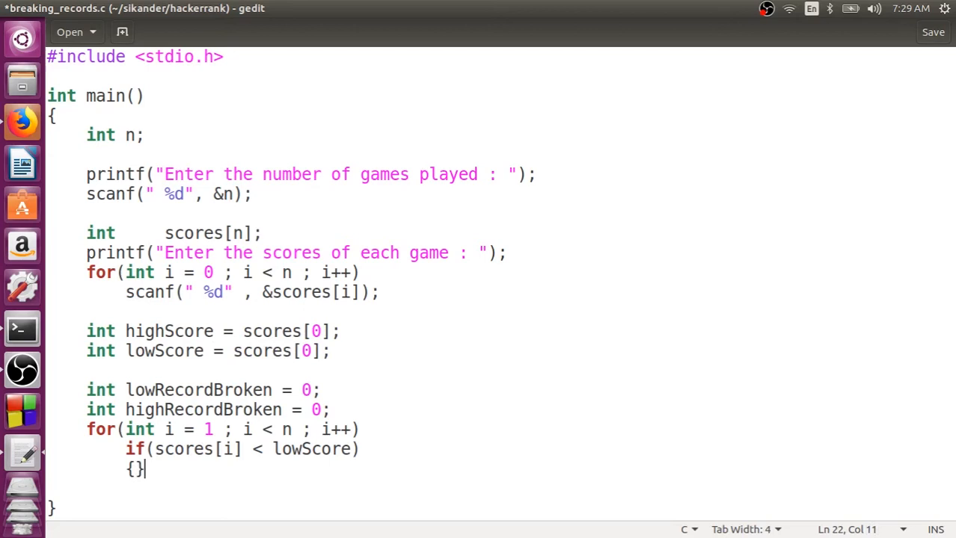
key(Return)
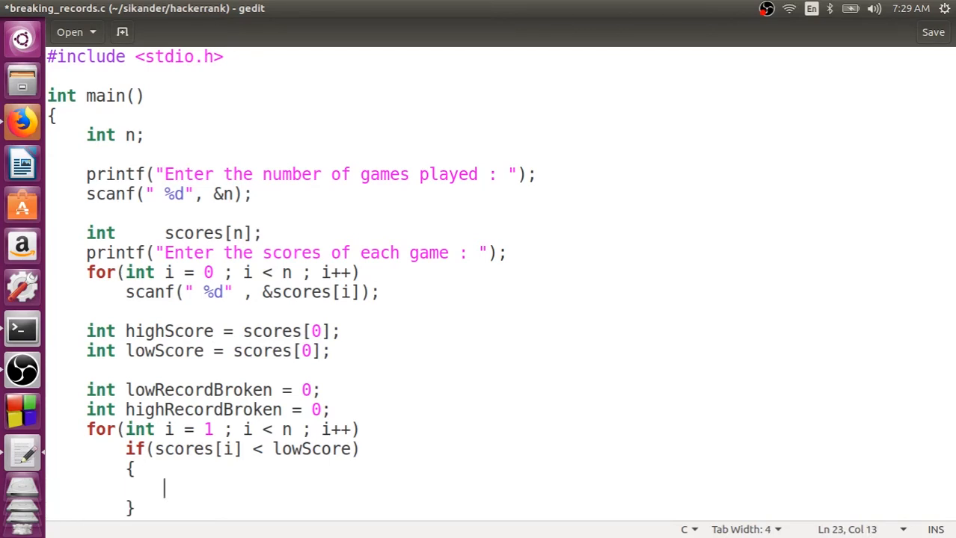
Step: Inside the if, set lowScore = scores[i]; and increment lowRecordBroken++
text(lowSc)
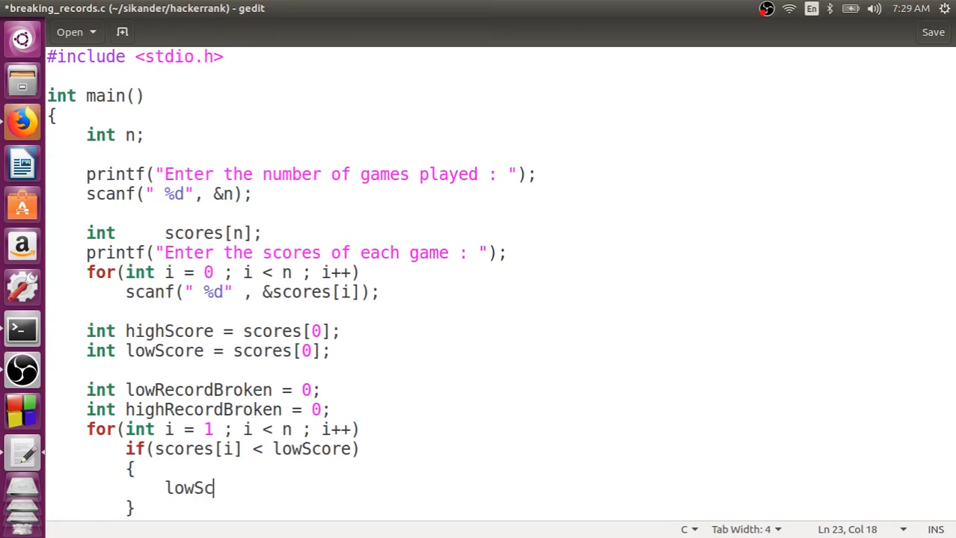
text(ore =)
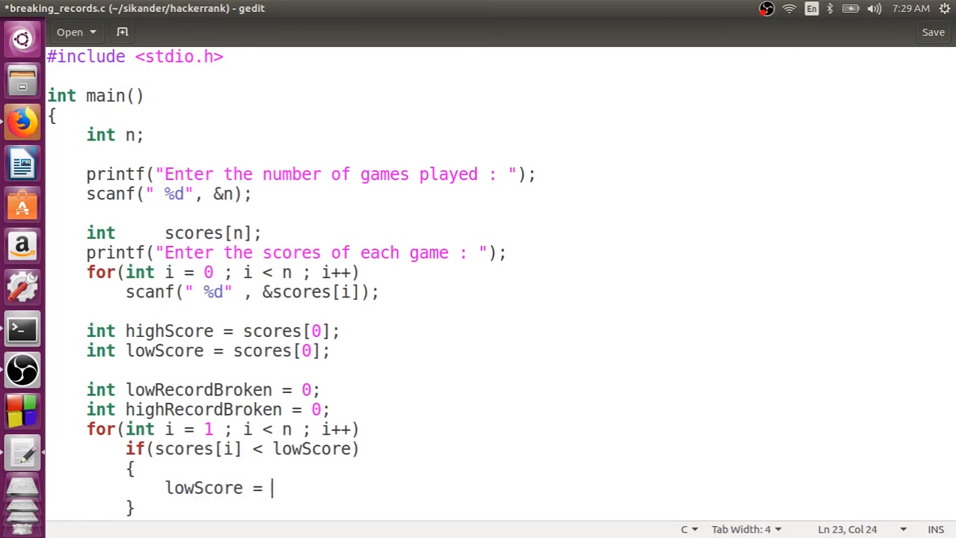
text(scores)
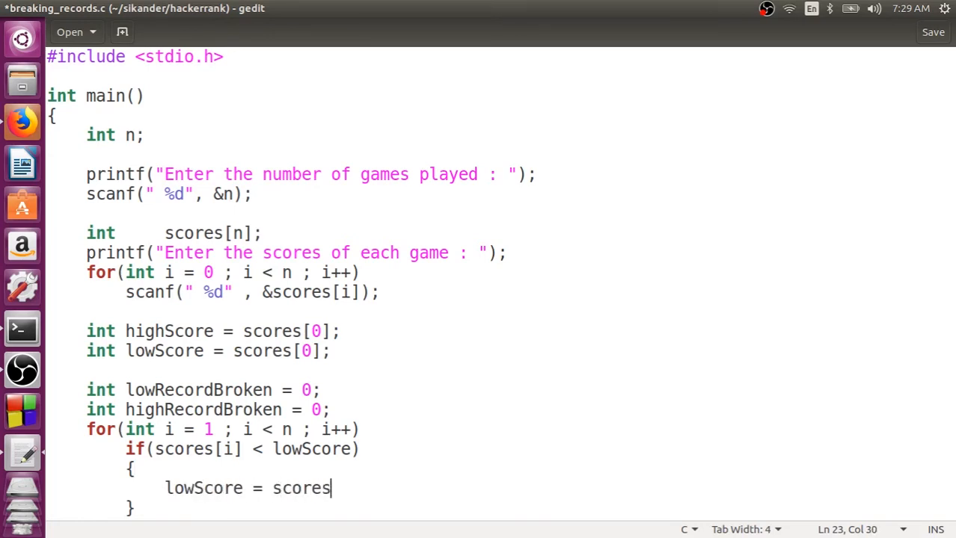
text([i])
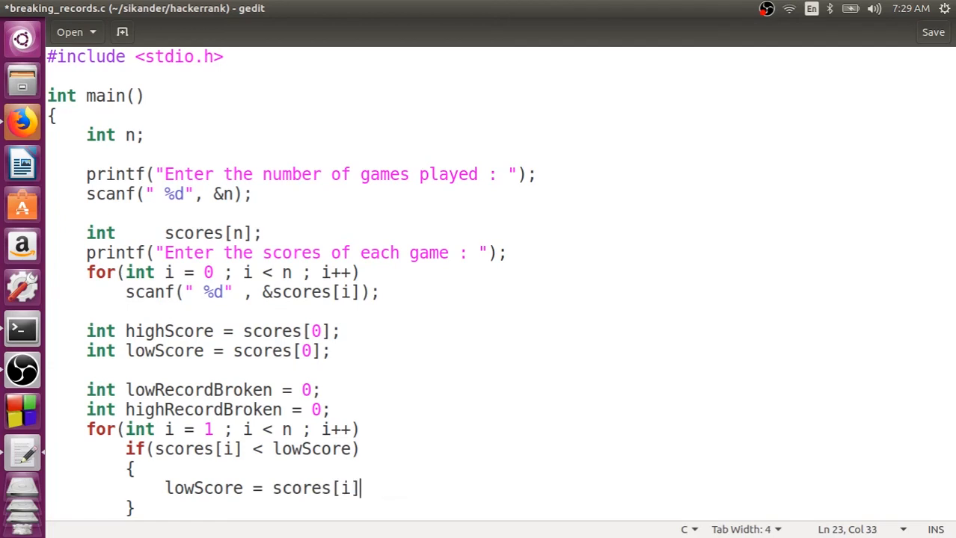
text(;)
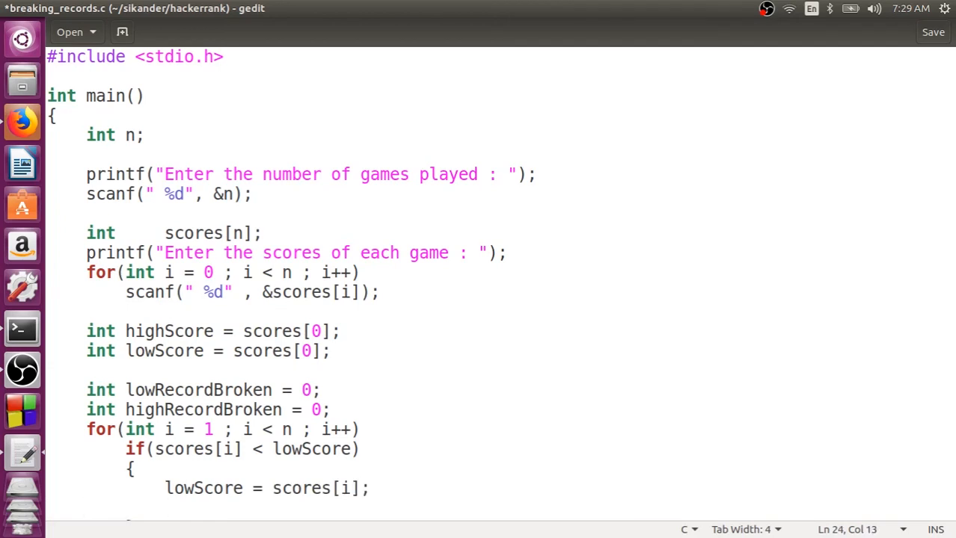
text(low)
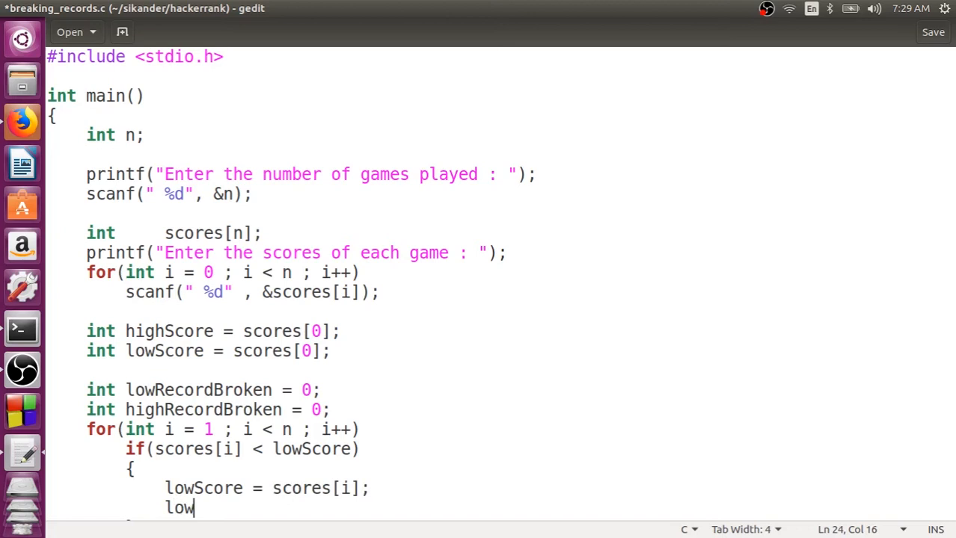
text(Record)
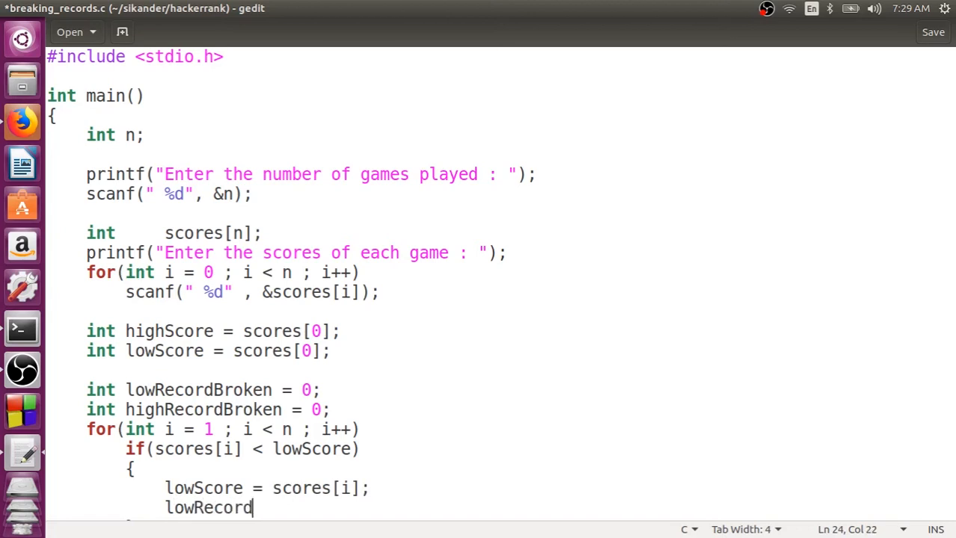
text(Broken)
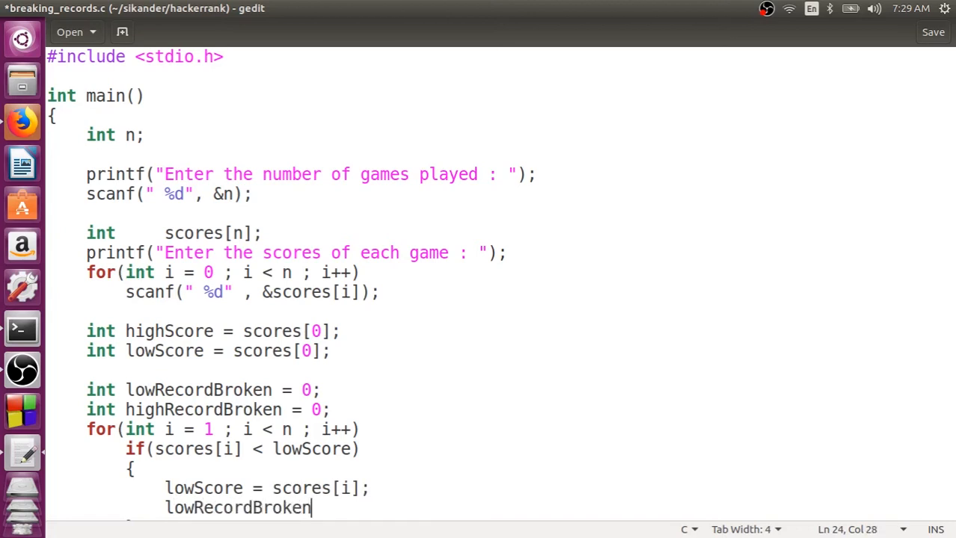
text(++;)
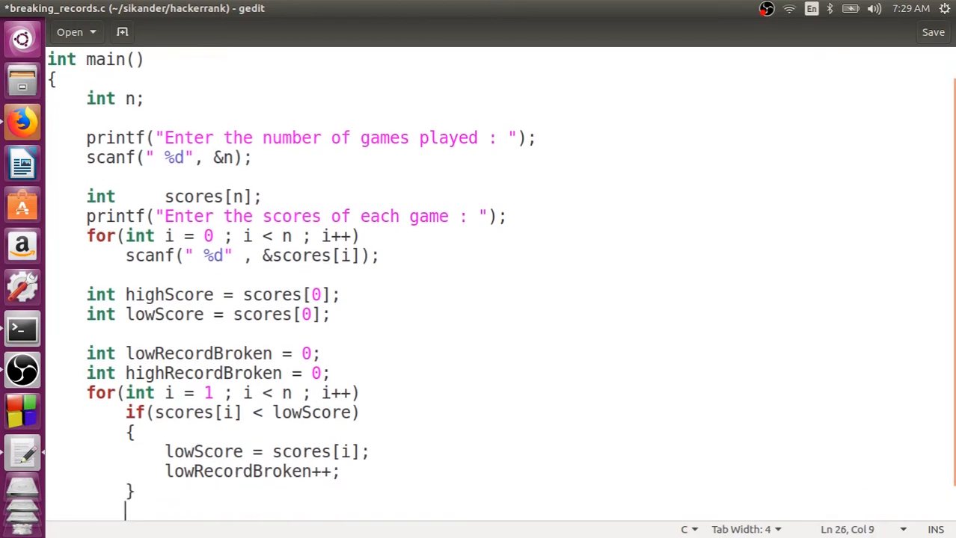
Step: Add else if(scores[i] > highScore) and set highScore = scores in its body
text(else if)
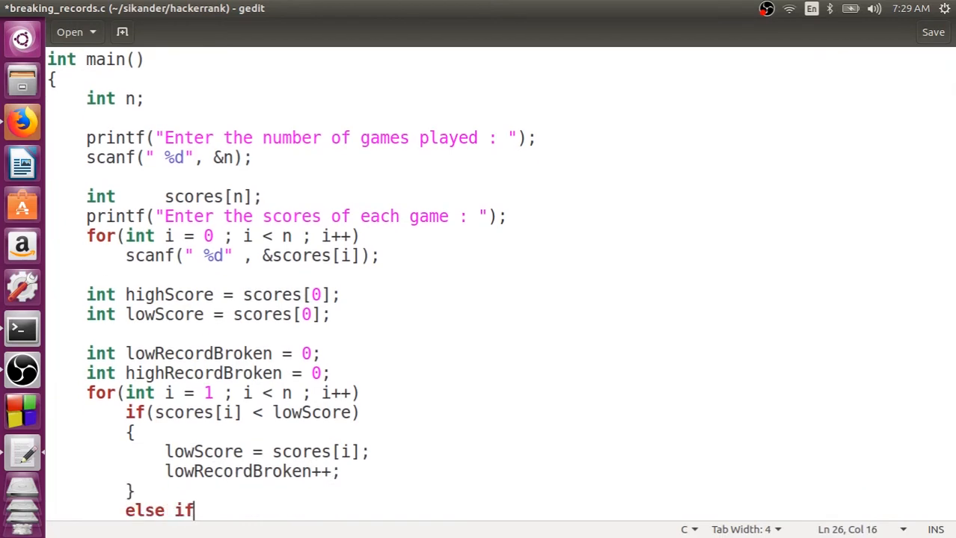
text((scores[)
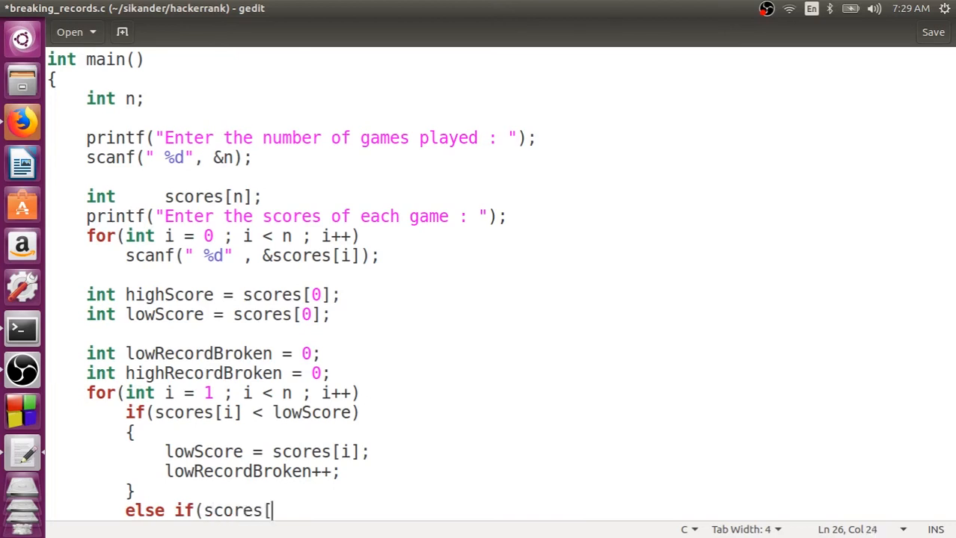
text(i] >)
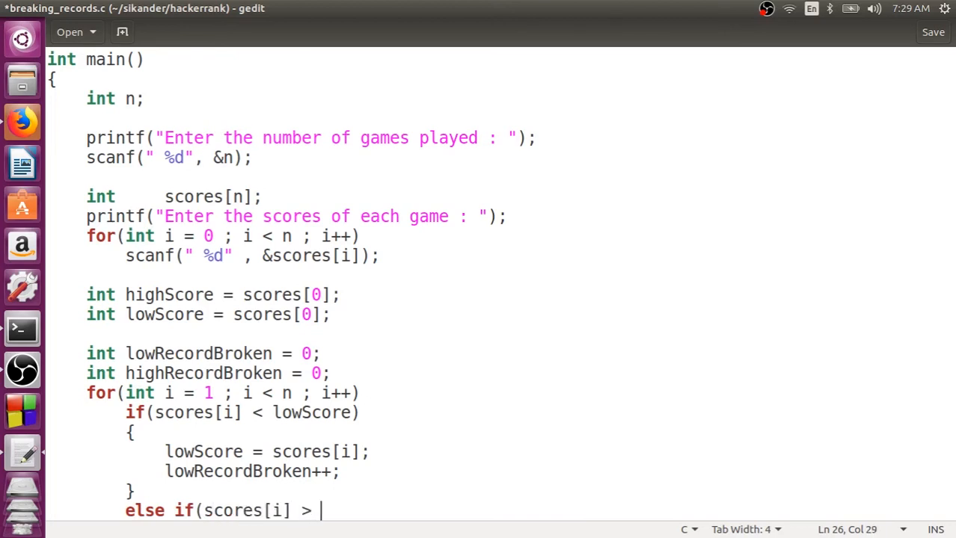
text(high)
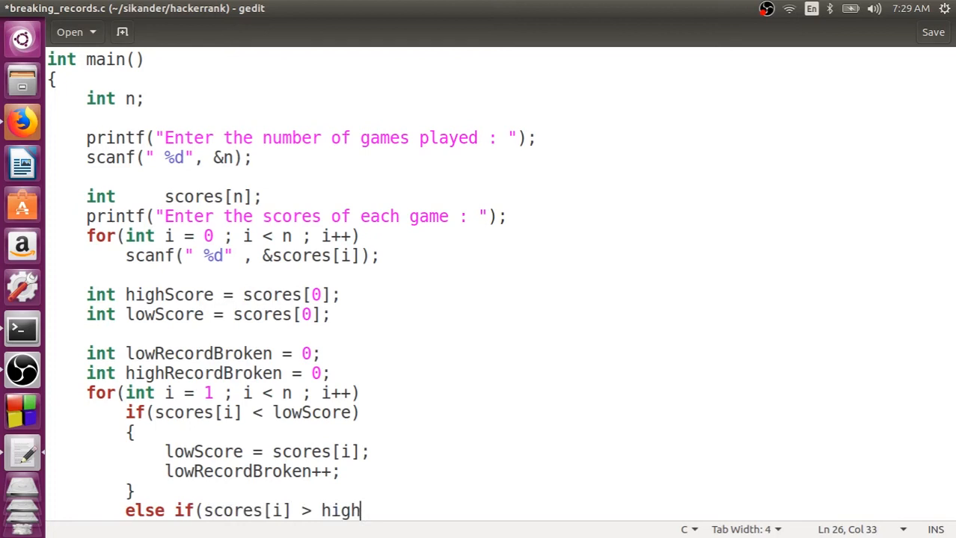
text(Score))
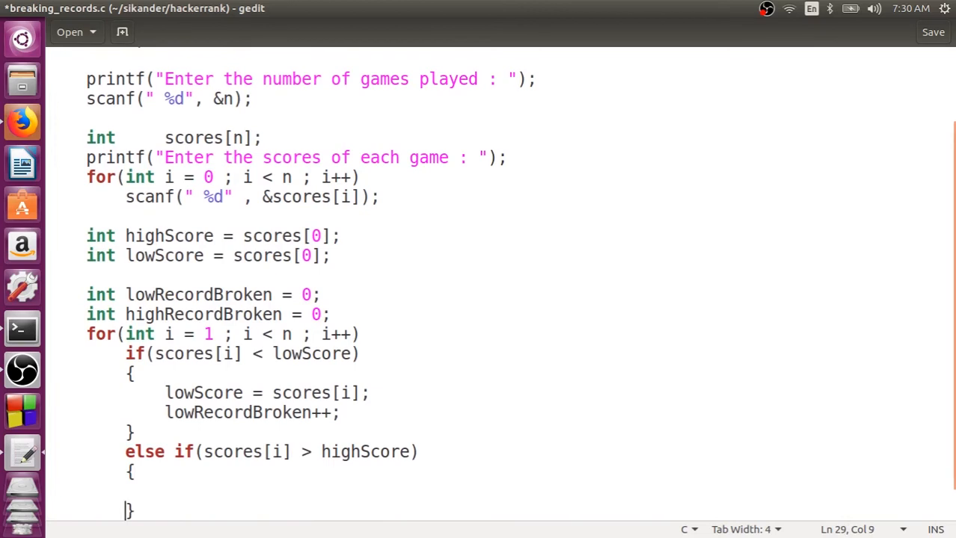
text(h)
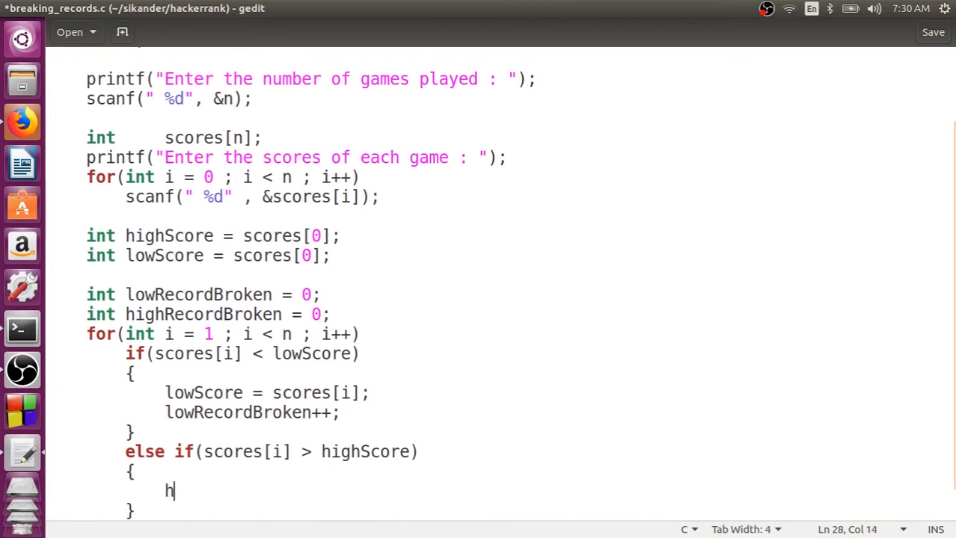
text(ighScore)
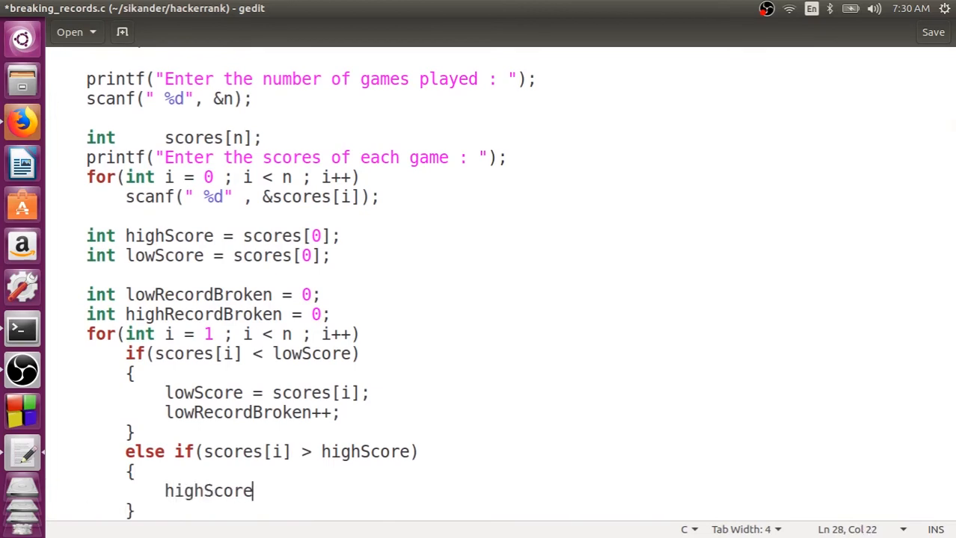
text(= scores[i];)
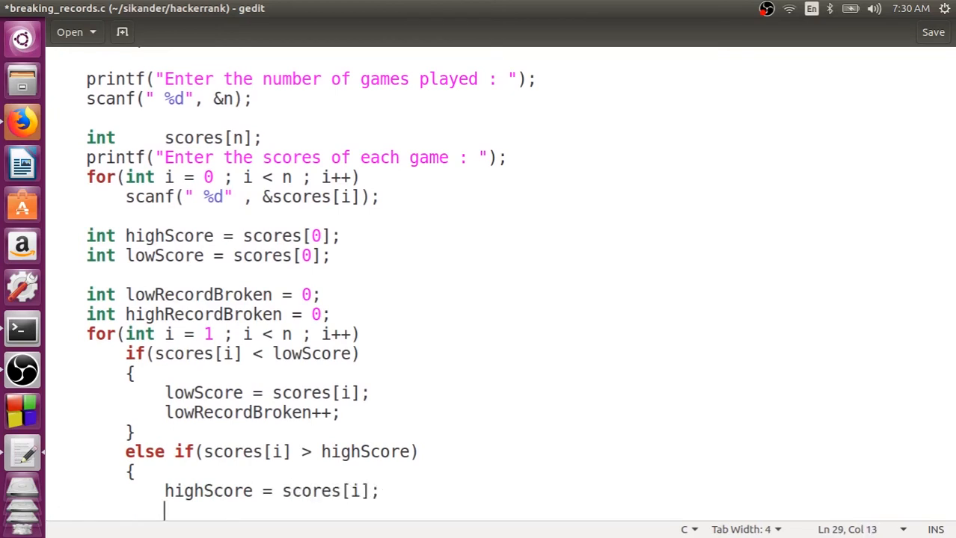
Step: Increment highRecordBroken in the else-if branch
text(hi)
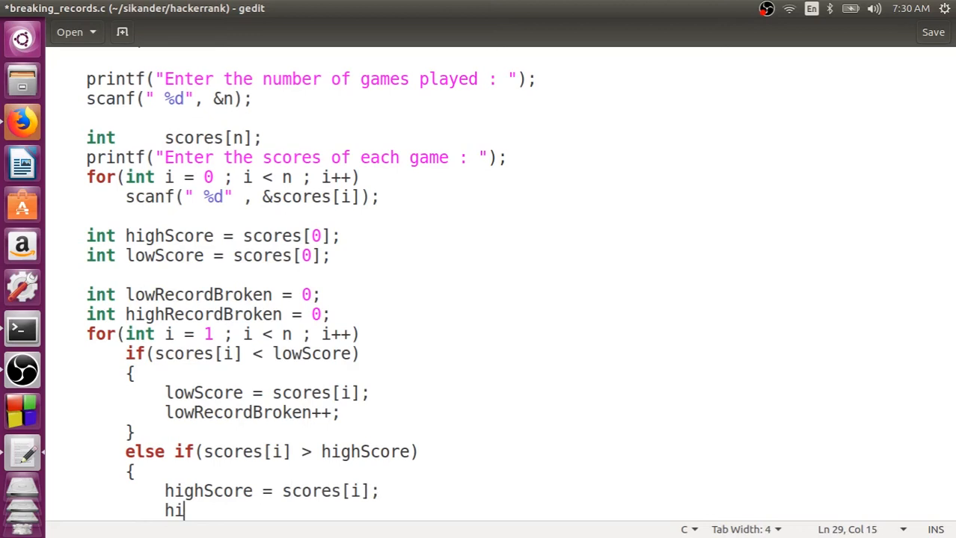
text(ghReco)
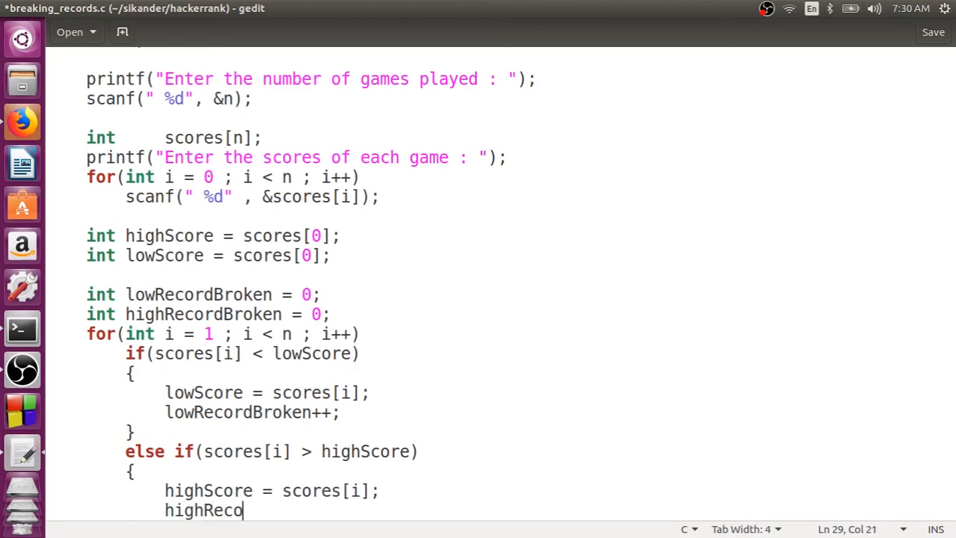
text(rdBrok)
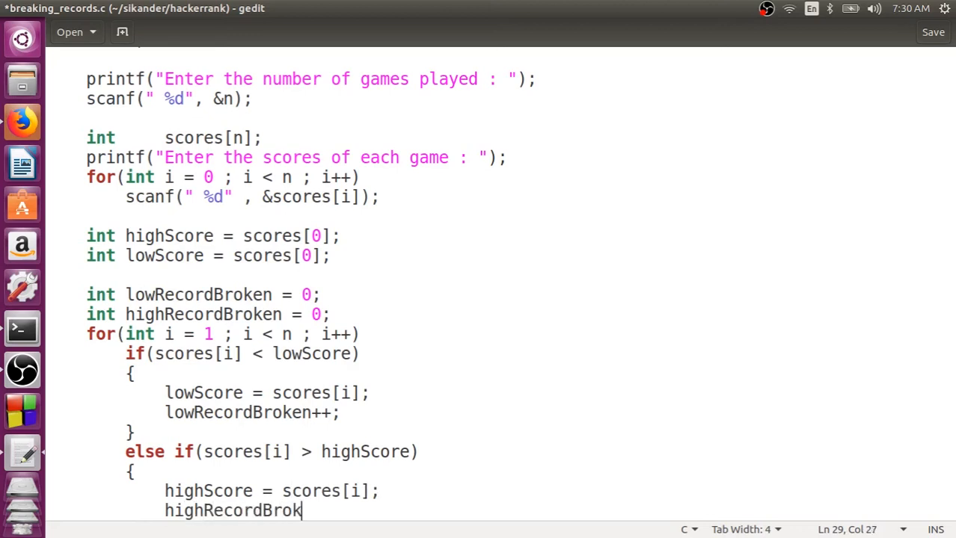
text(en =)
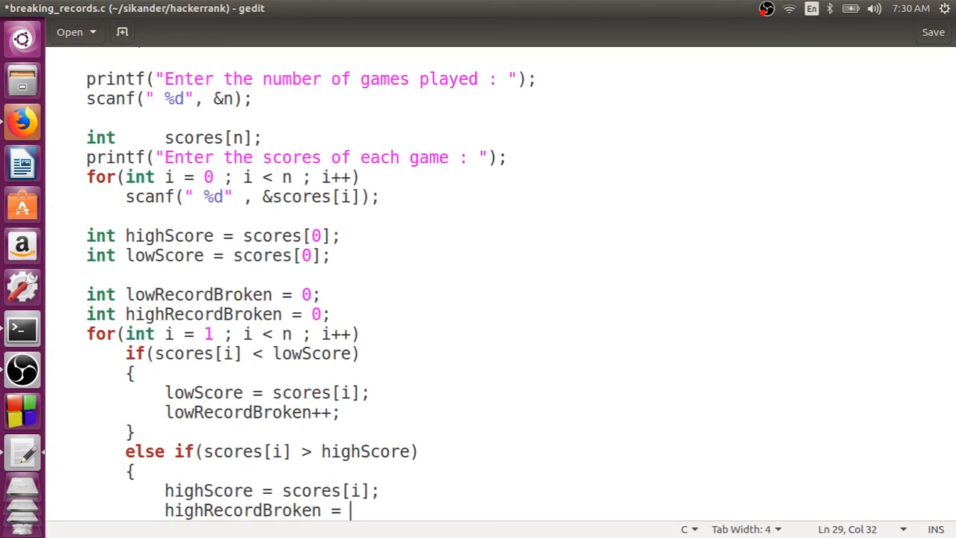
text(++;)
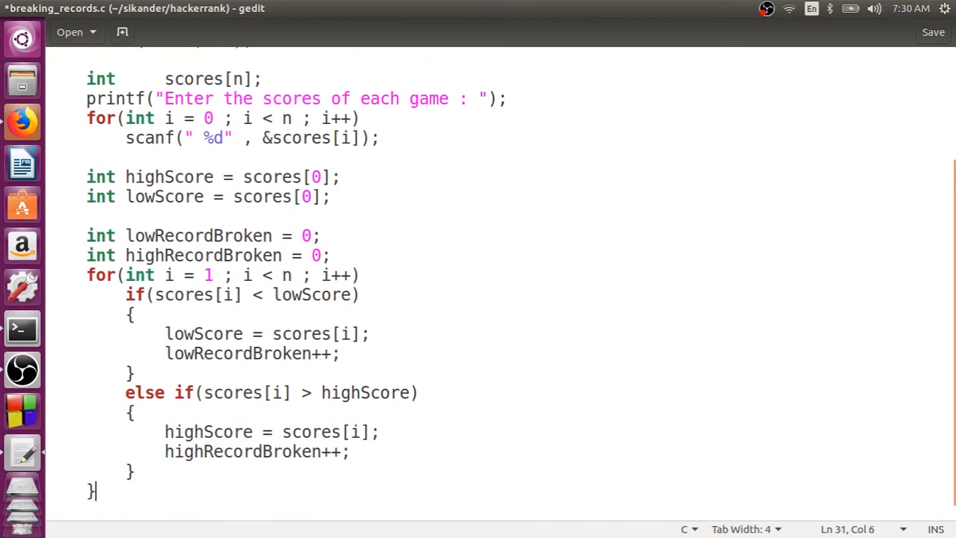
Step: Wrap the loop's if/else in braces and start a printf(" statement after the loop
click(85, 314)
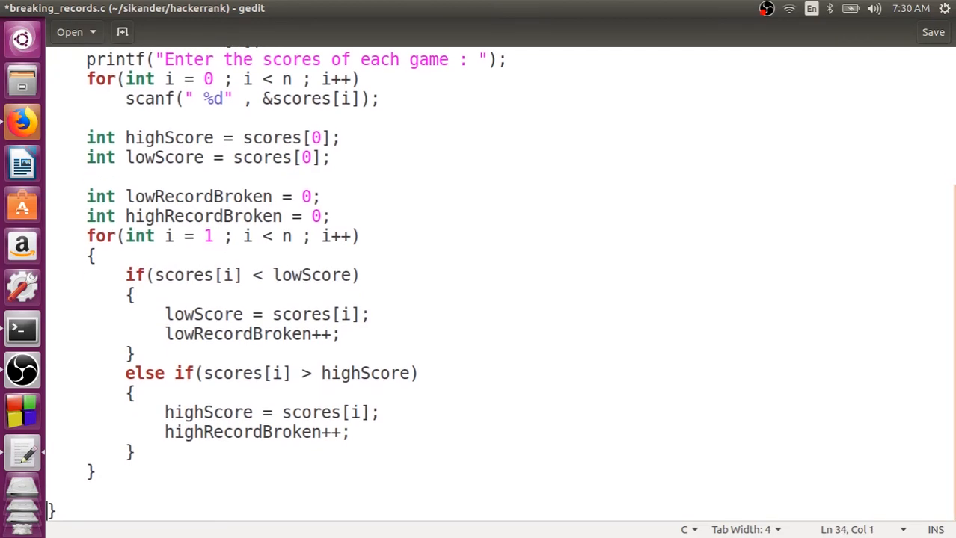
text(pri)
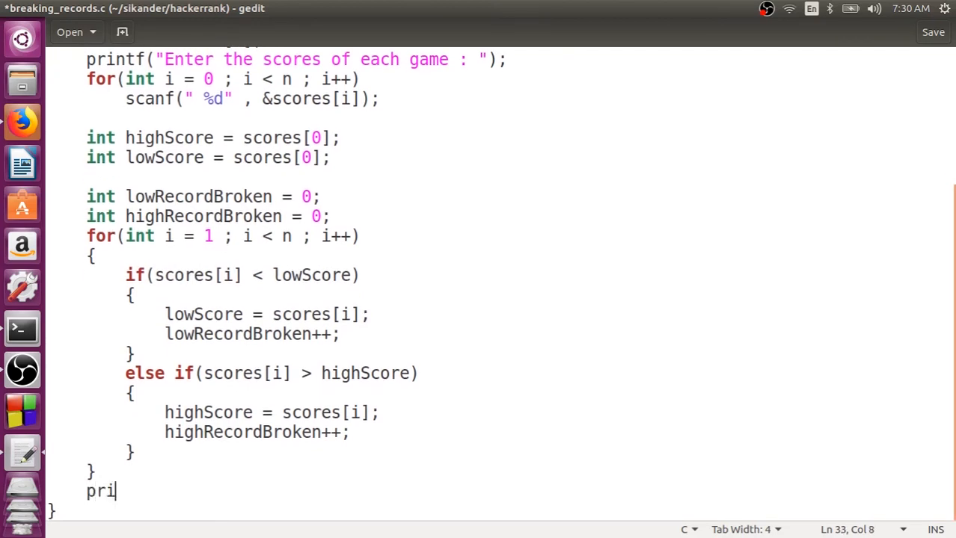
text(ntf(")
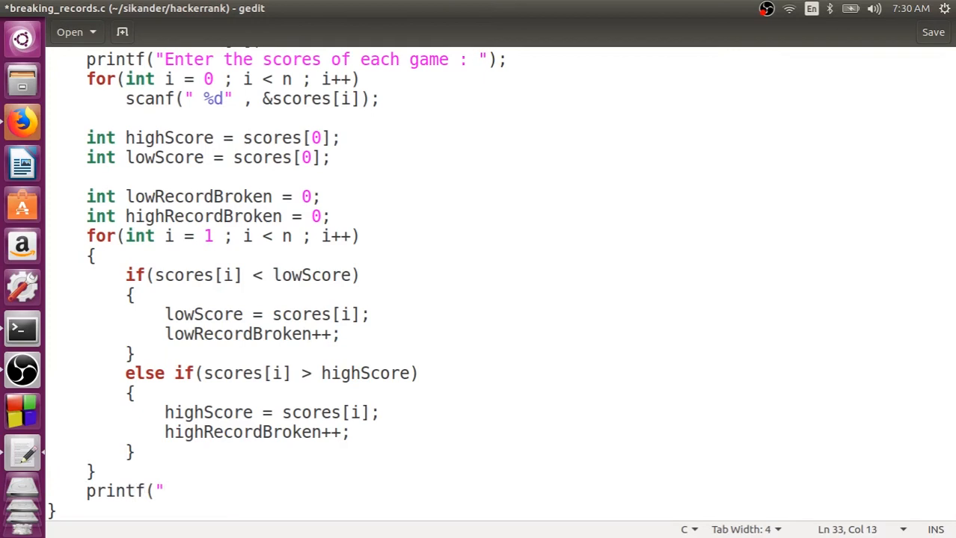
mouse_move(21, 95)
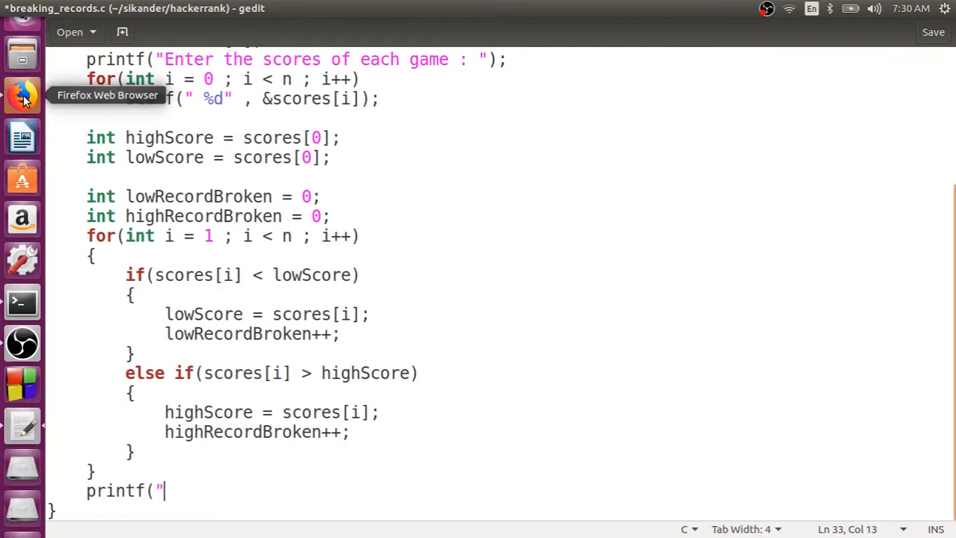
Step: Scroll the HackerRank page down to the Output Format, sample output 2 4 and Explanation 0 diagram
click(21, 95)
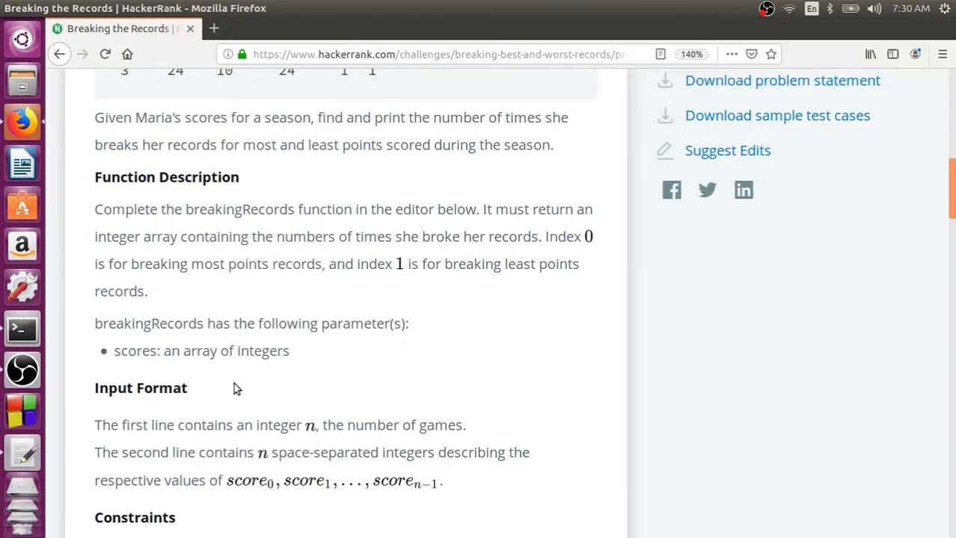
scroll(down, 3)
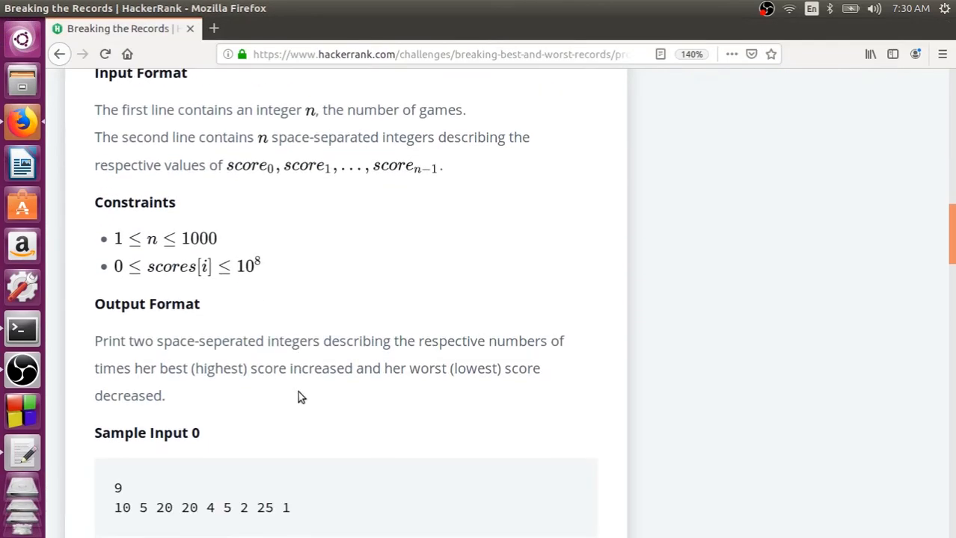
scroll(down, 3)
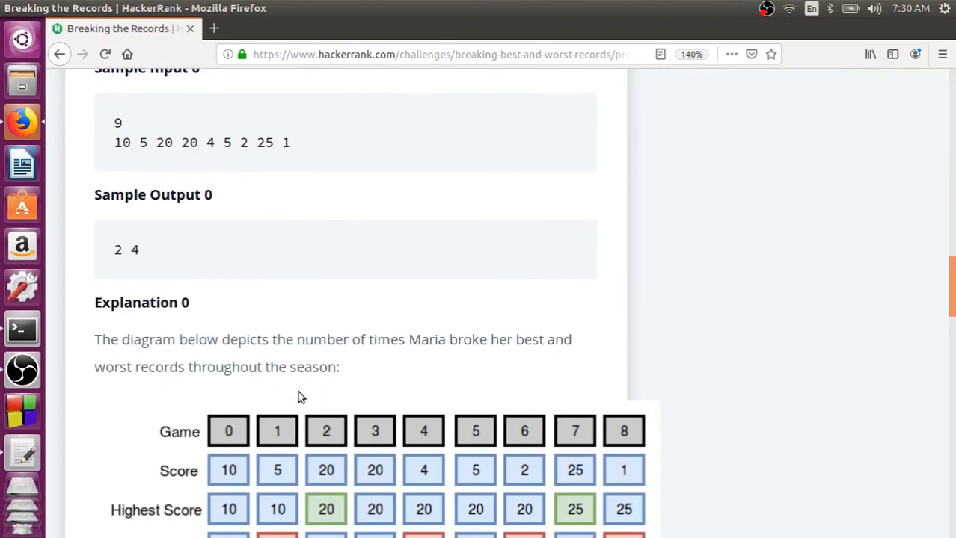
scroll(down, 3)
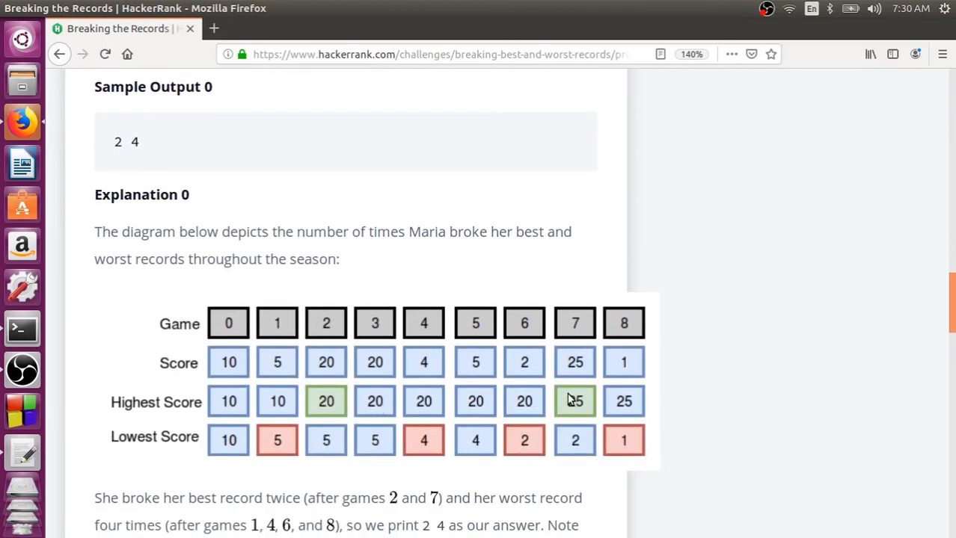
mouse_move(572, 404)
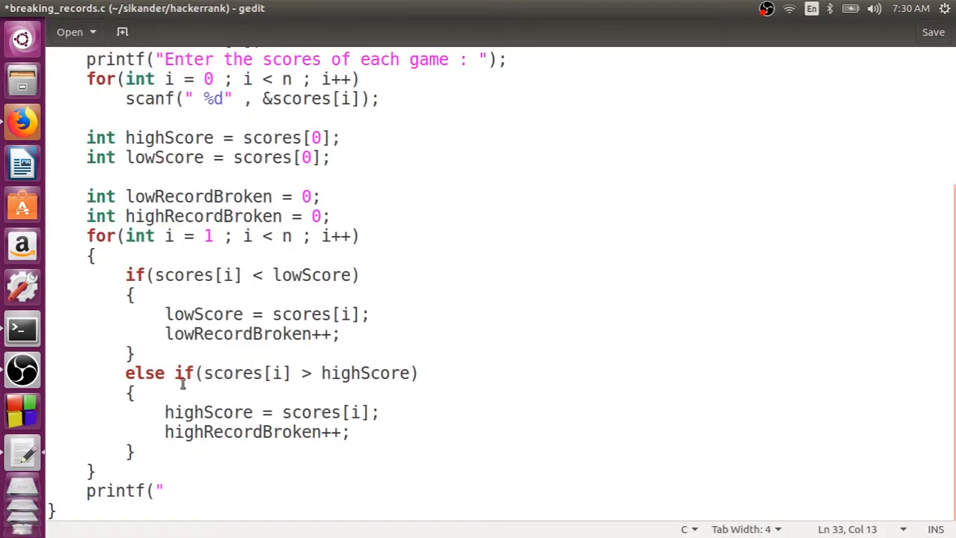
Step: Write printf lines for the high record broken message and the %d count of highRecordBroken
text(Number of time)
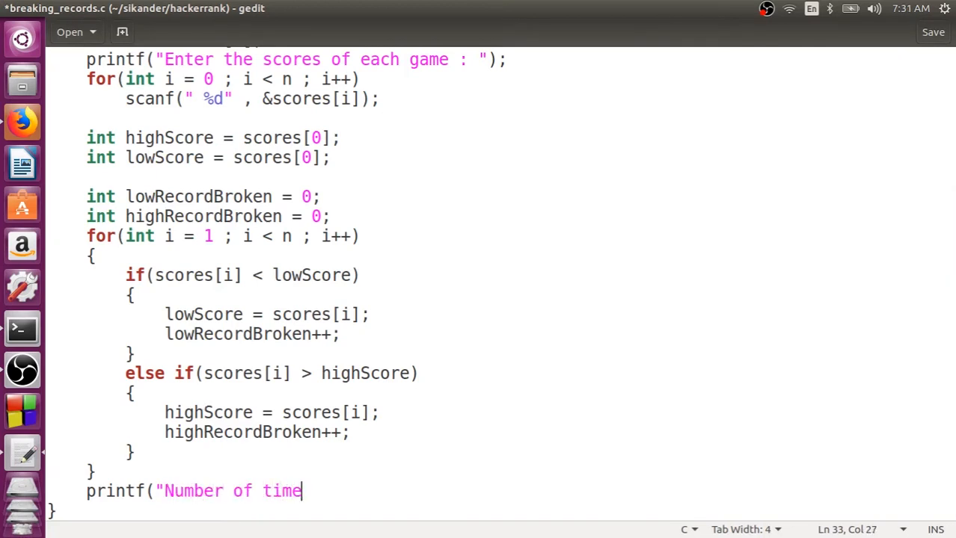
text(s)
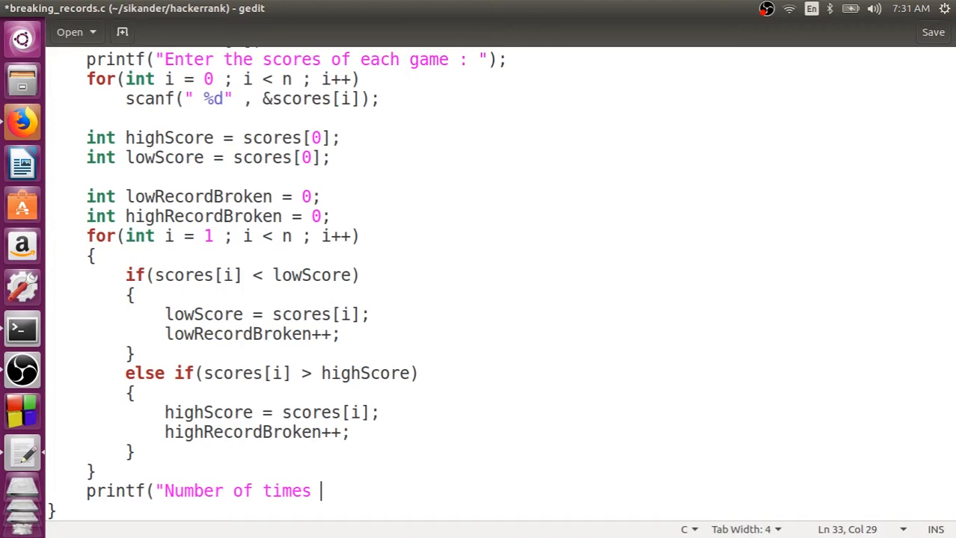
text(high record is b)
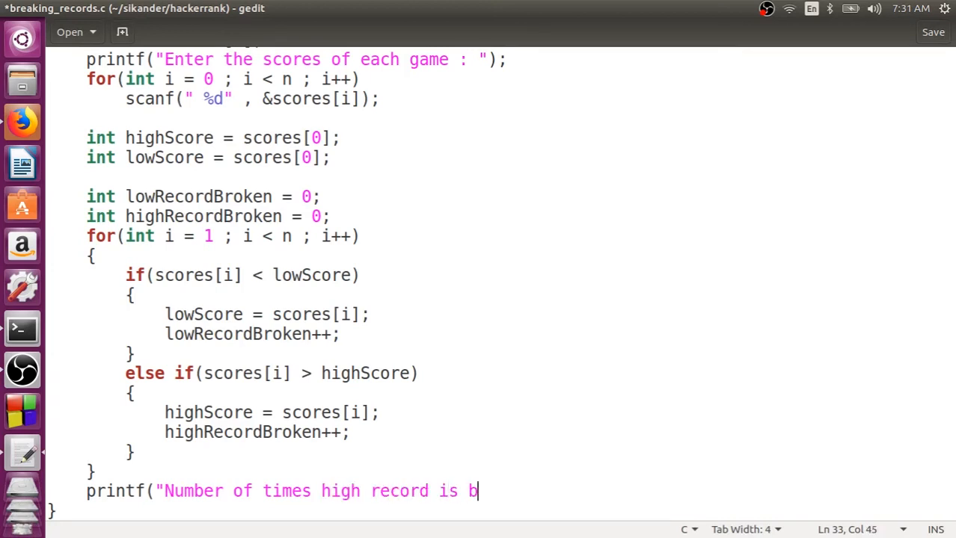
text(roke)
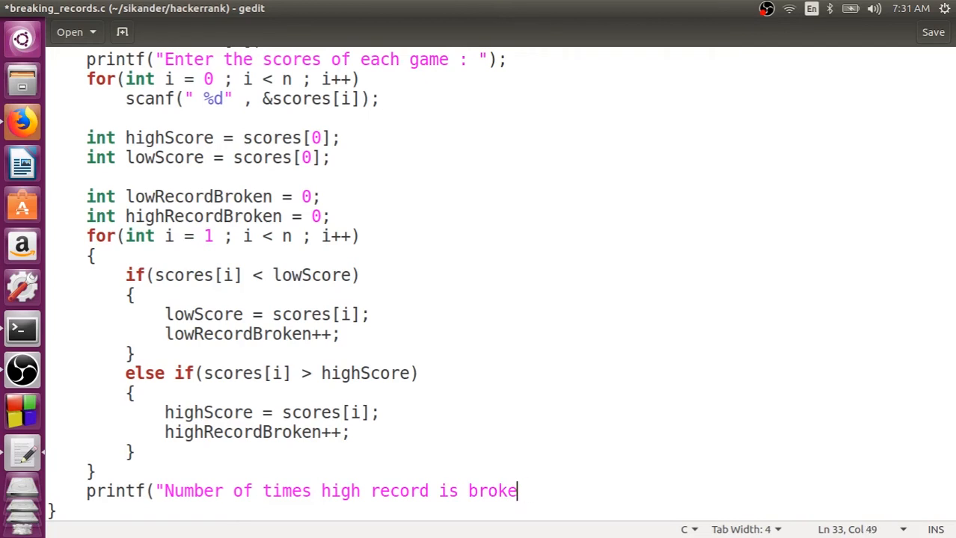
text(n : ");)
text(pr)
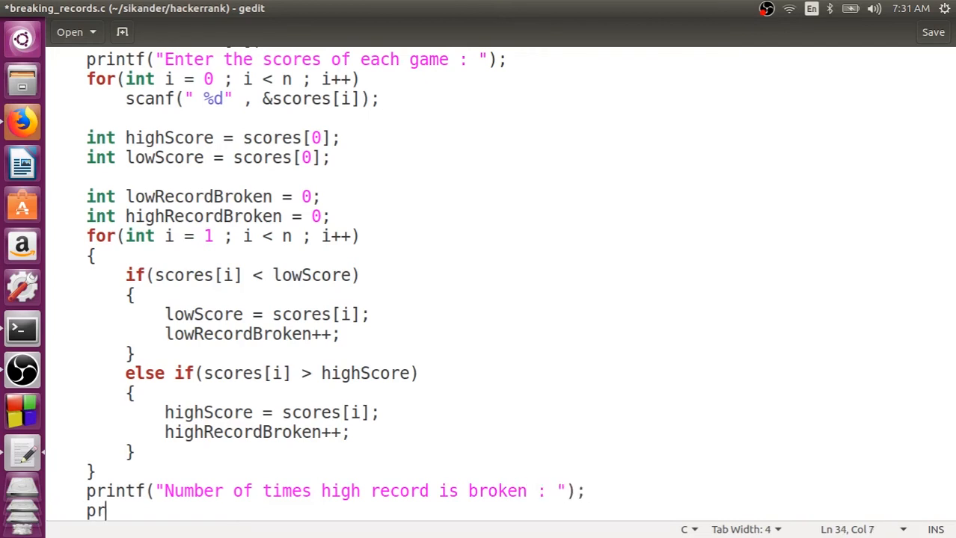
text(intf(")
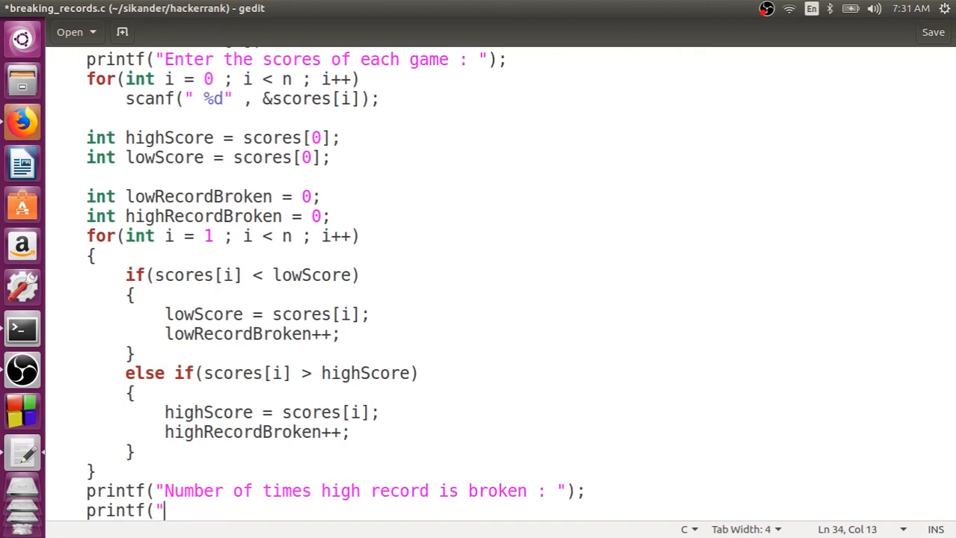
text(%d\n)
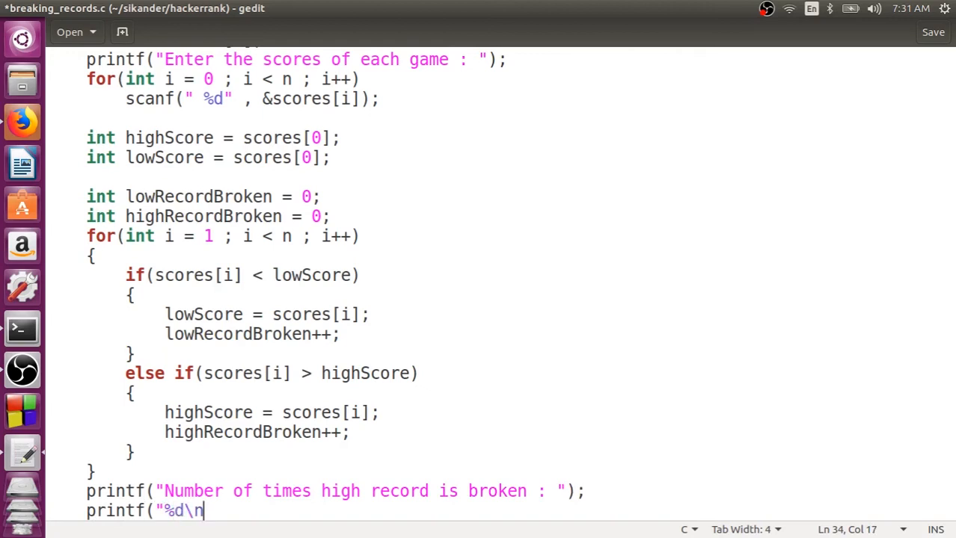
key(BackSpace)
text( ",)
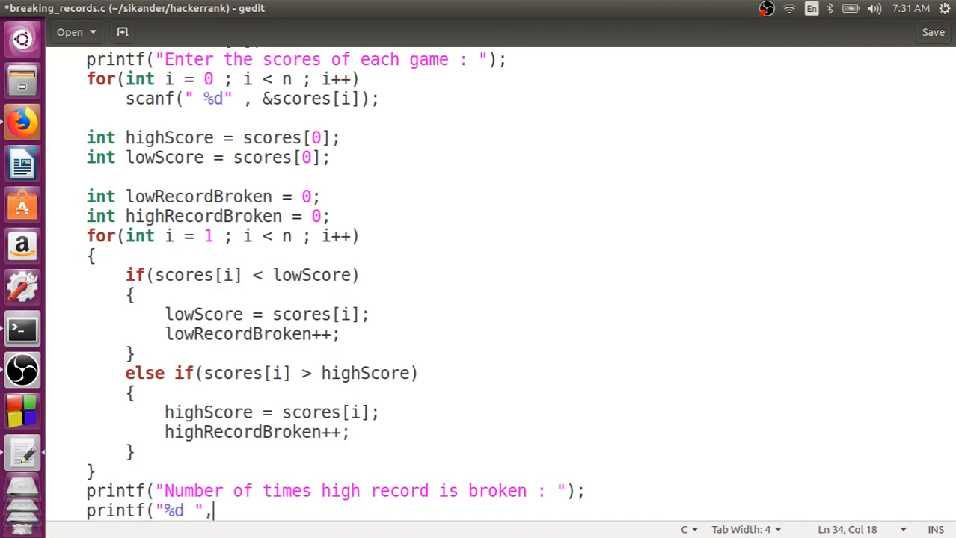
text(highR)
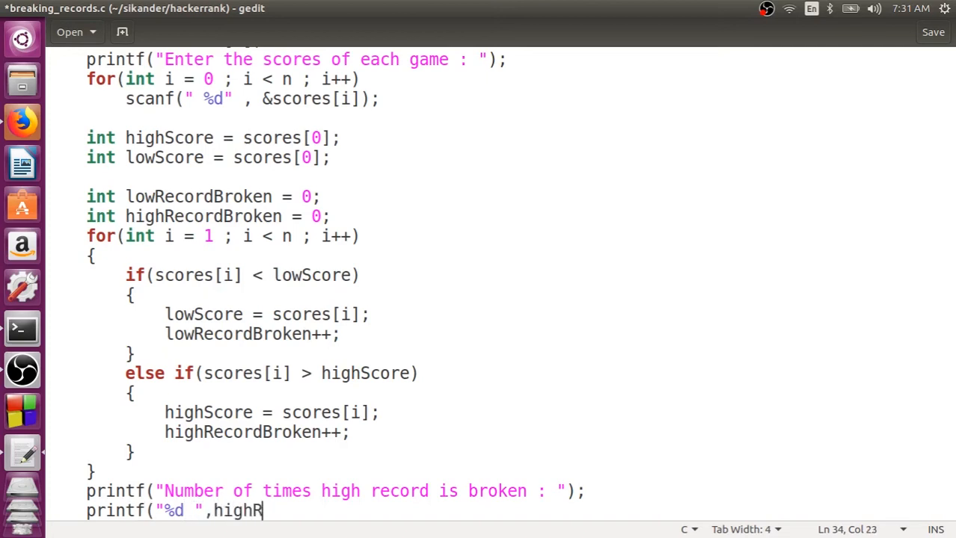
text(ecordBro)
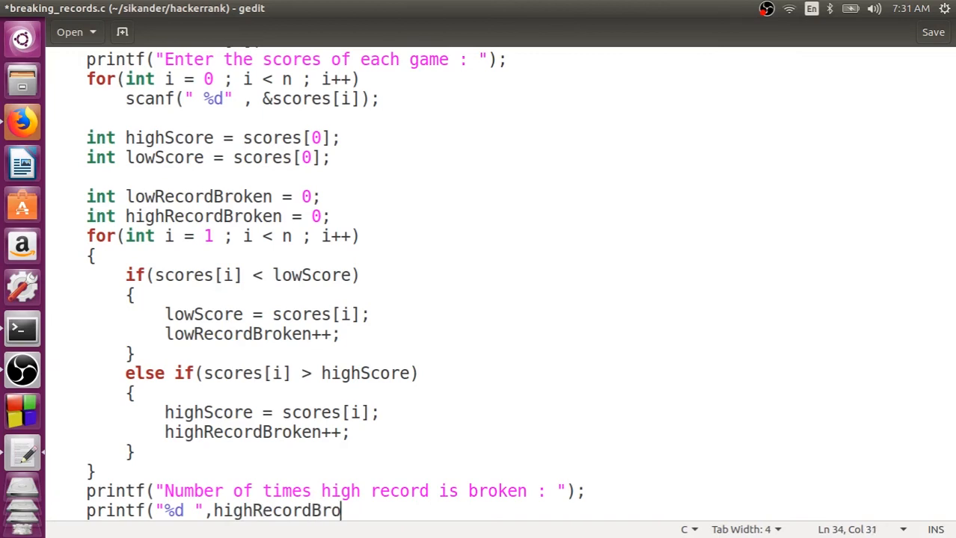
text(ken);)
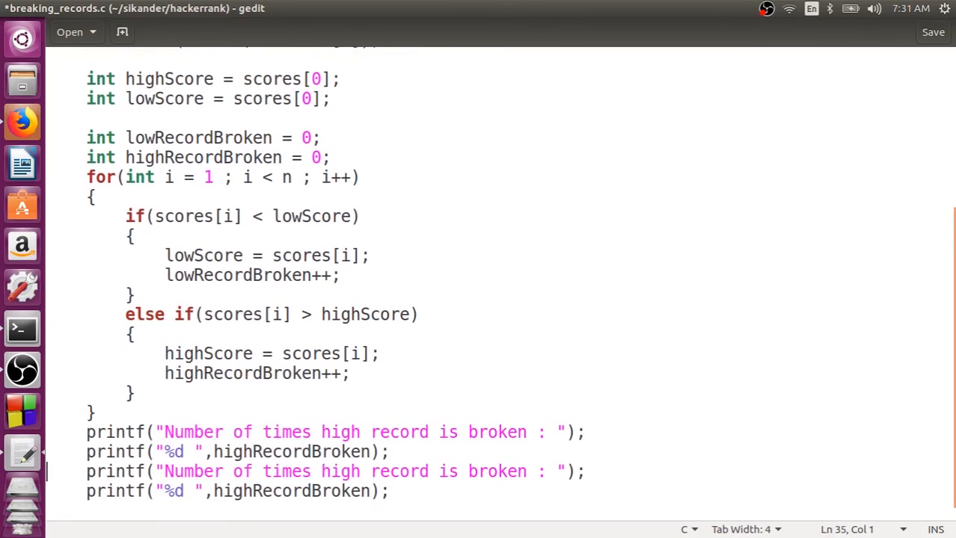
Step: Edit the copied printf lines to use low and lowRecordBroken, fix the format string, and save
click(368, 471)
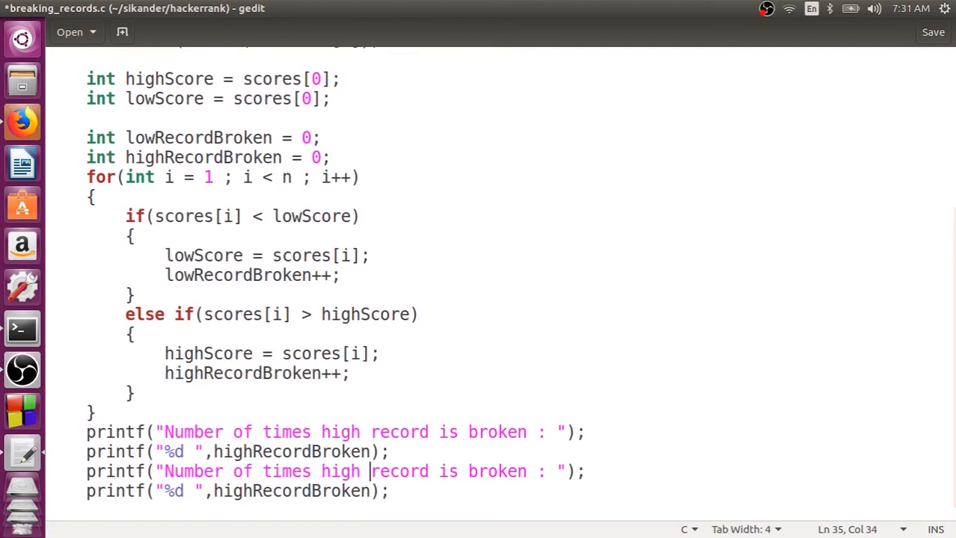
text(low)
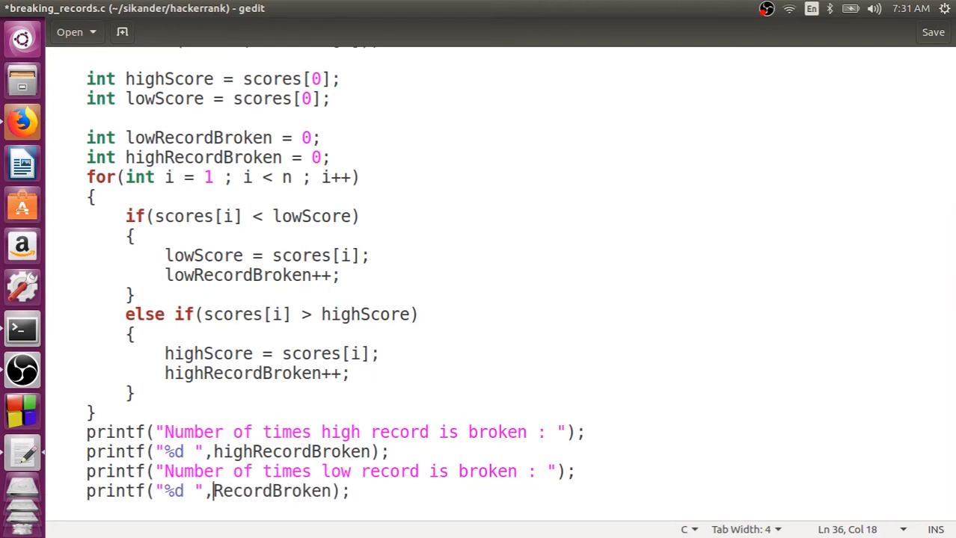
text(low)
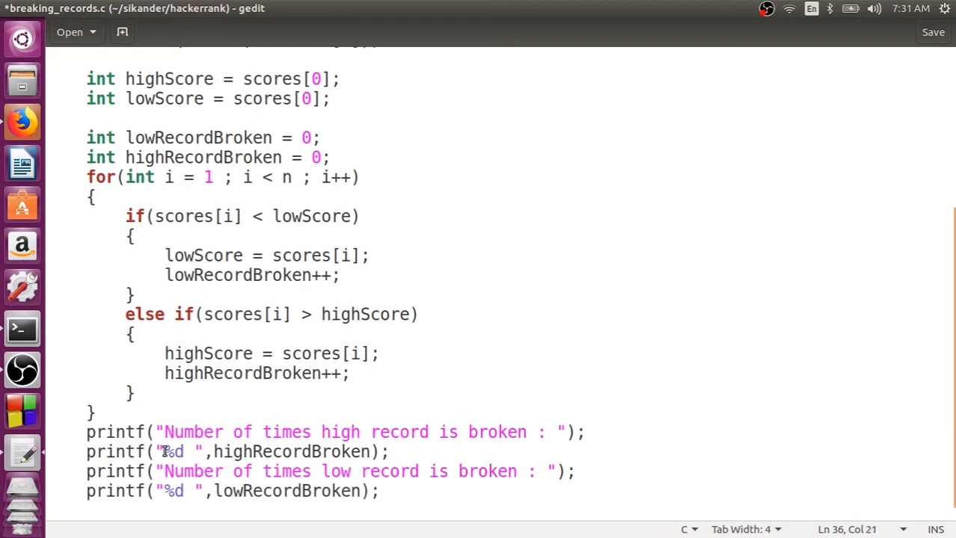
double_click(173, 452)
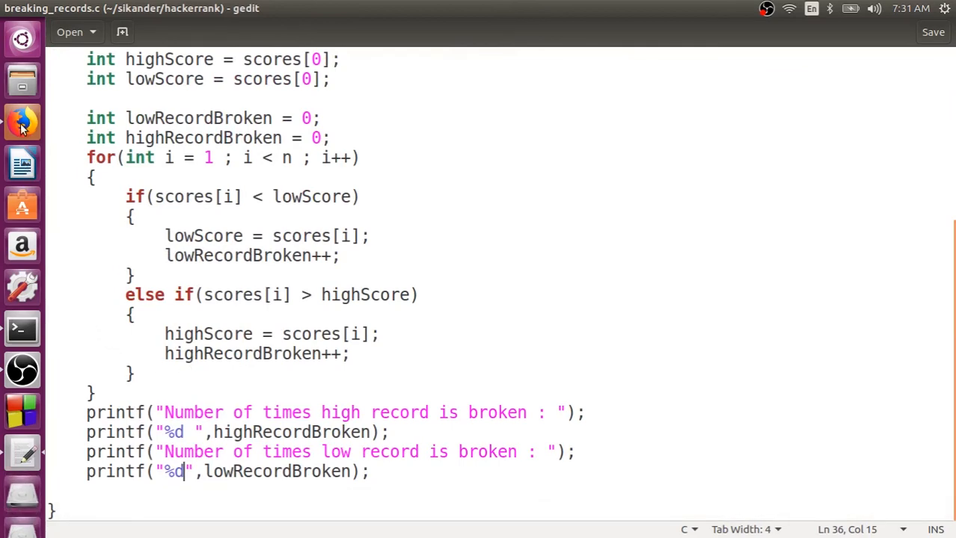
Step: Scroll the HackerRank page back up to the worked example table for scores 12, 24, 10, 24
click(21, 121)
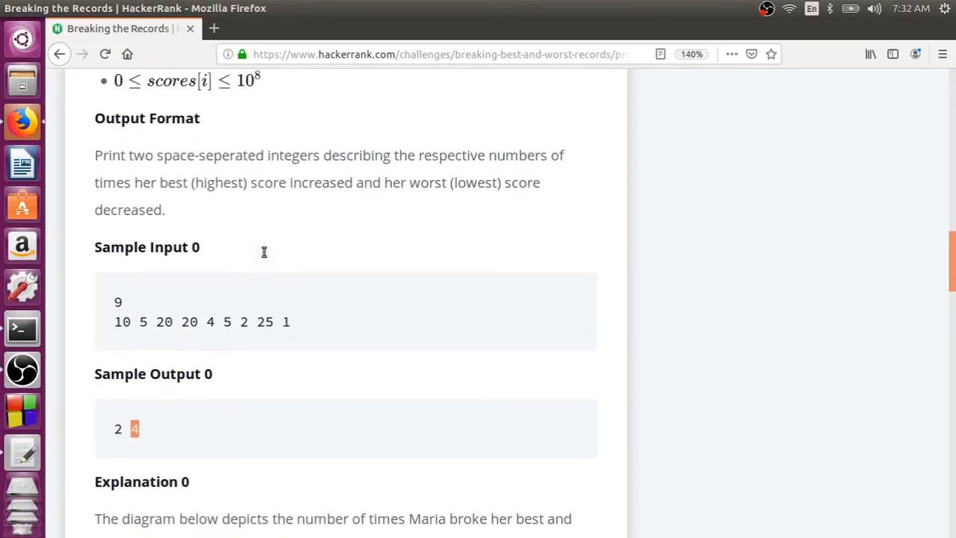
scroll(up, 3)
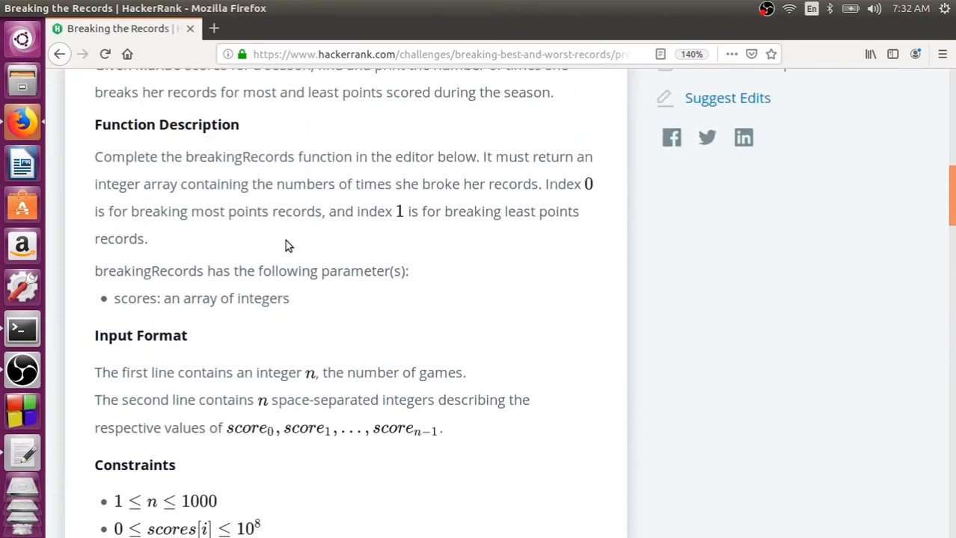
scroll(up, 3)
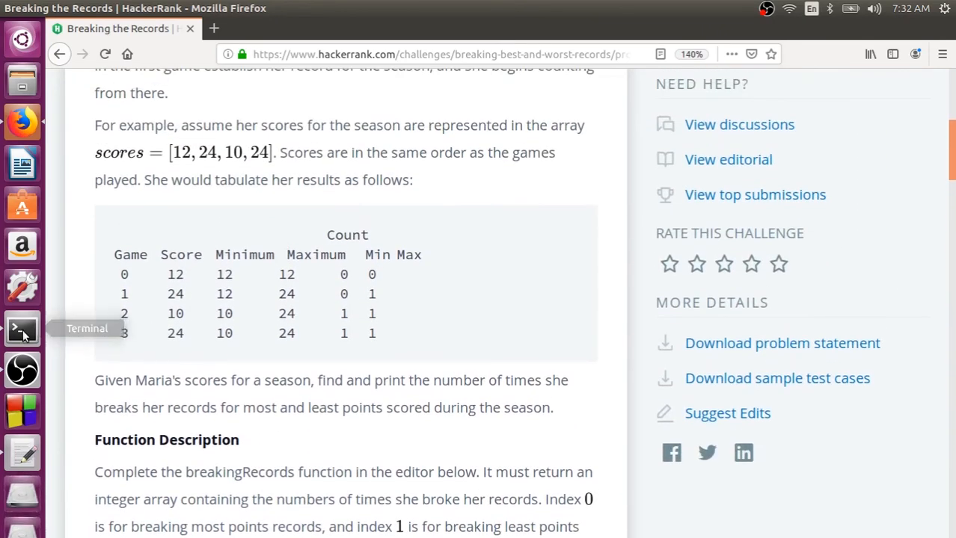
Step: Compile breaking_records.c with gcc and launch ./a.out
click(21, 329)
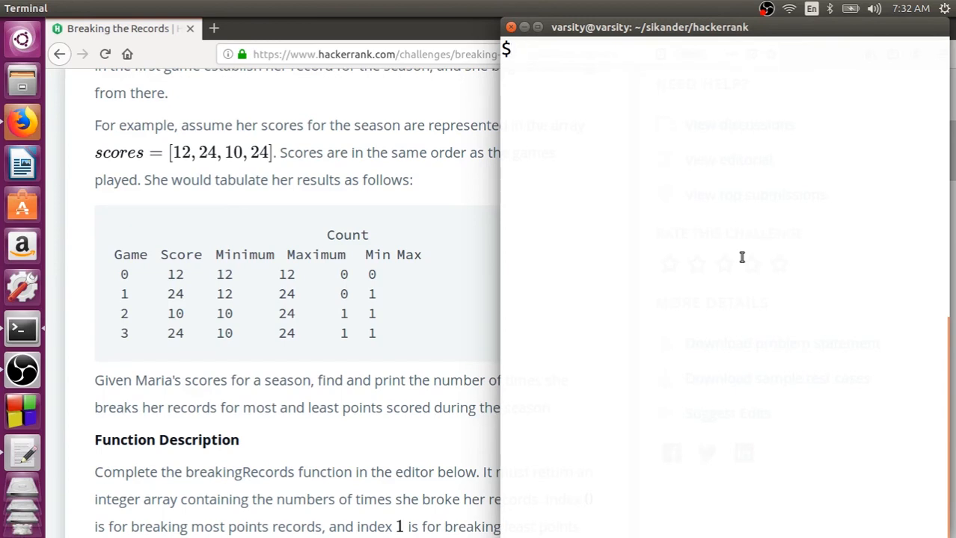
text(gcc r)
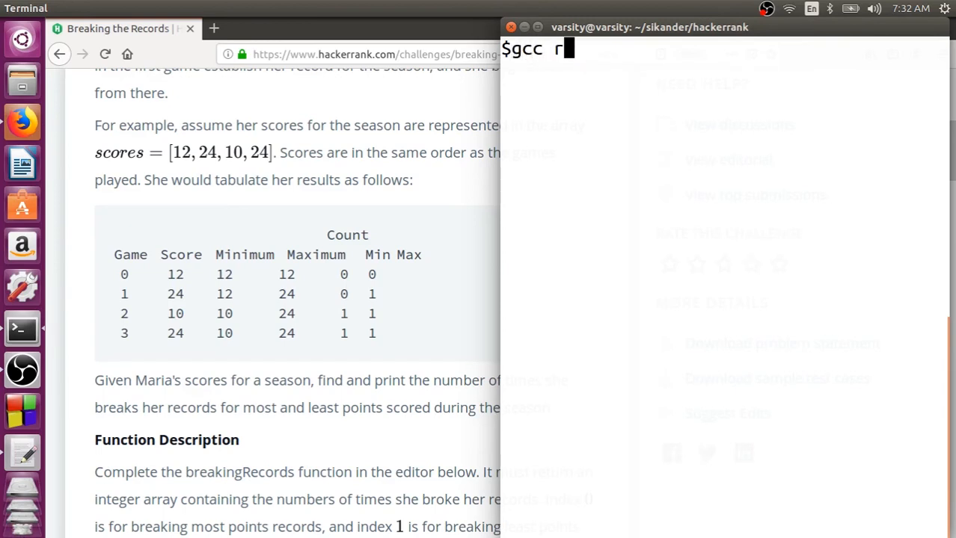
text(breaking_records.c)
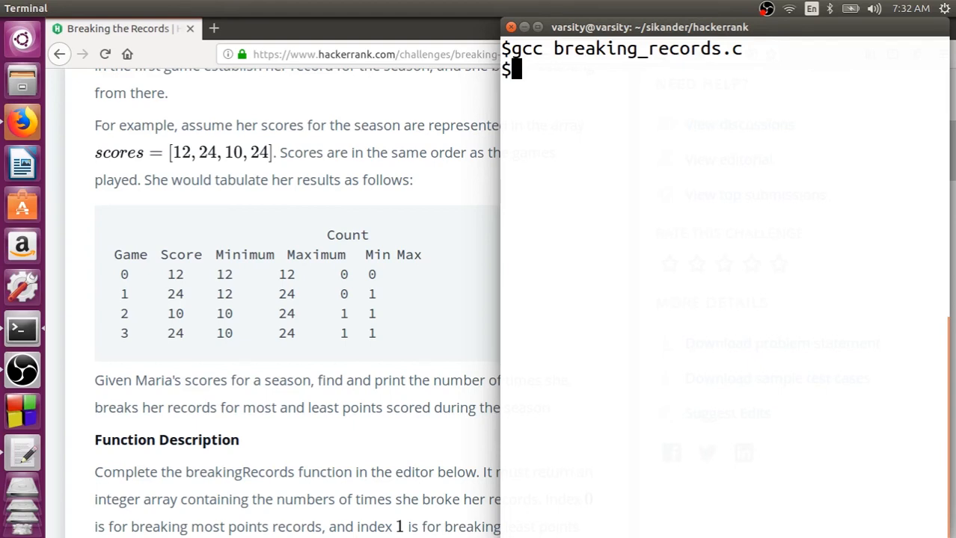
text(./a.out)
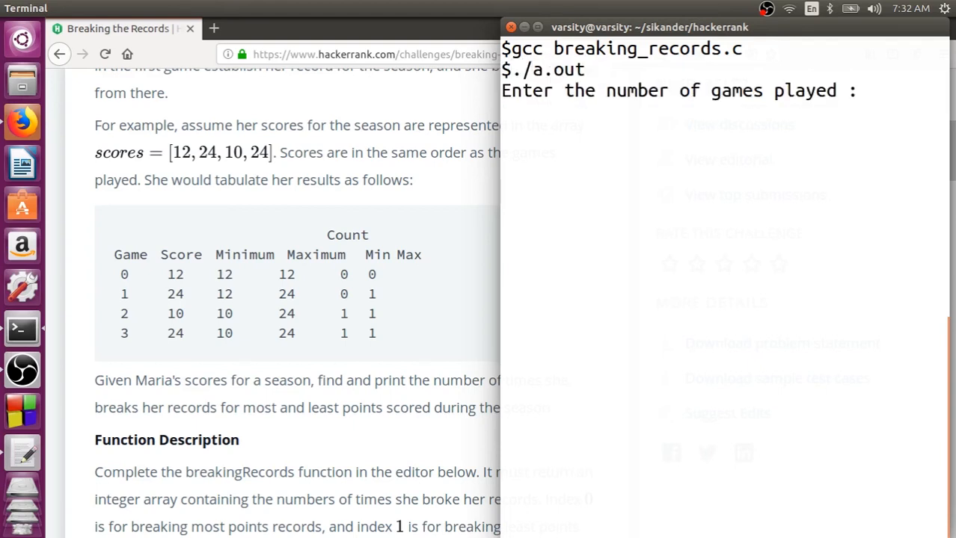
Step: Feed the run 4 games with scores 12 24 10 24
text(4)
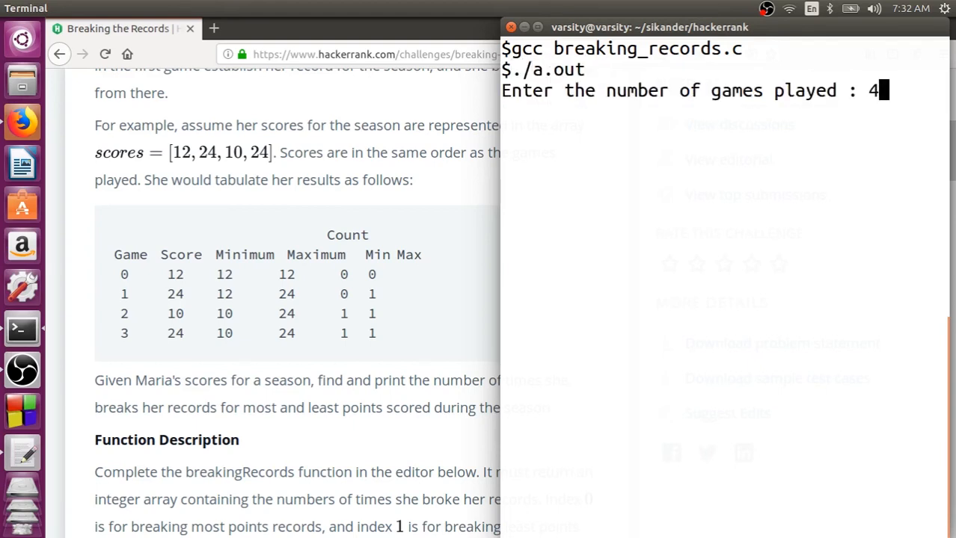
text(12)
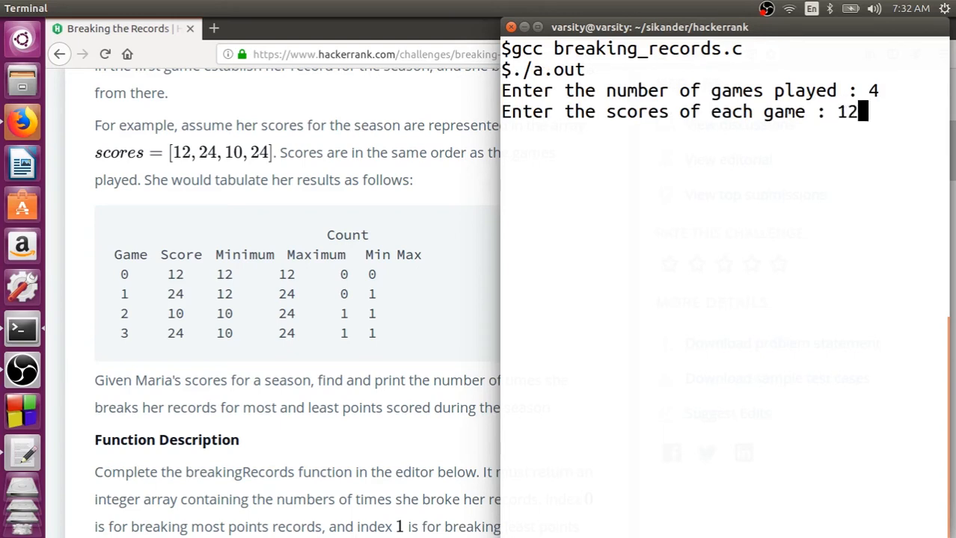
text(24)
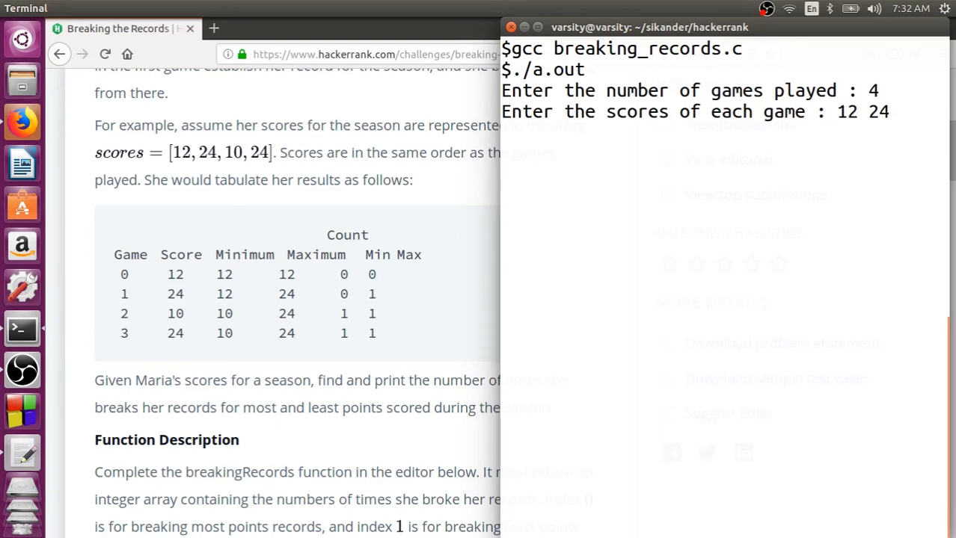
text(10 24)
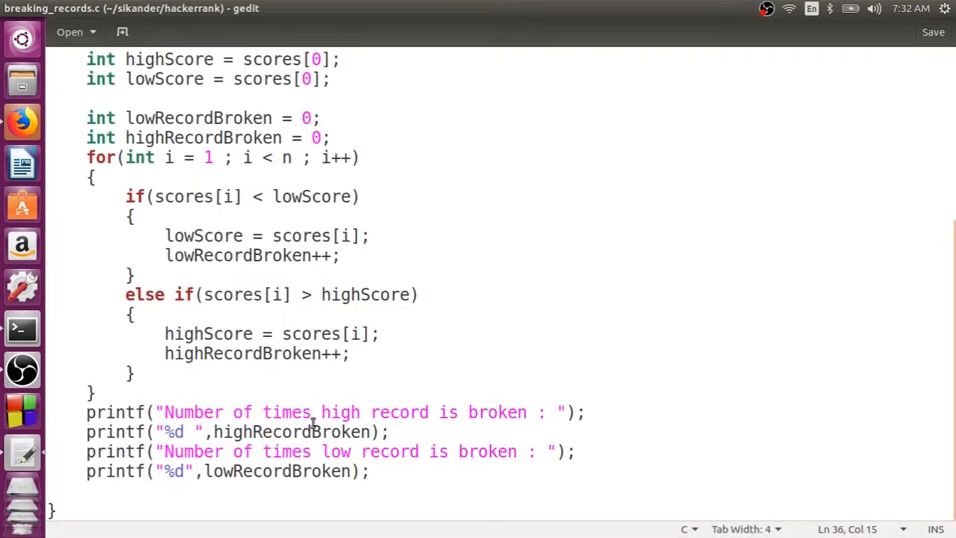
Step: End the low-record printf format string with \n and save
text(\n)
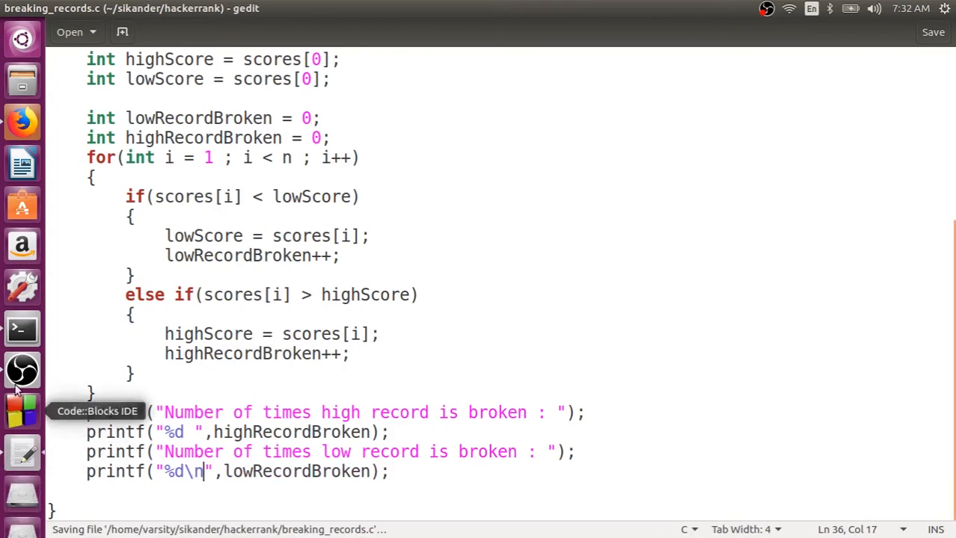
mouse_move(21, 163)
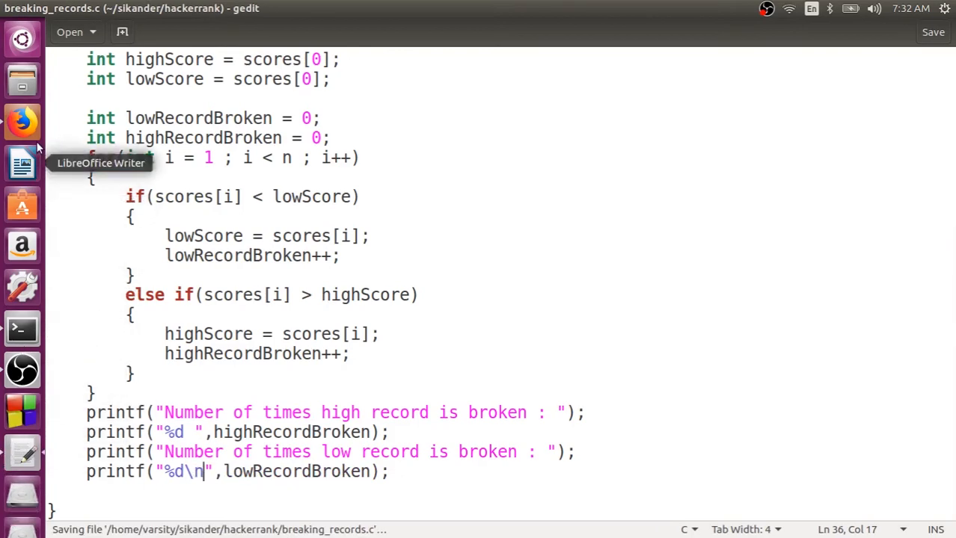
mouse_move(21, 121)
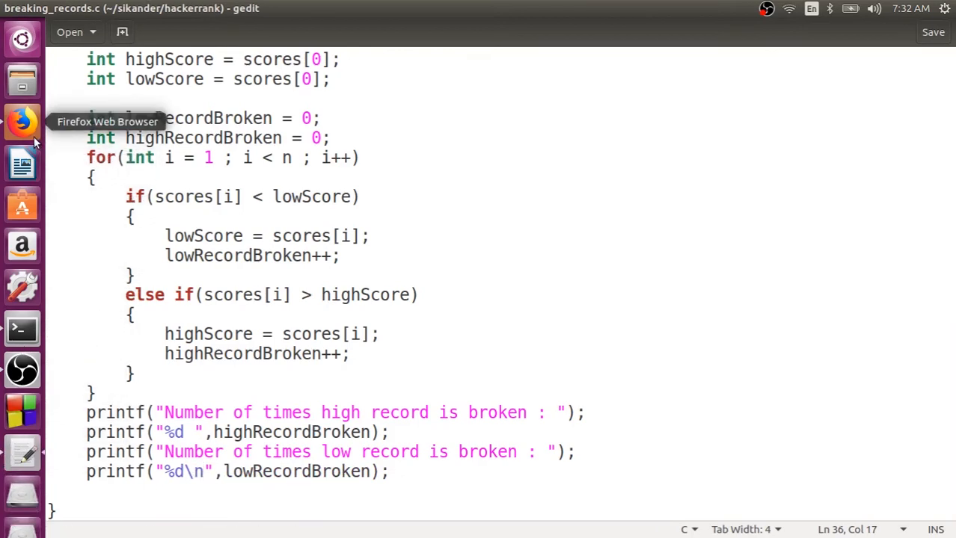
Step: Return to the HackerRank page and scroll to Sample Input 0 and Sample Output 0
click(21, 121)
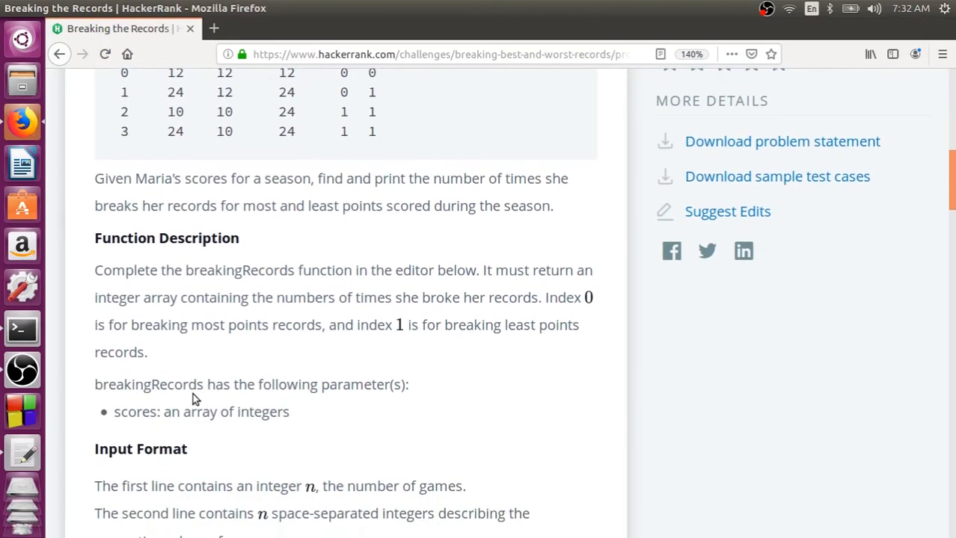
scroll(down, 3)
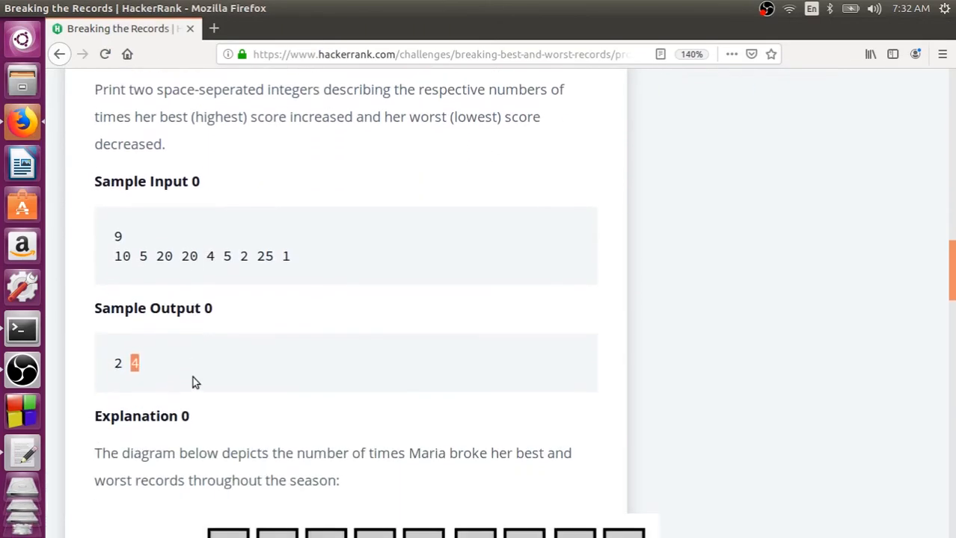
scroll(down, 3)
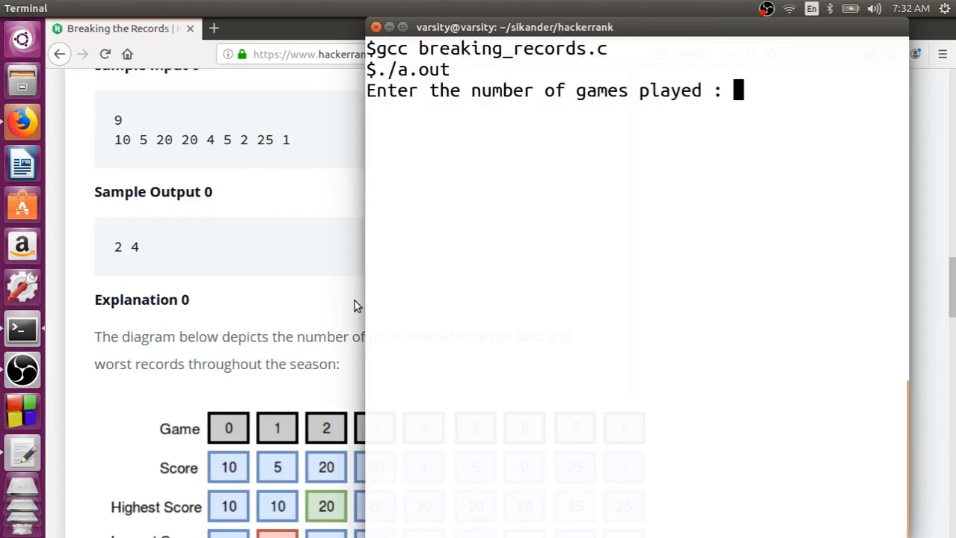
text(9)
text(1)
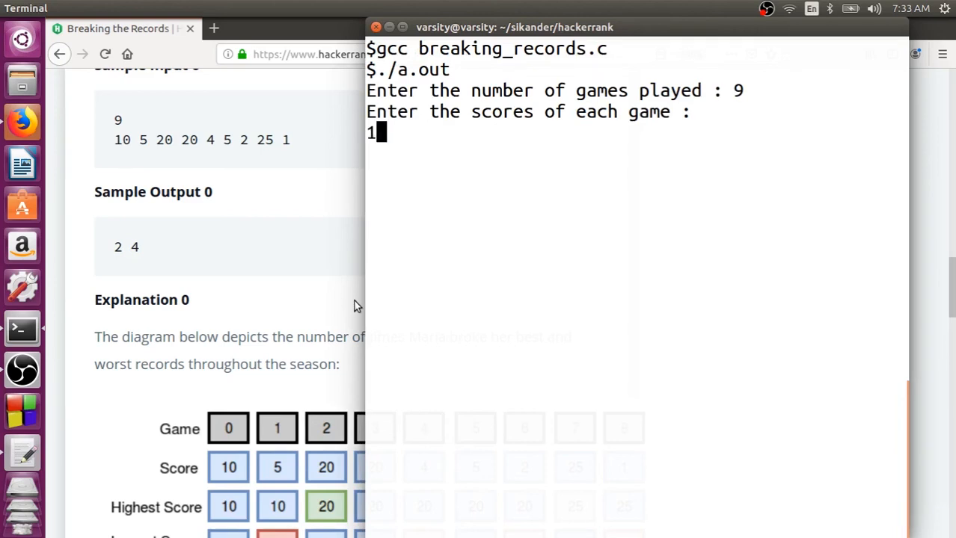
text(0 5 20)
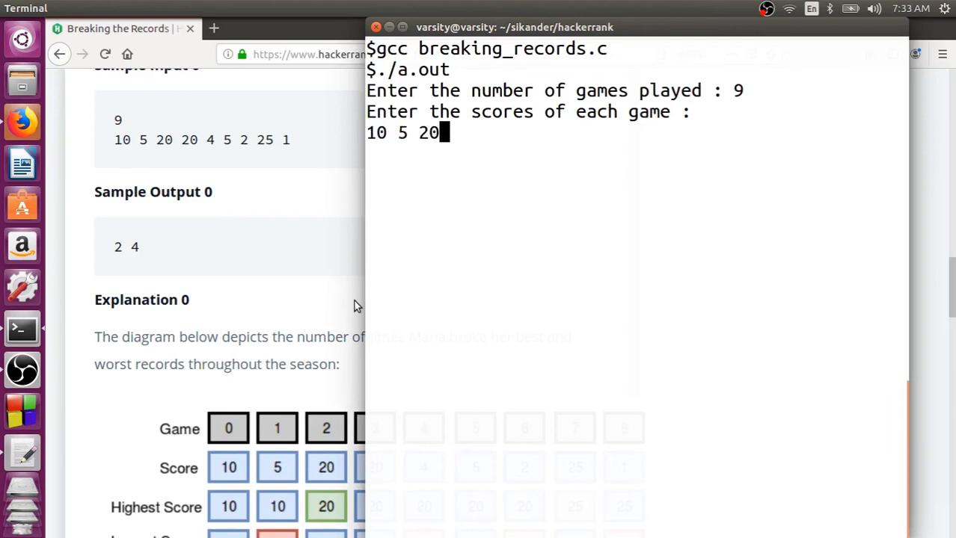
text(20 4)
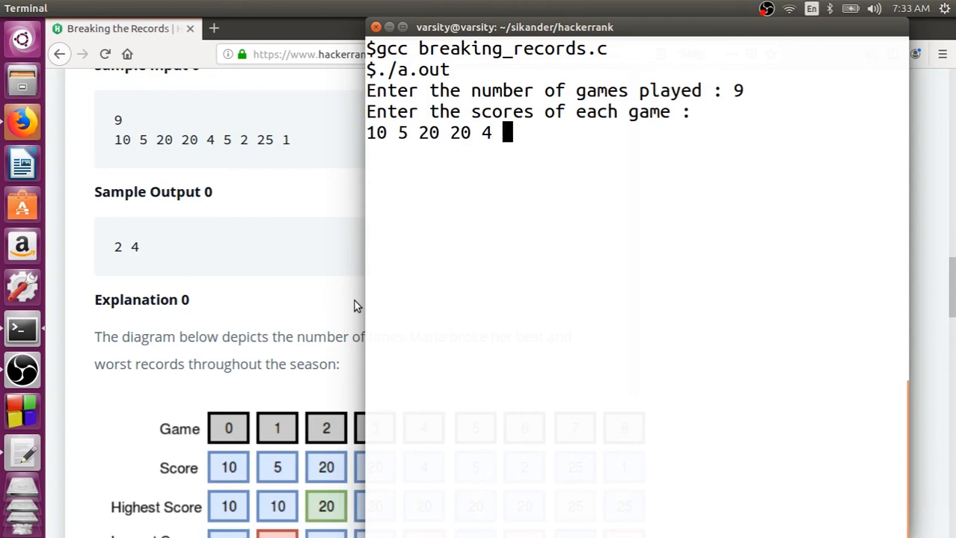
text(5)
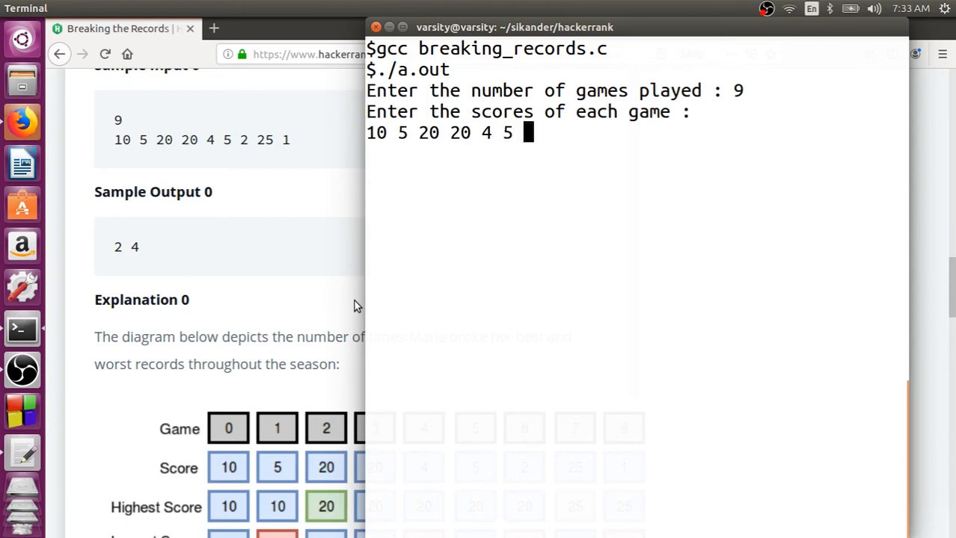
text(2 25)
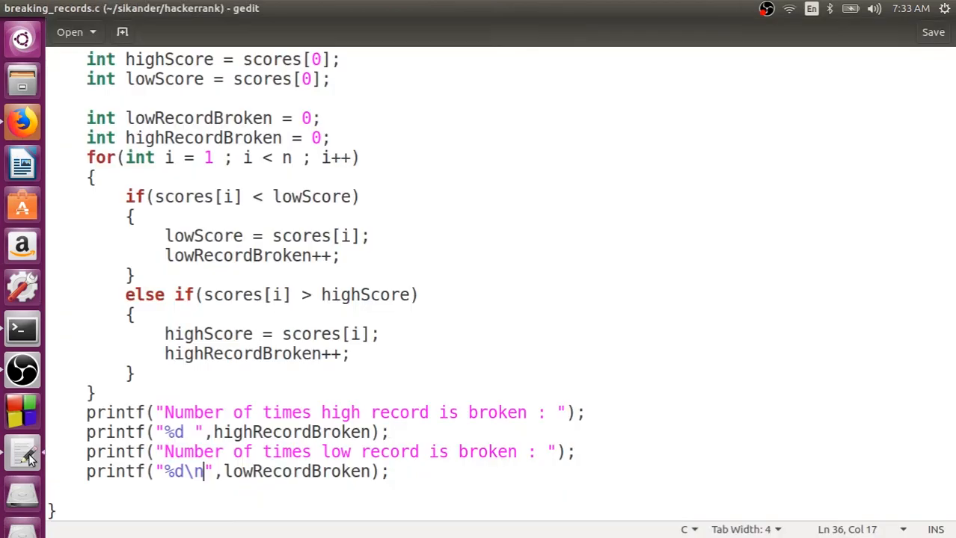
Step: Comment out the three prompt printf lines with // and select all the code for copying
click(87, 413)
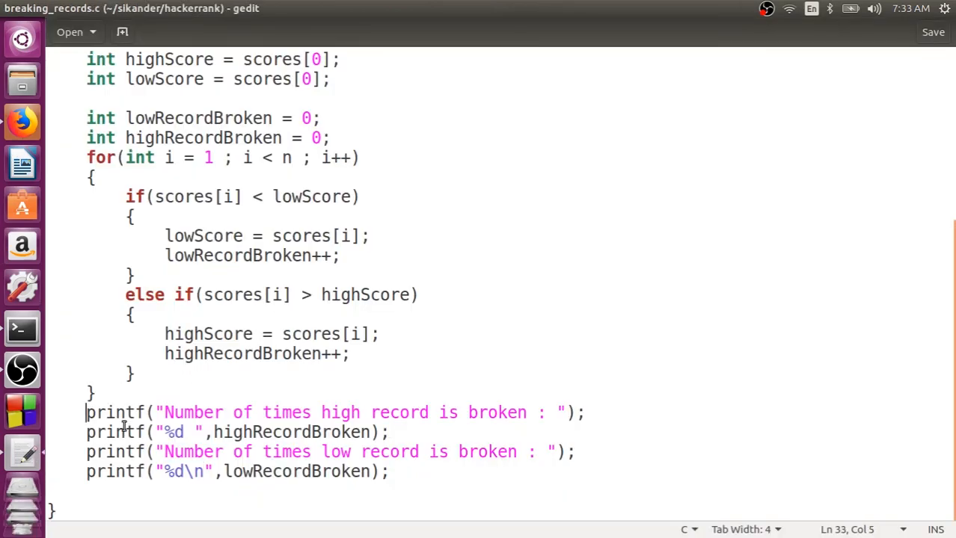
text(//)
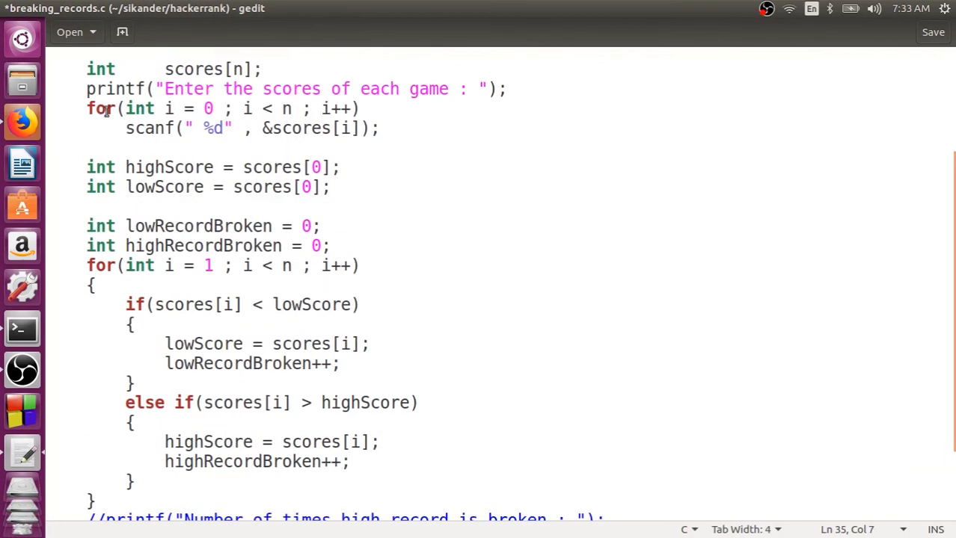
text(//)
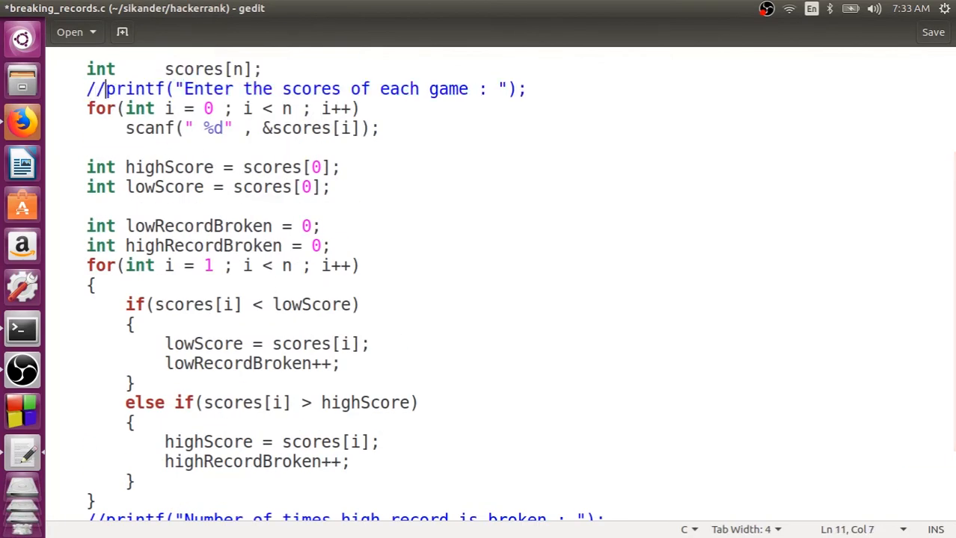
scroll(down, 3)
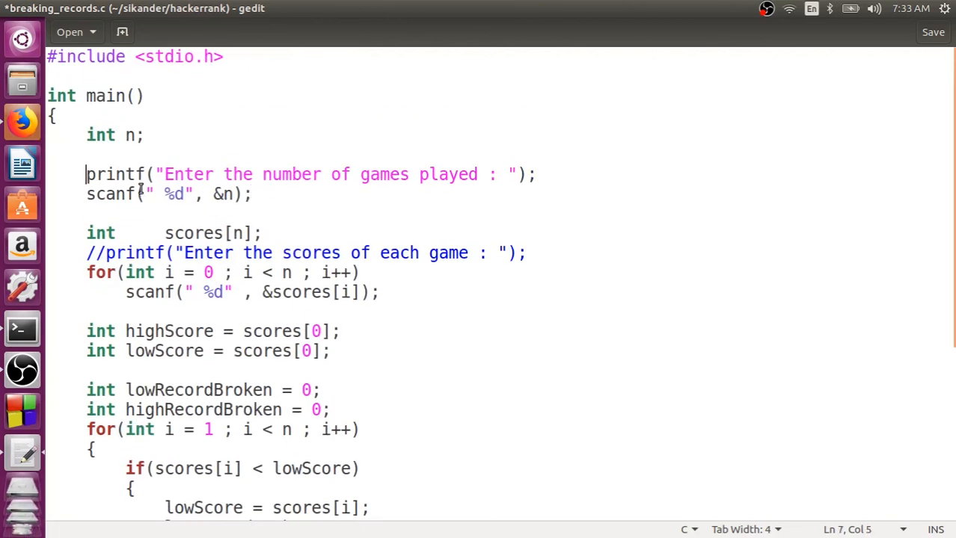
text(//)
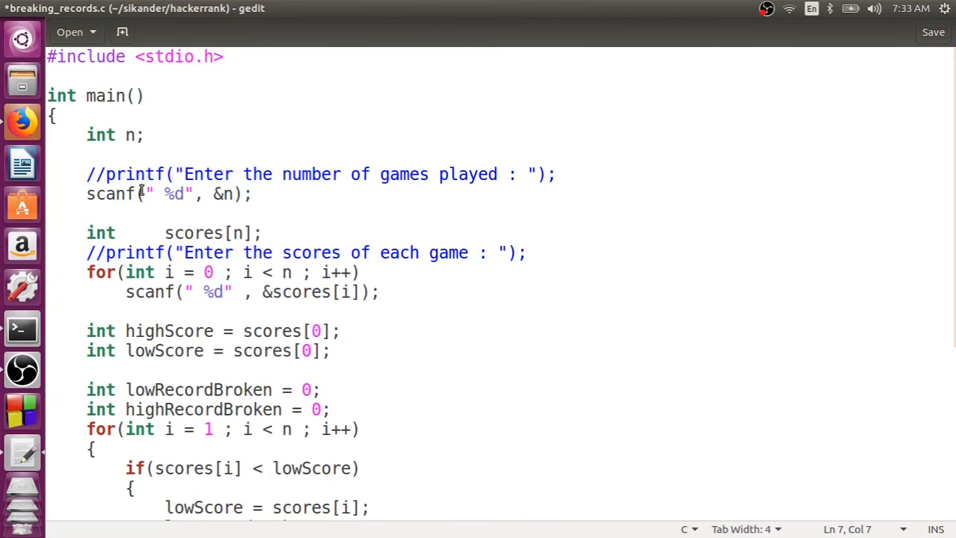
key(ctrl+a)
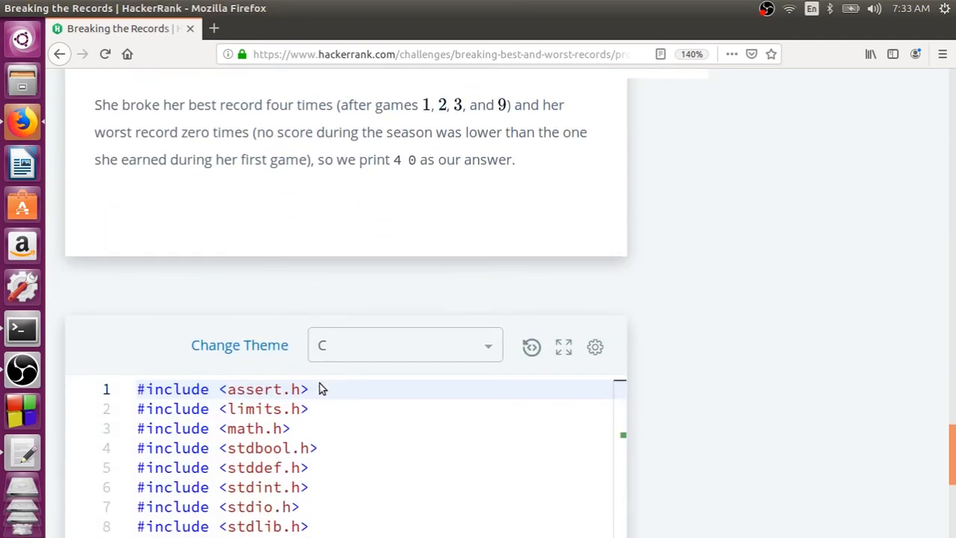
Step: Paste the C solution over the HackerRank editor's starter code
scroll(down, 3)
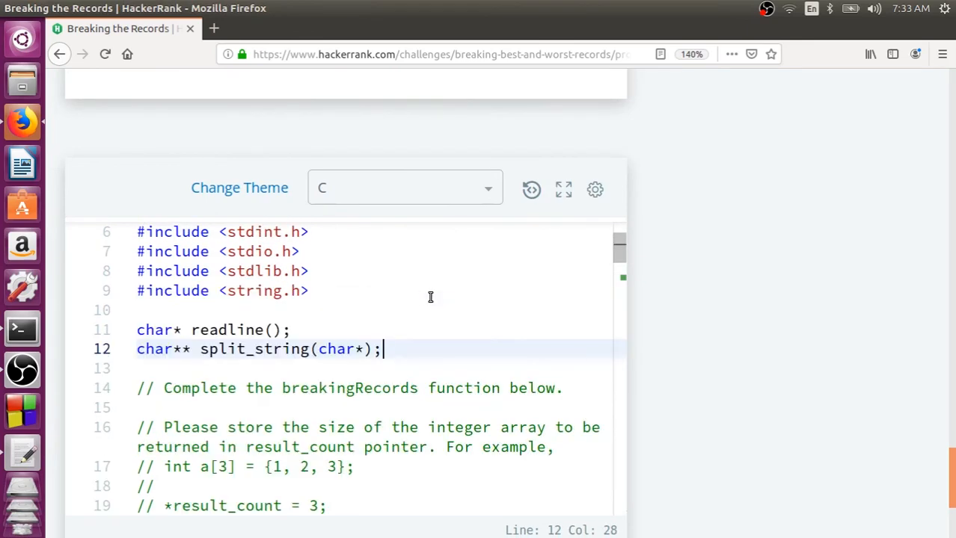
scroll(down, 3)
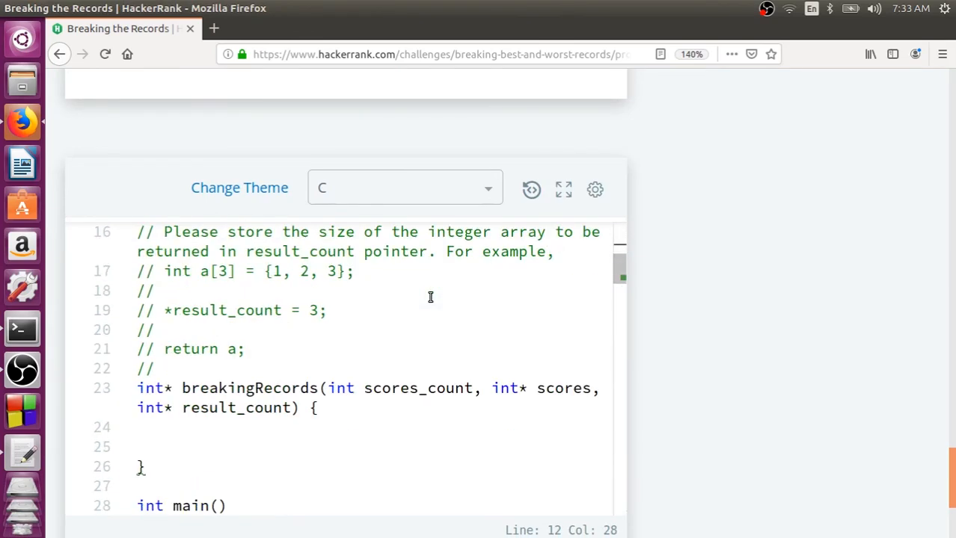
scroll(down, 3)
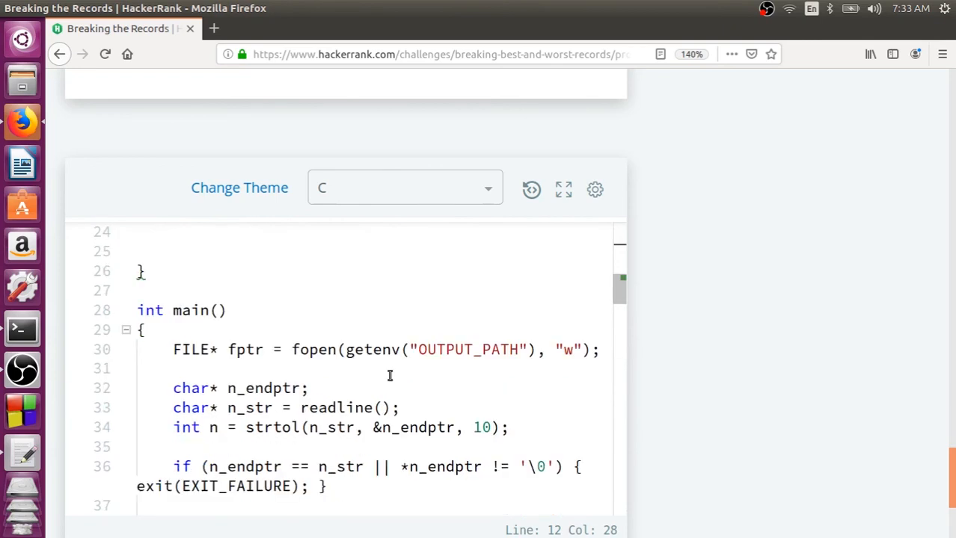
click(388, 310)
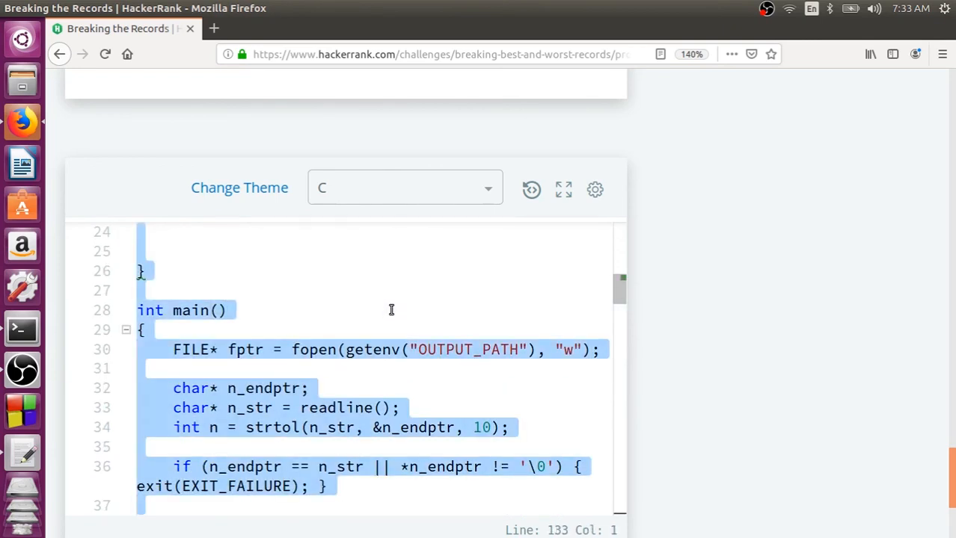
scroll(down, 3)
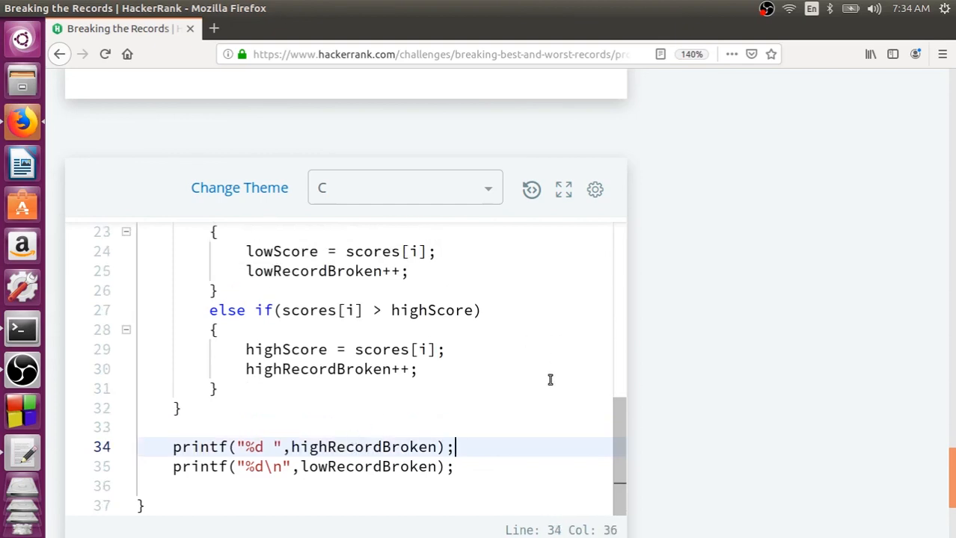
scroll(down, 3)
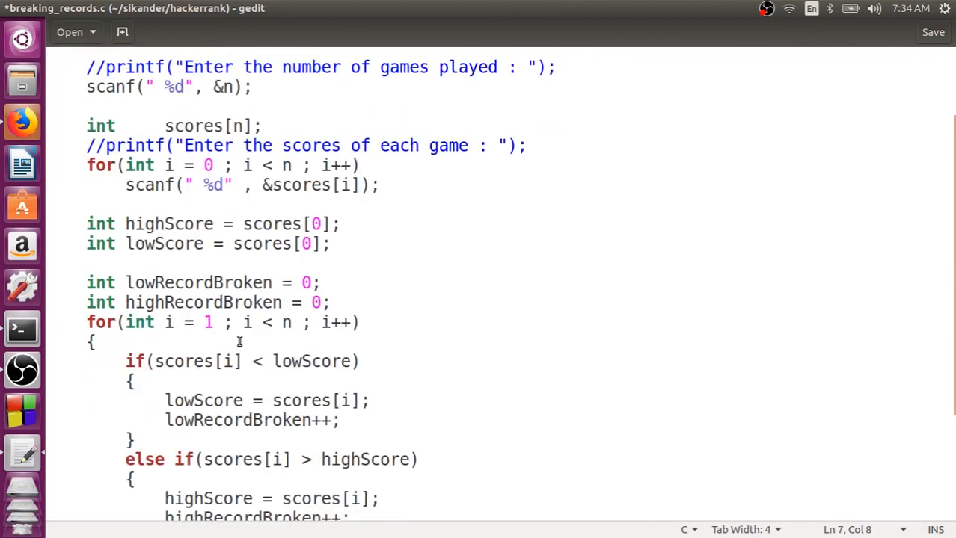
scroll(down, 3)
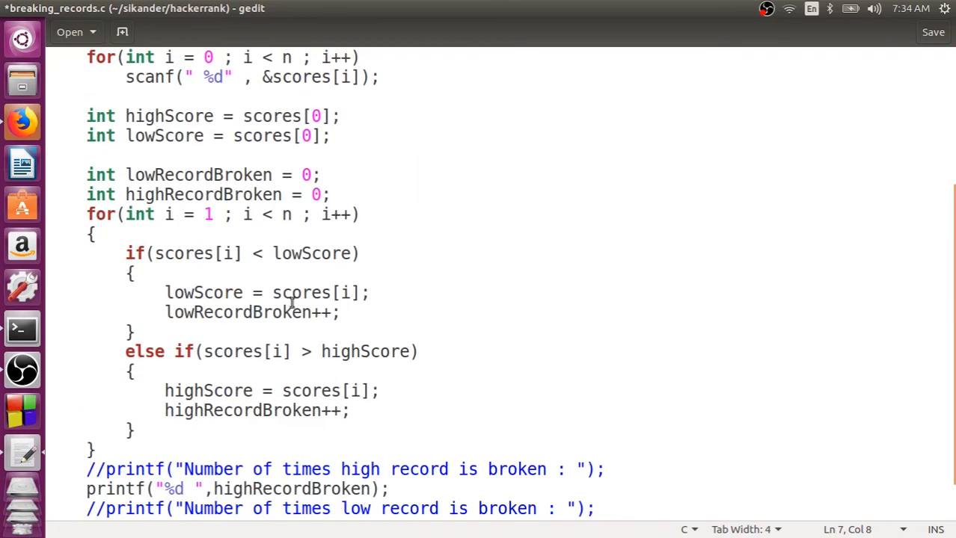
mouse_move(61, 121)
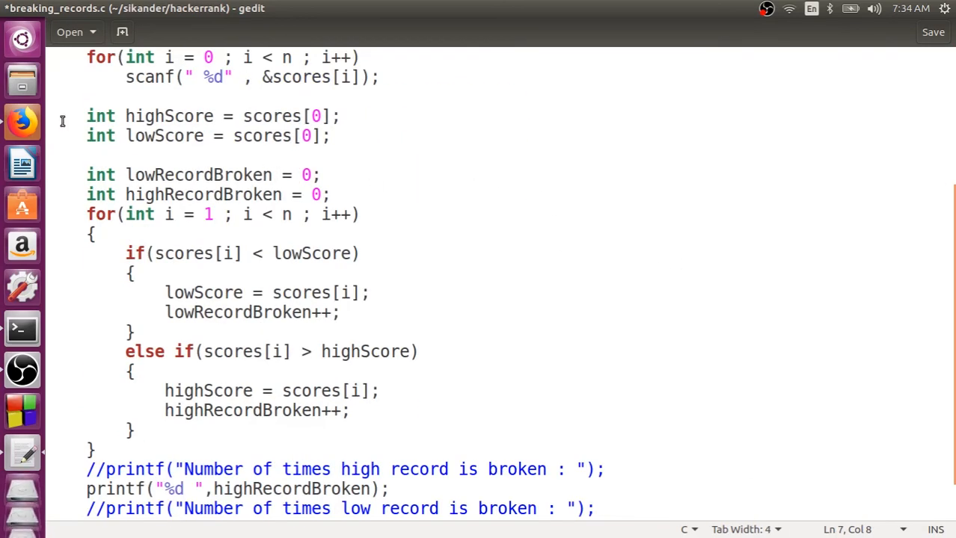